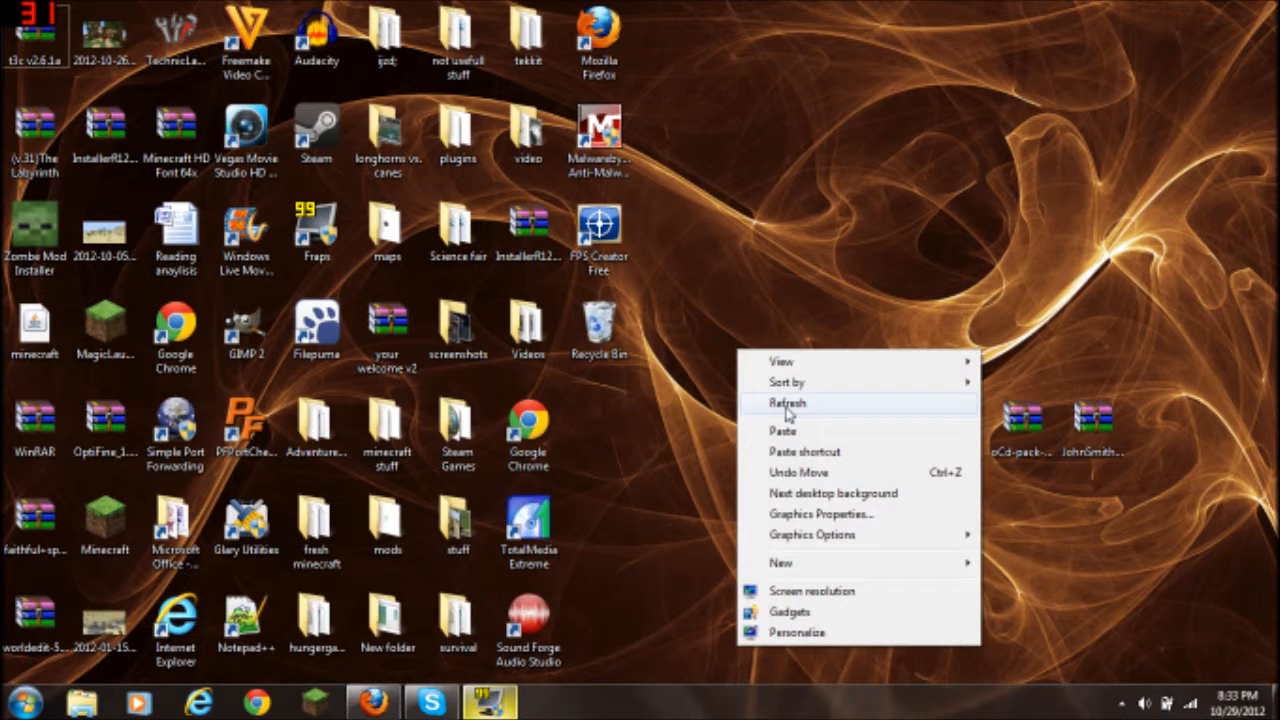
Refresh the desktop, rearrange the two archive icons, and close the Minecraft launcher
{"action": "left_click", "coordinate": [789, 402]}
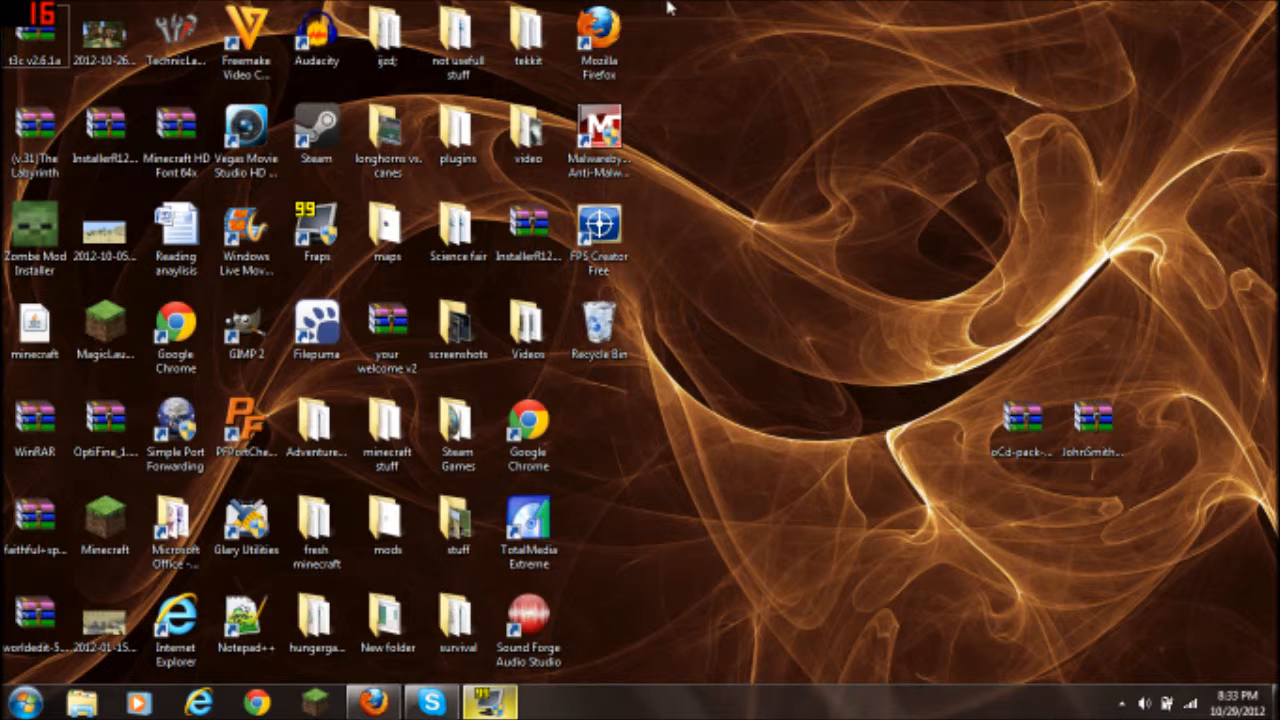
{"action": "left_click_drag", "start_coordinate": [700, 5], "coordinate": [445, 200]}
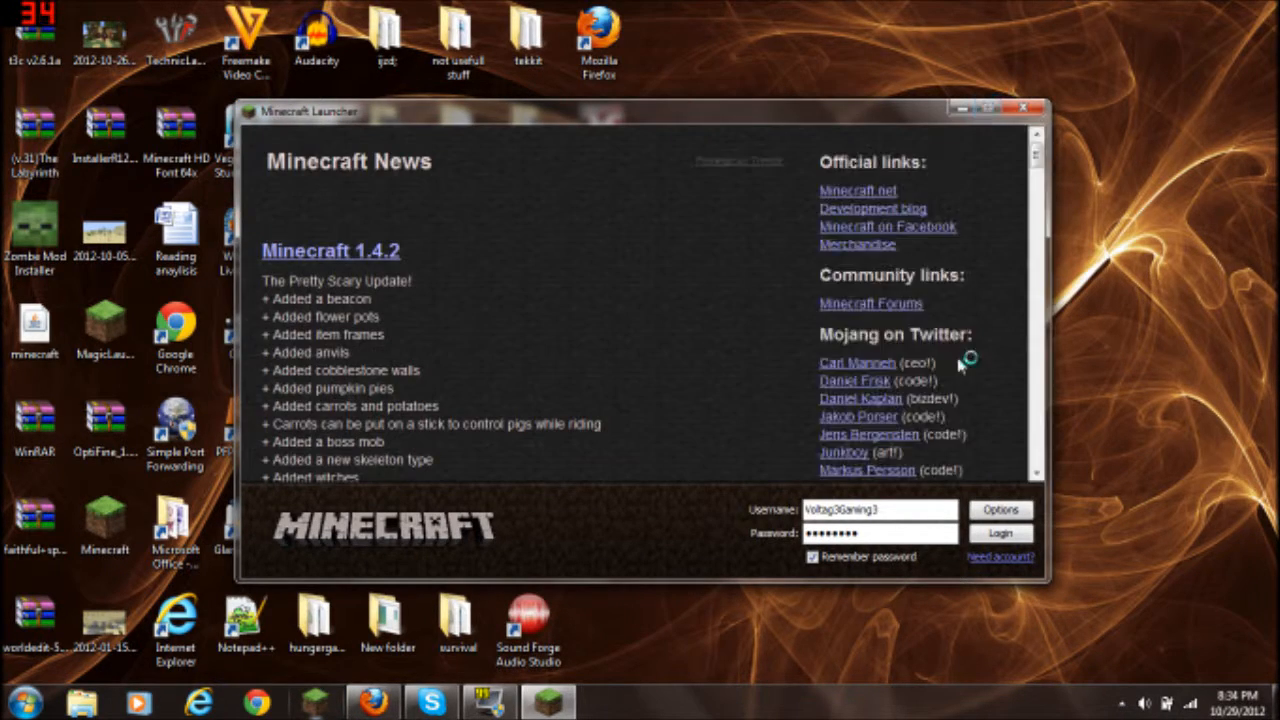
{"action": "left_click", "coordinate": [1001, 532]}
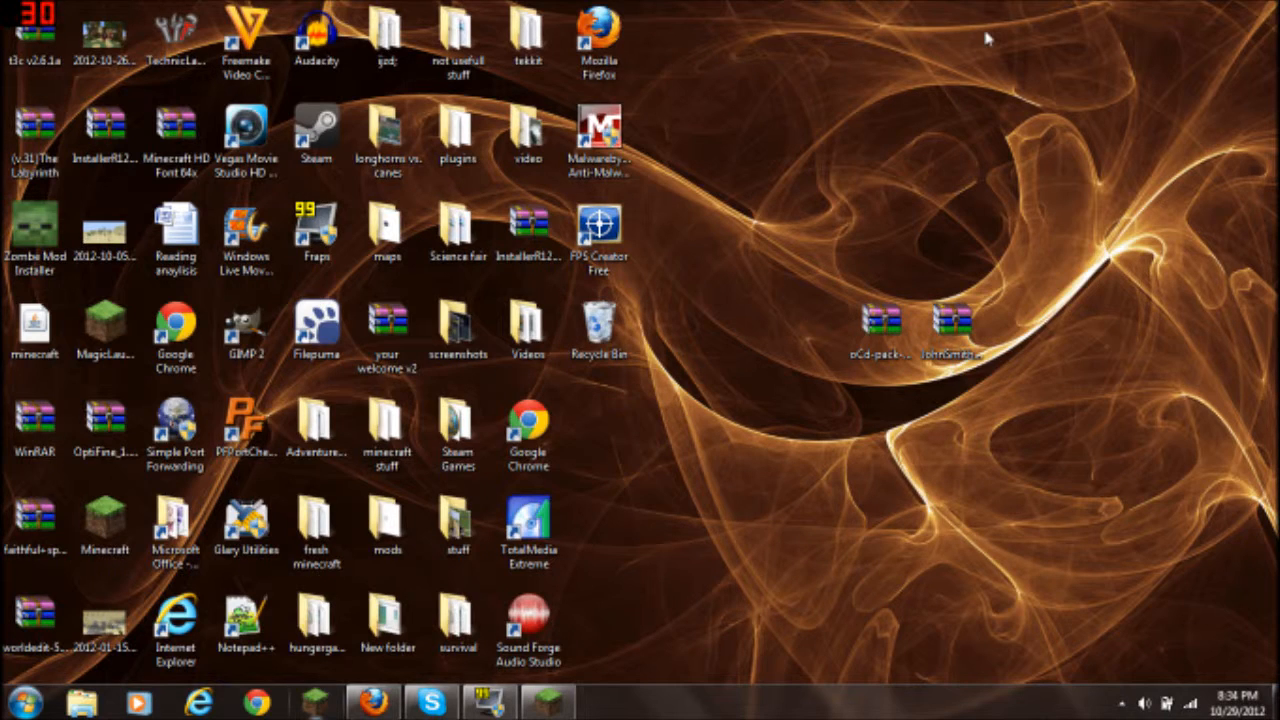
Move the JohnSmith archive icon higher on the desktop's upper right
{"action": "left_click", "coordinate": [953, 322]}
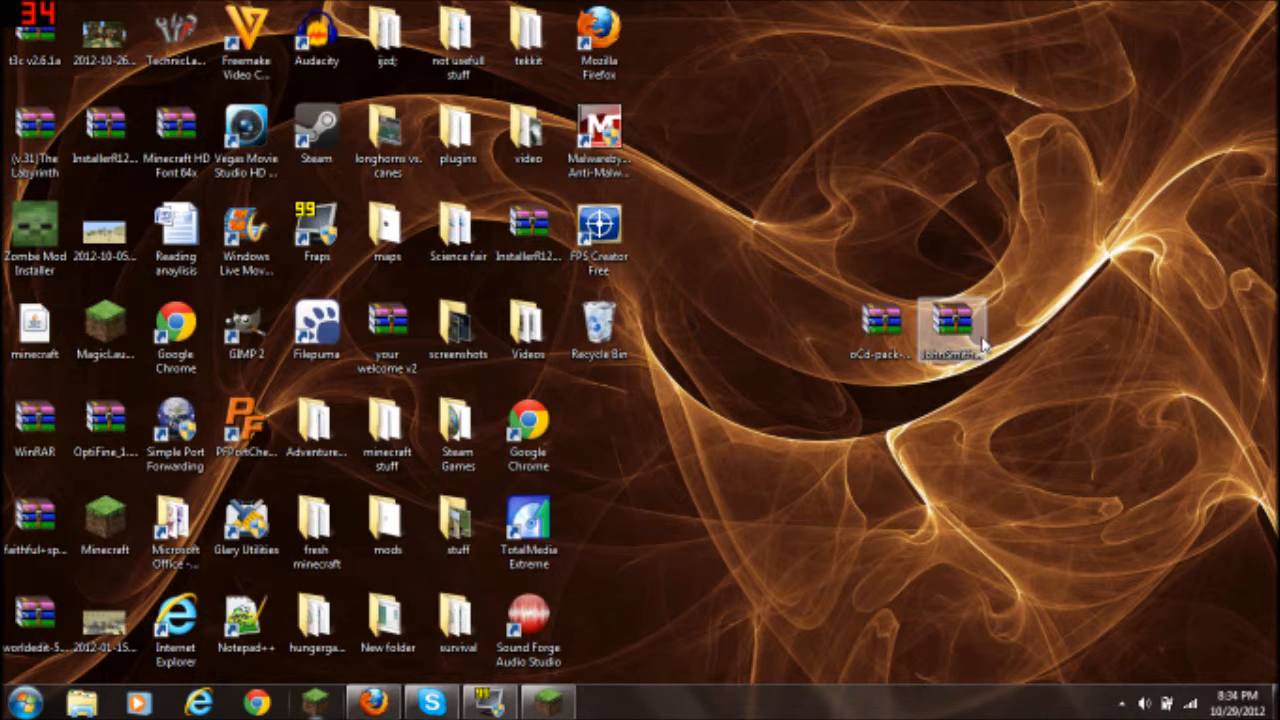
{"action": "left_click_drag", "start_coordinate": [950, 325], "coordinate": [1020, 240]}
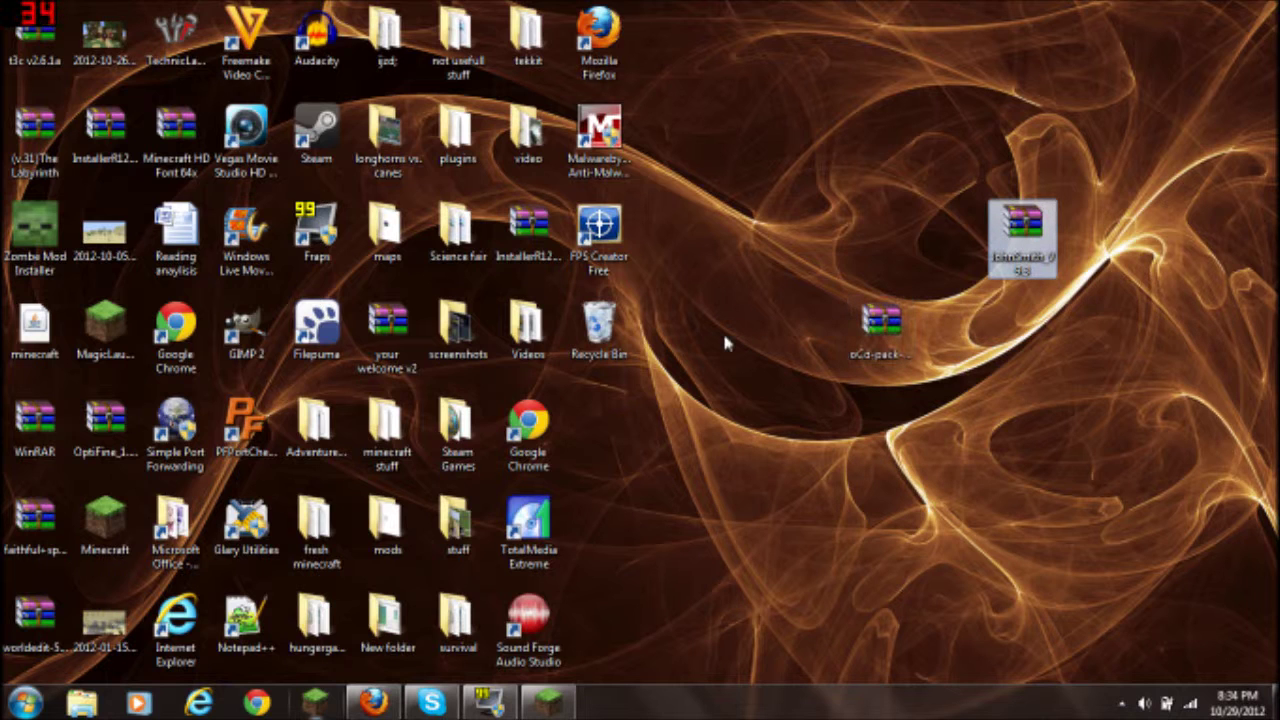
{"action": "left_click", "coordinate": [372, 700]}
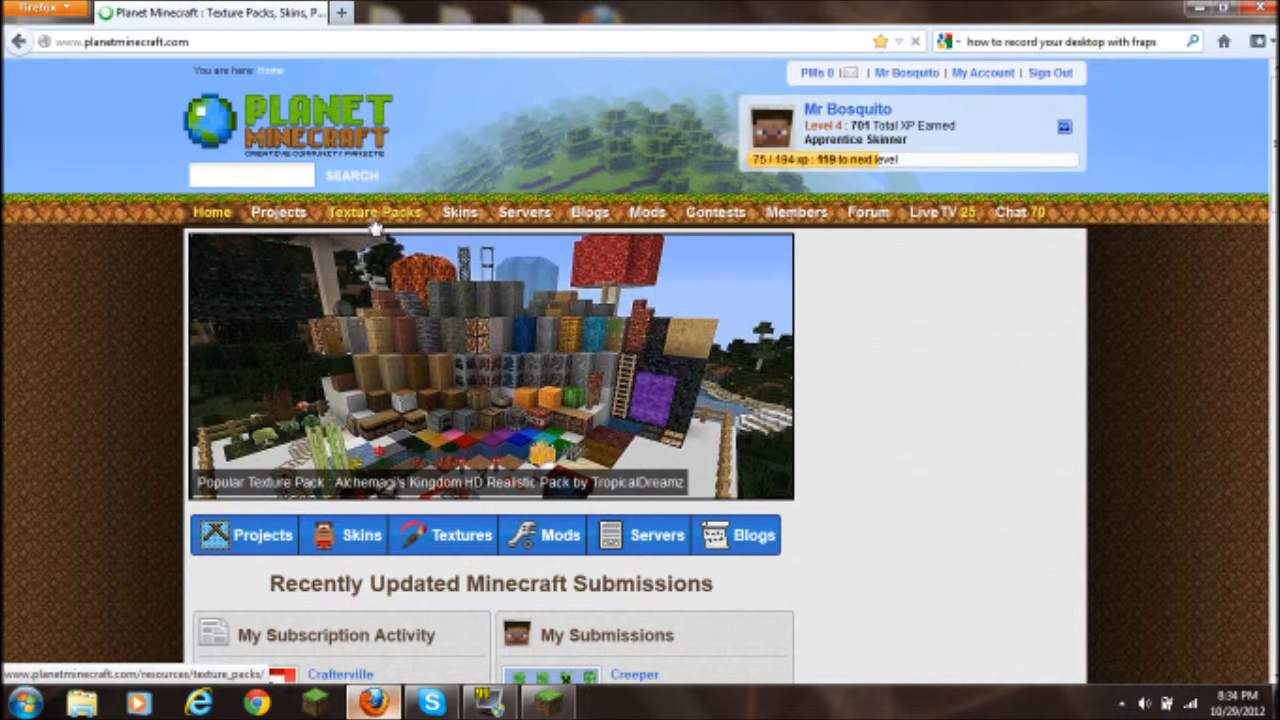
Open Planet Minecraft's Texture Packs section and scroll through the listing
{"action": "left_click", "coordinate": [375, 213]}
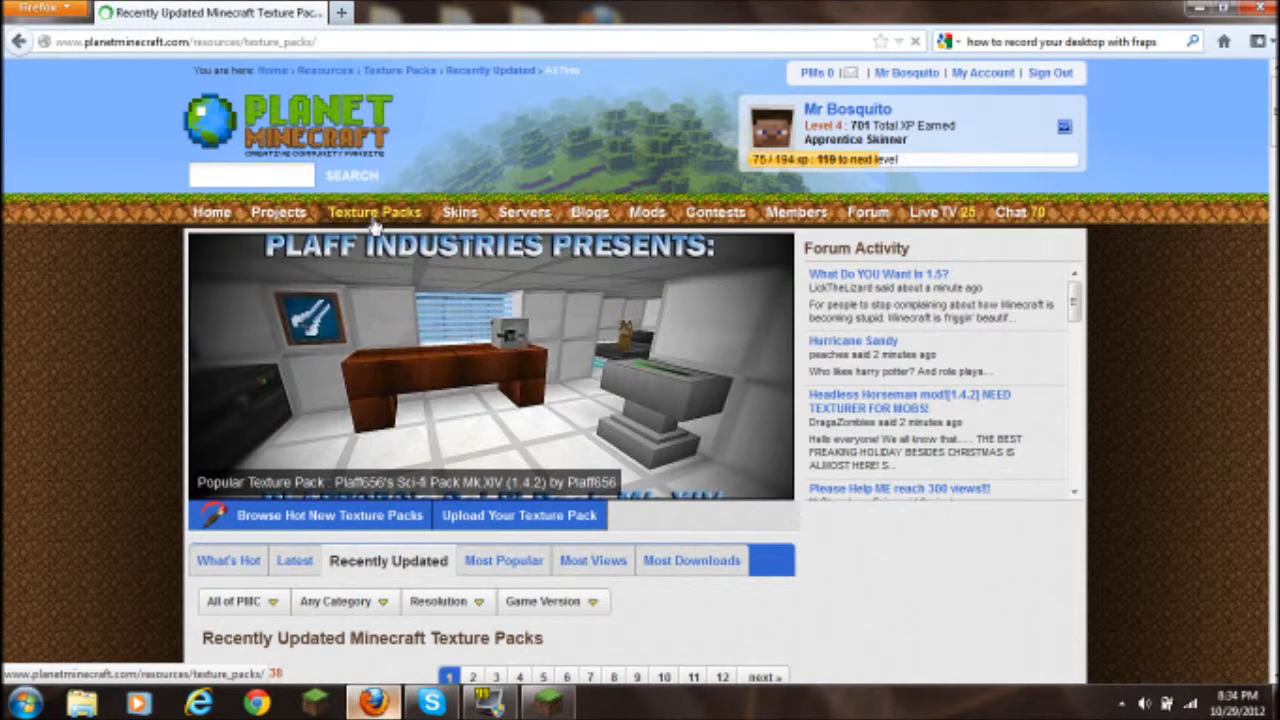
{"action": "scroll", "scroll_direction": "down", "scroll_amount": 3}
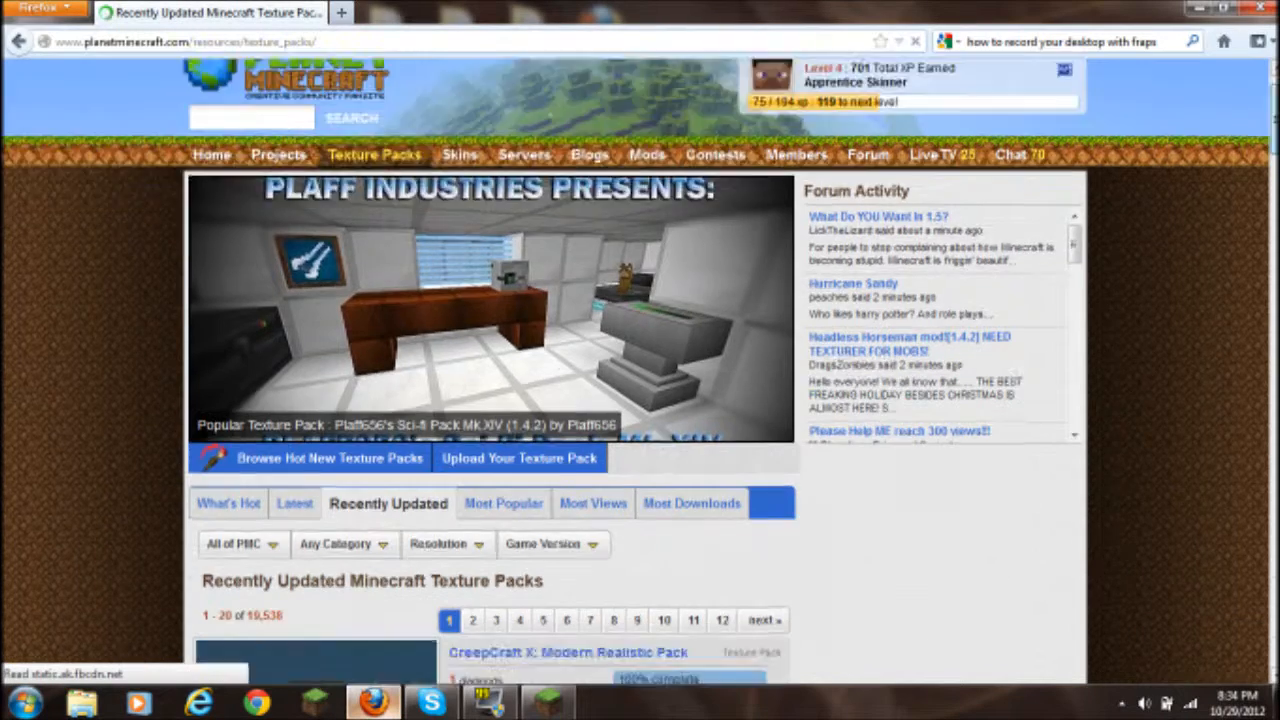
{"action": "scroll", "scroll_direction": "down", "scroll_amount": 3}
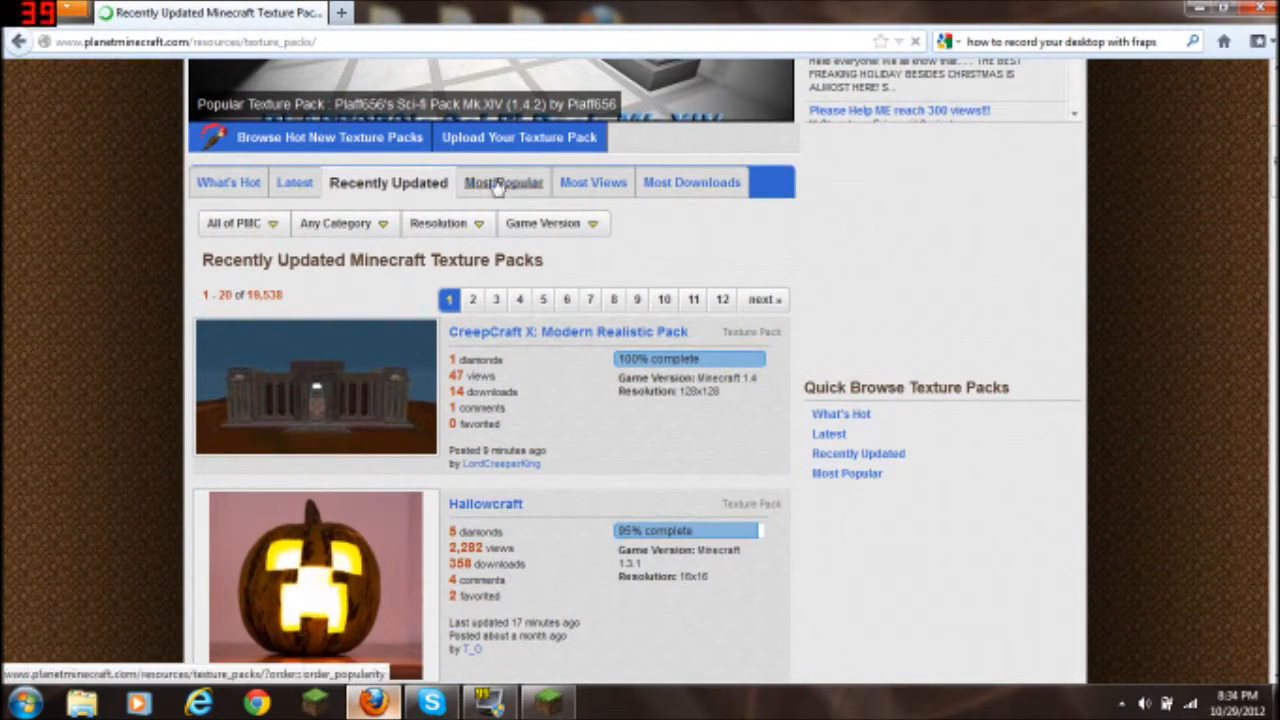
Review the Most Popular texture packs, led by LB Photo Realism 256x256, then minimize Firefox
{"action": "left_click", "coordinate": [503, 182]}
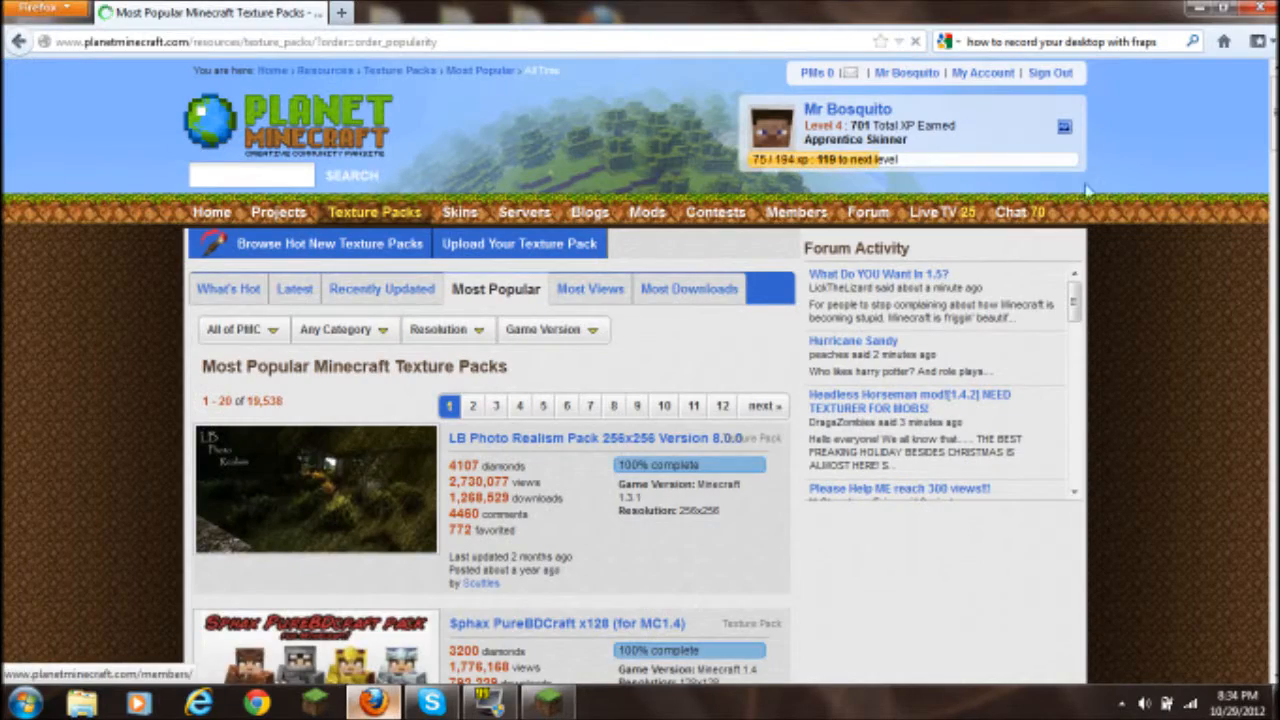
{"action": "scroll", "scroll_direction": "down", "scroll_amount": 3}
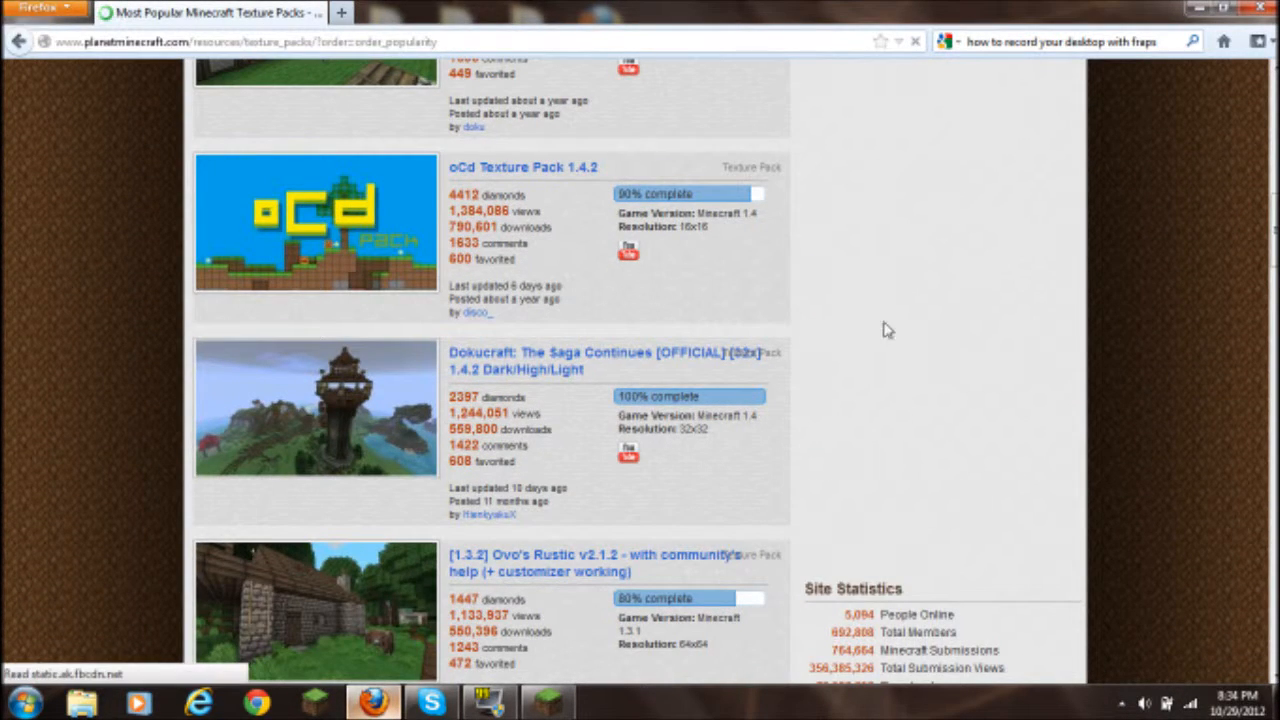
{"action": "scroll", "scroll_direction": "up", "scroll_amount": 3}
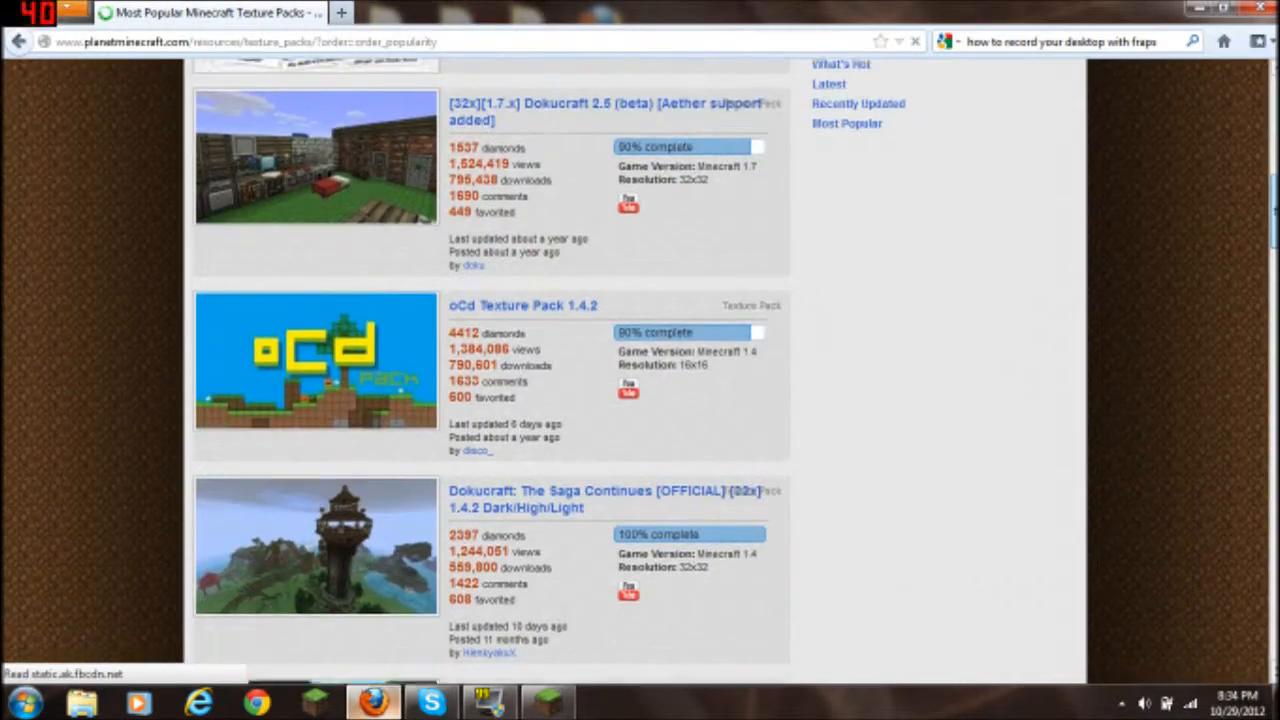
{"action": "scroll", "scroll_direction": "down", "scroll_amount": 3}
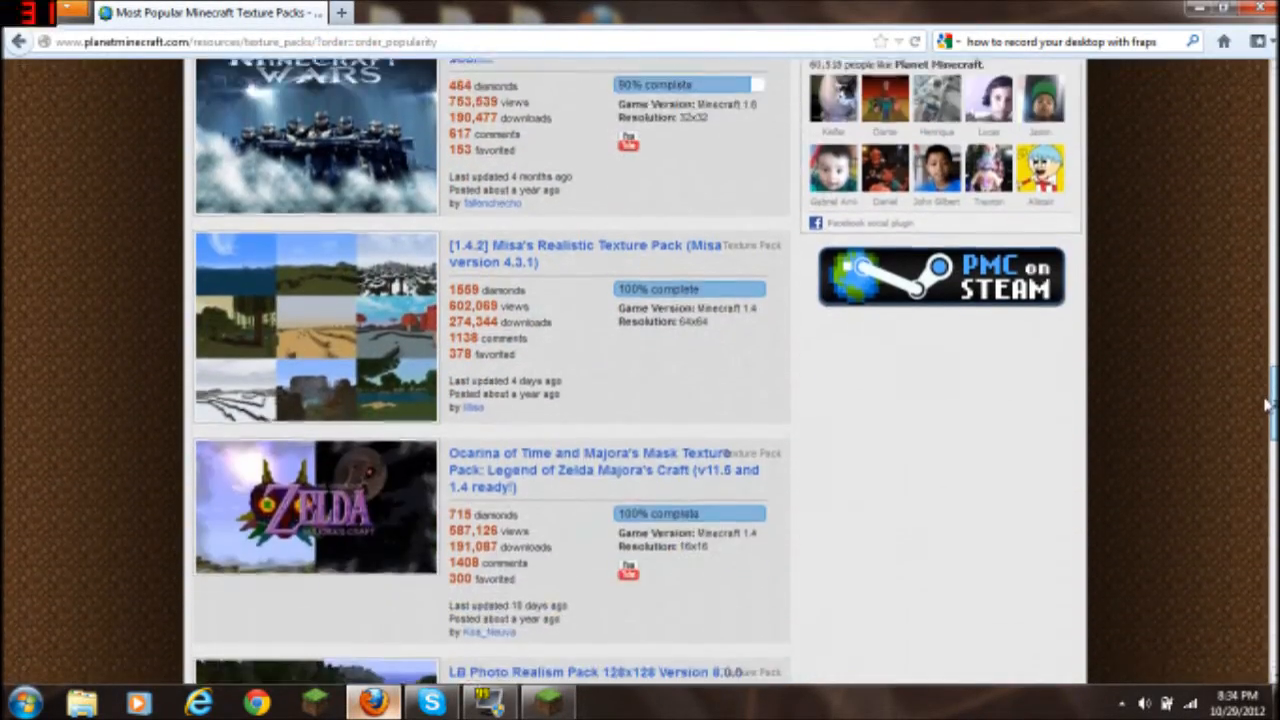
{"action": "scroll", "scroll_direction": "down", "scroll_amount": 3}
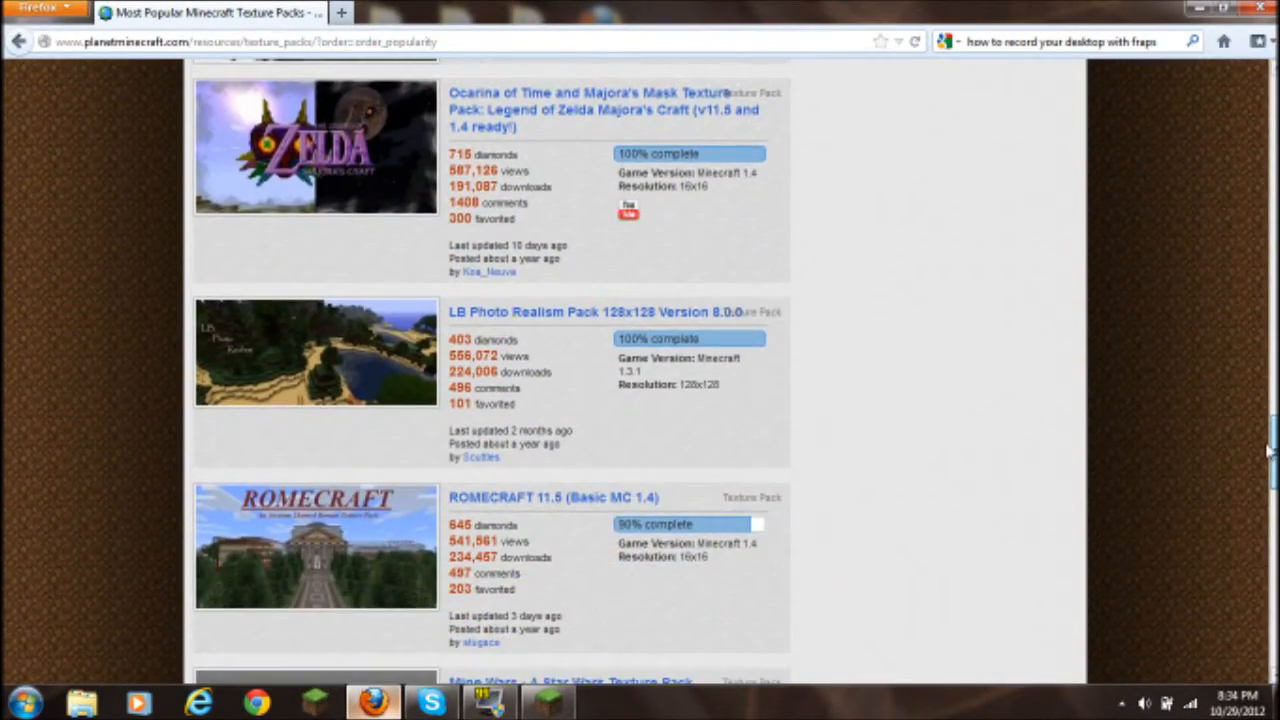
{"action": "scroll", "scroll_direction": "down", "scroll_amount": 3}
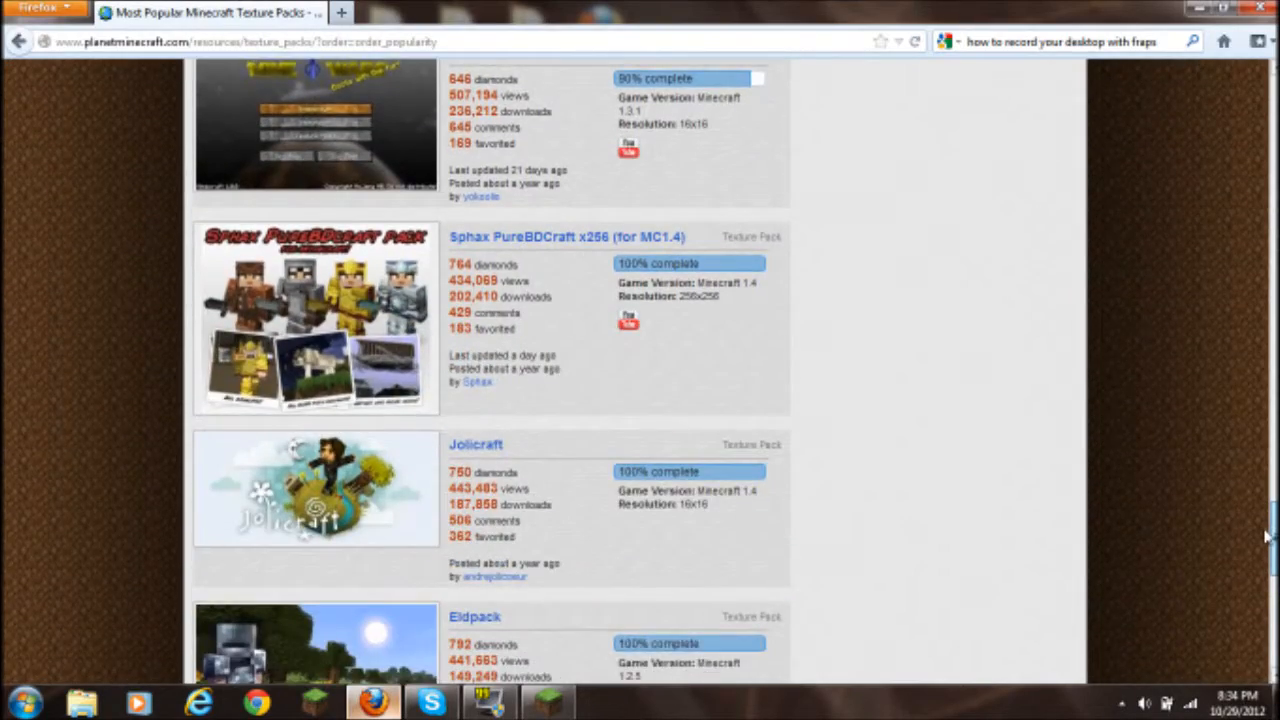
{"action": "scroll", "scroll_direction": "down", "scroll_amount": 3}
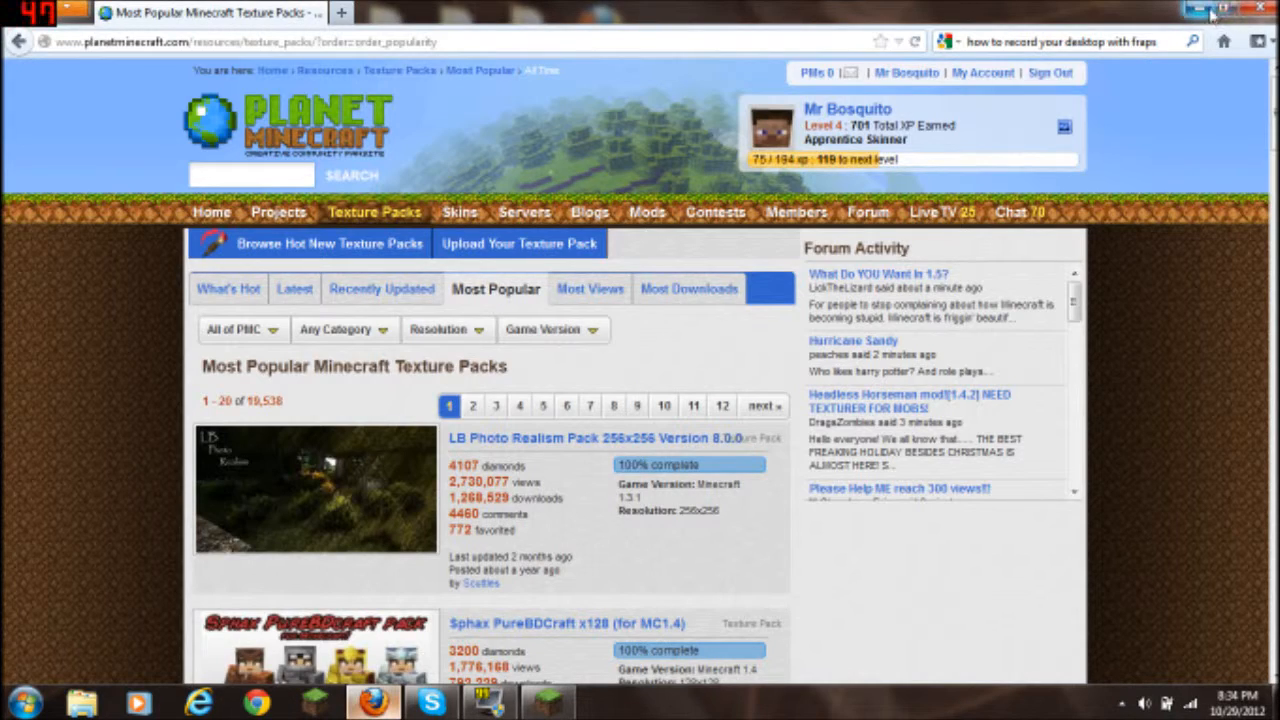
{"action": "left_click", "coordinate": [1210, 8]}
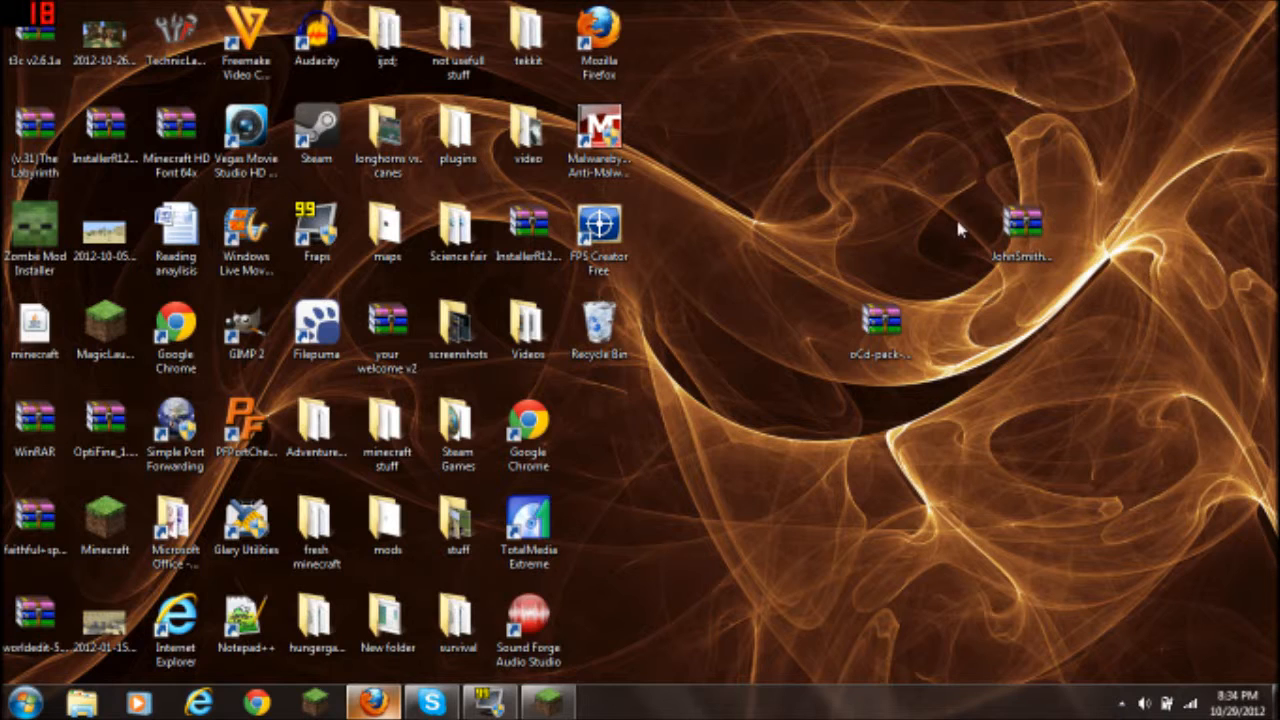
Select the oCd archive, log in through the launcher, and reach the Texture Packs screen
{"action": "left_click", "coordinate": [878, 325]}
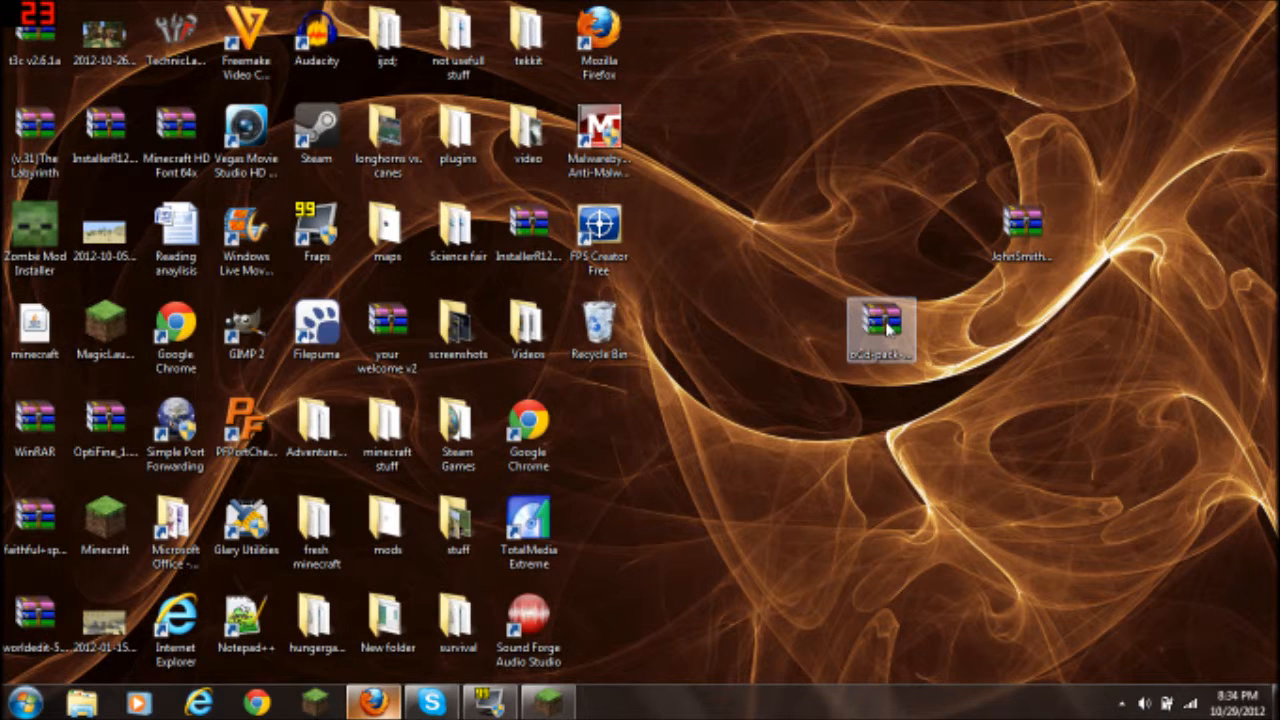
{"action": "left_click", "coordinate": [546, 703]}
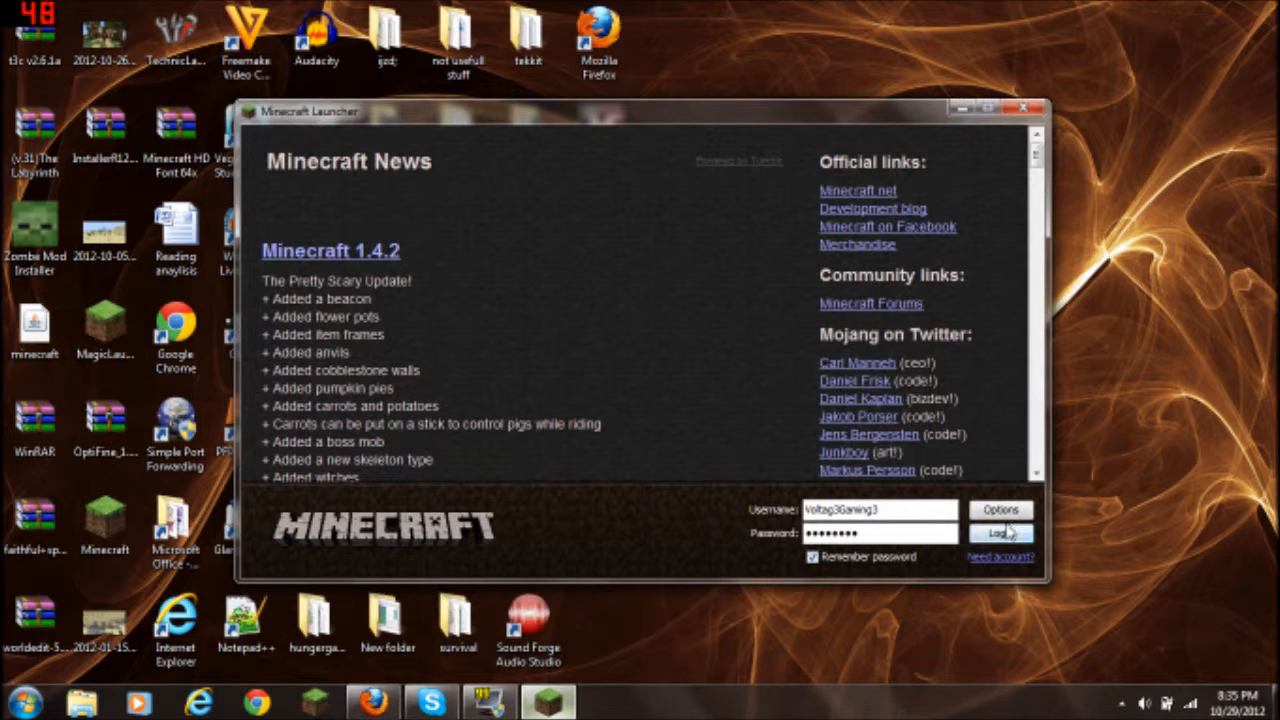
{"action": "left_click", "coordinate": [1003, 532]}
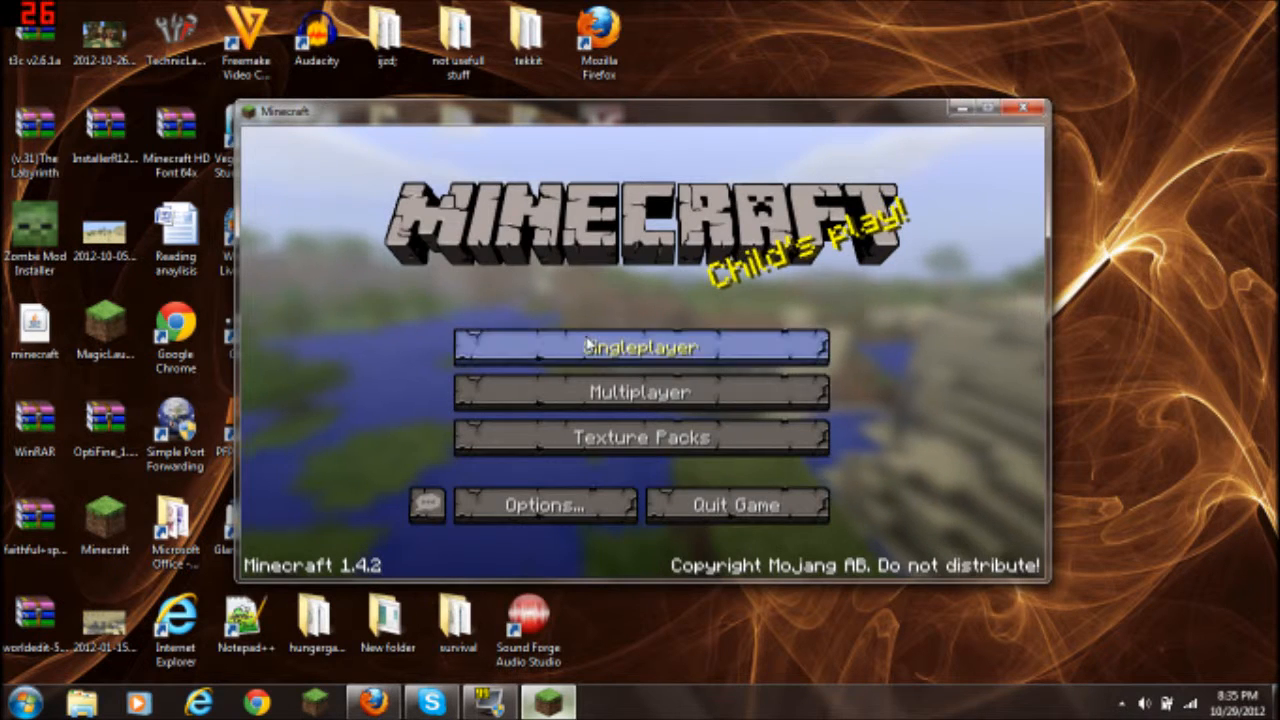
{"action": "left_click", "coordinate": [641, 437]}
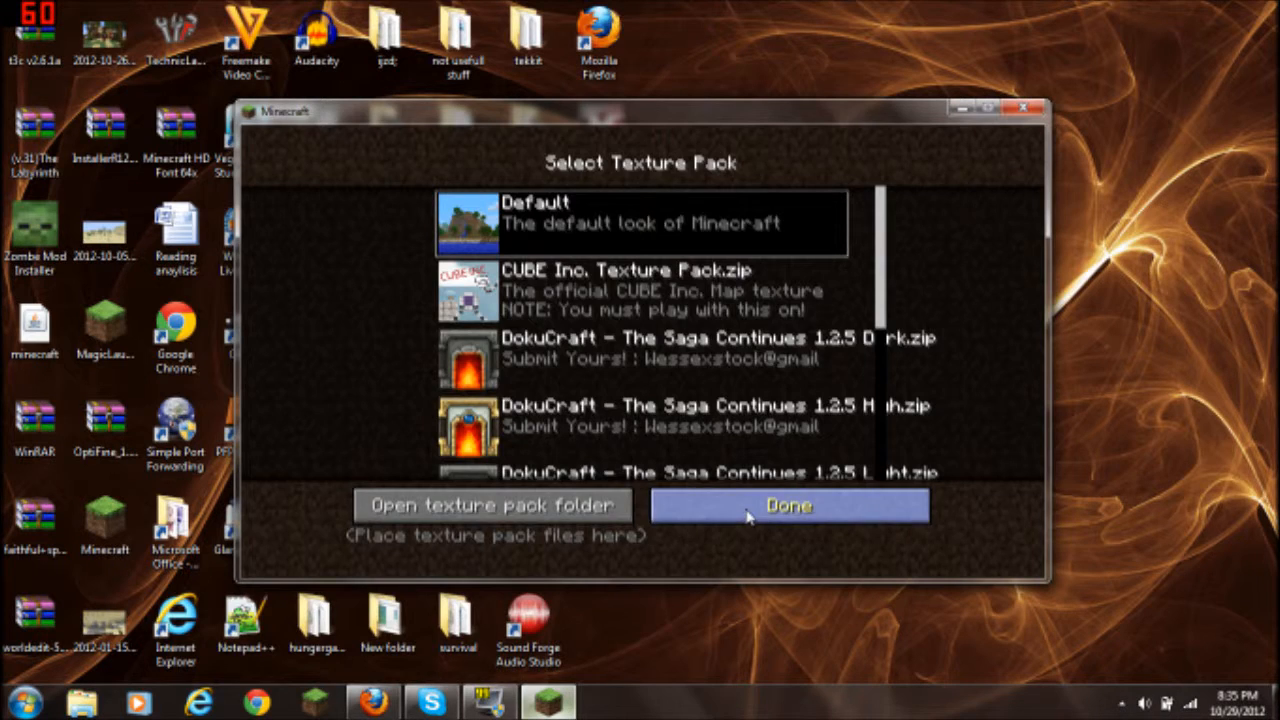
{"action": "mouse_move", "coordinate": [580, 475]}
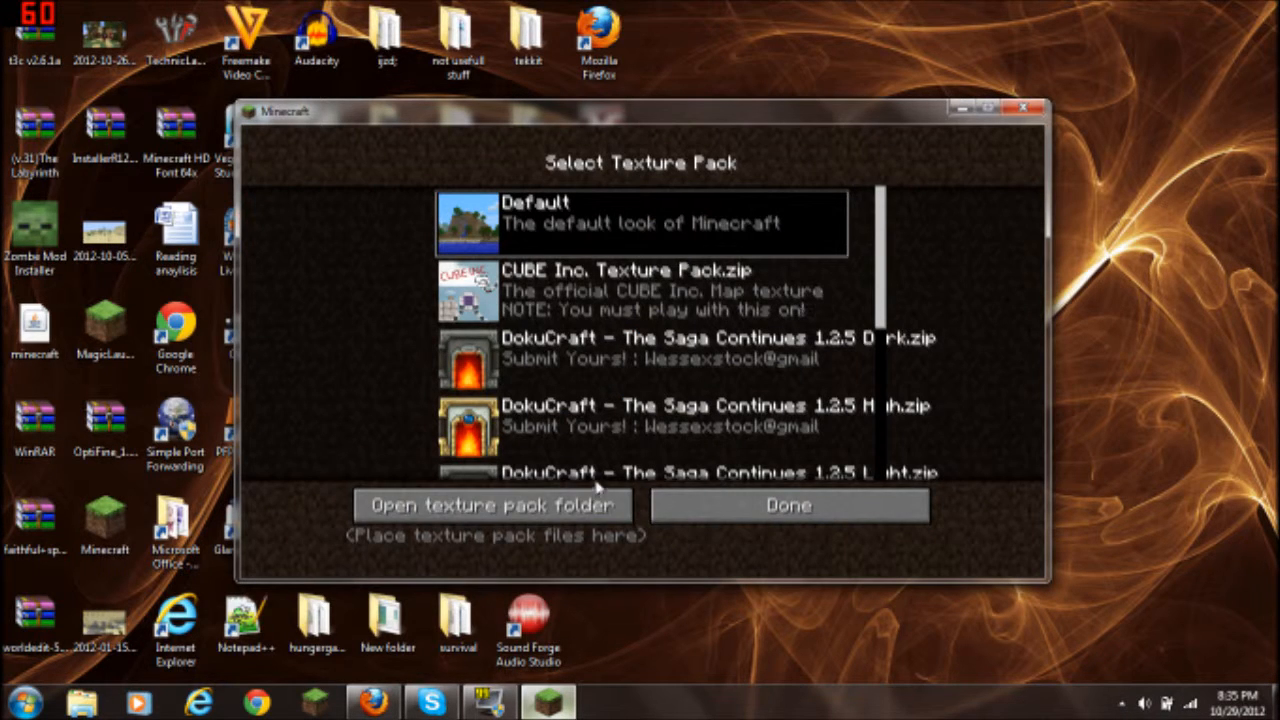
{"action": "mouse_move", "coordinate": [893, 267]}
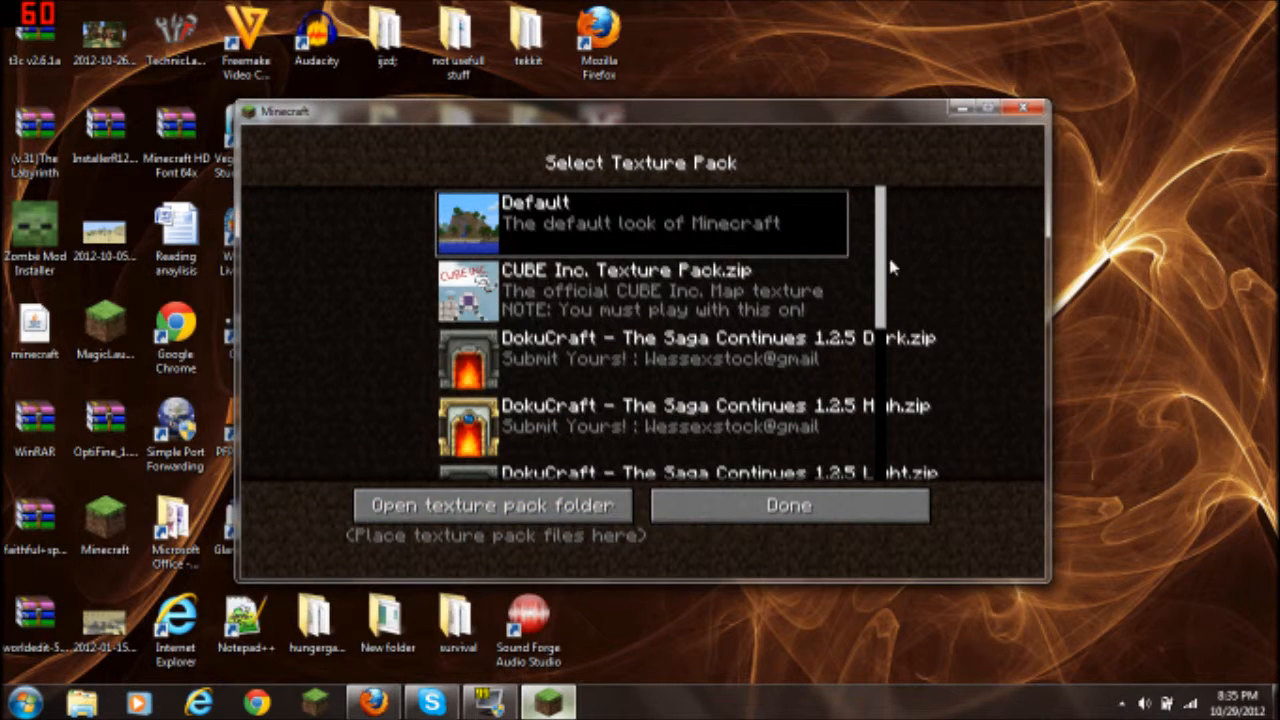
{"action": "mouse_move", "coordinate": [933, 205]}
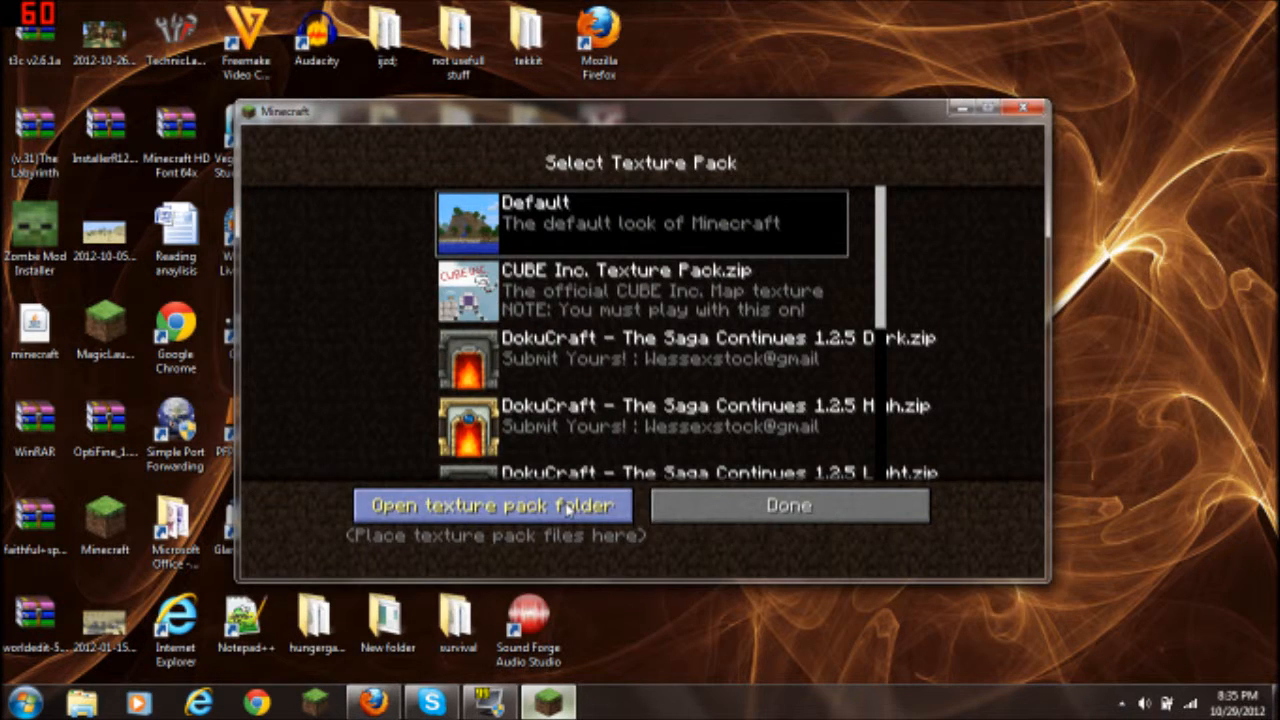
Move the oCd archive into the texture pack folder and activate oCd-pack-131-by-disco.zip
{"action": "left_click", "coordinate": [497, 504]}
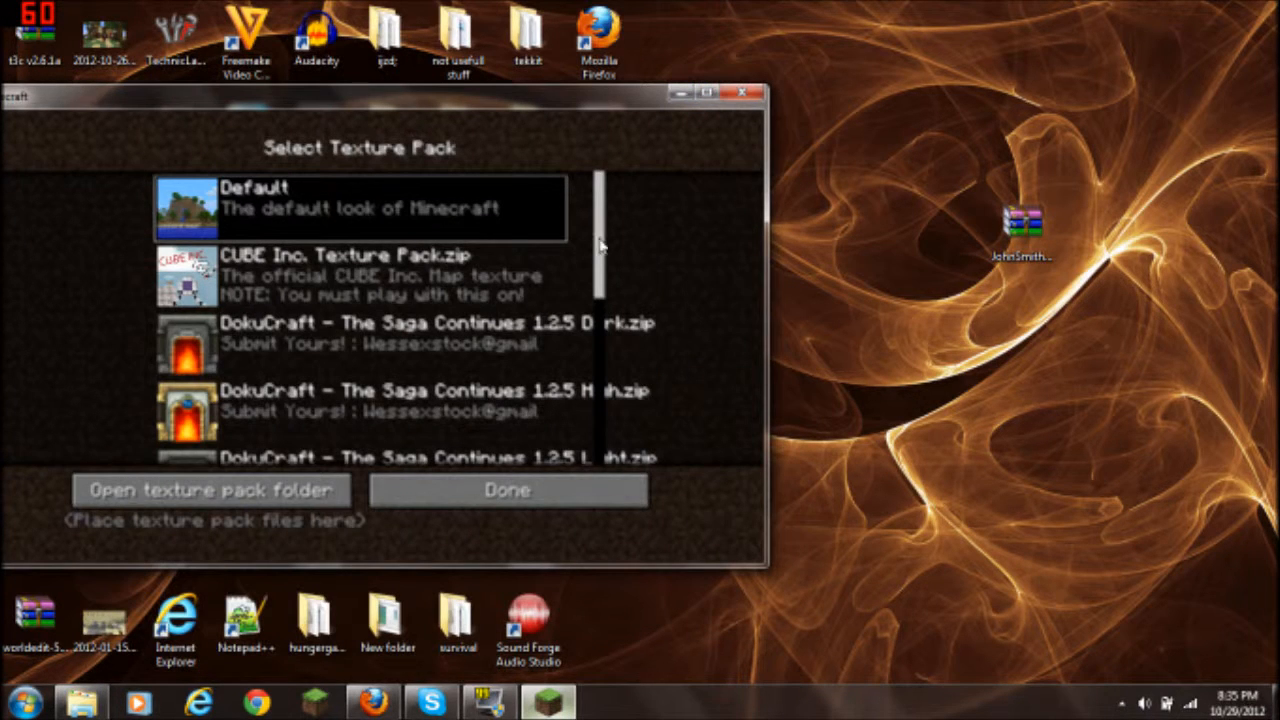
{"action": "scroll", "scroll_direction": "down", "scroll_amount": 3}
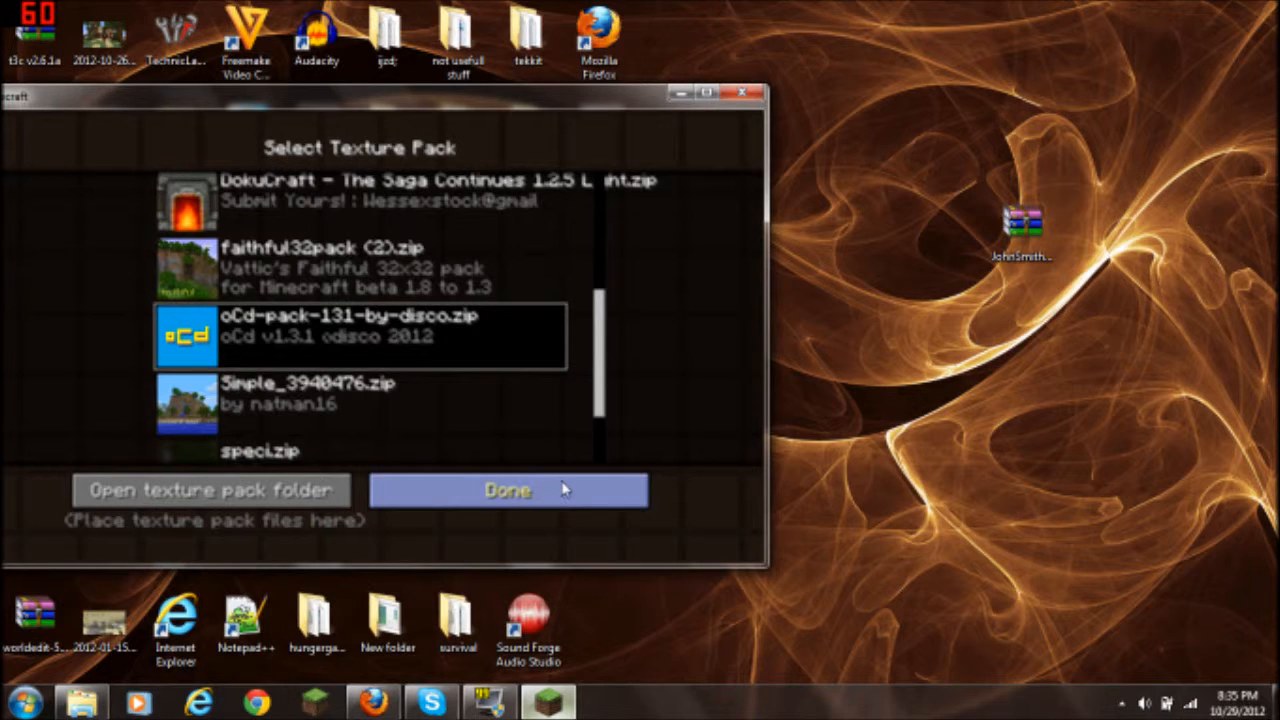
{"action": "left_click", "coordinate": [506, 490]}
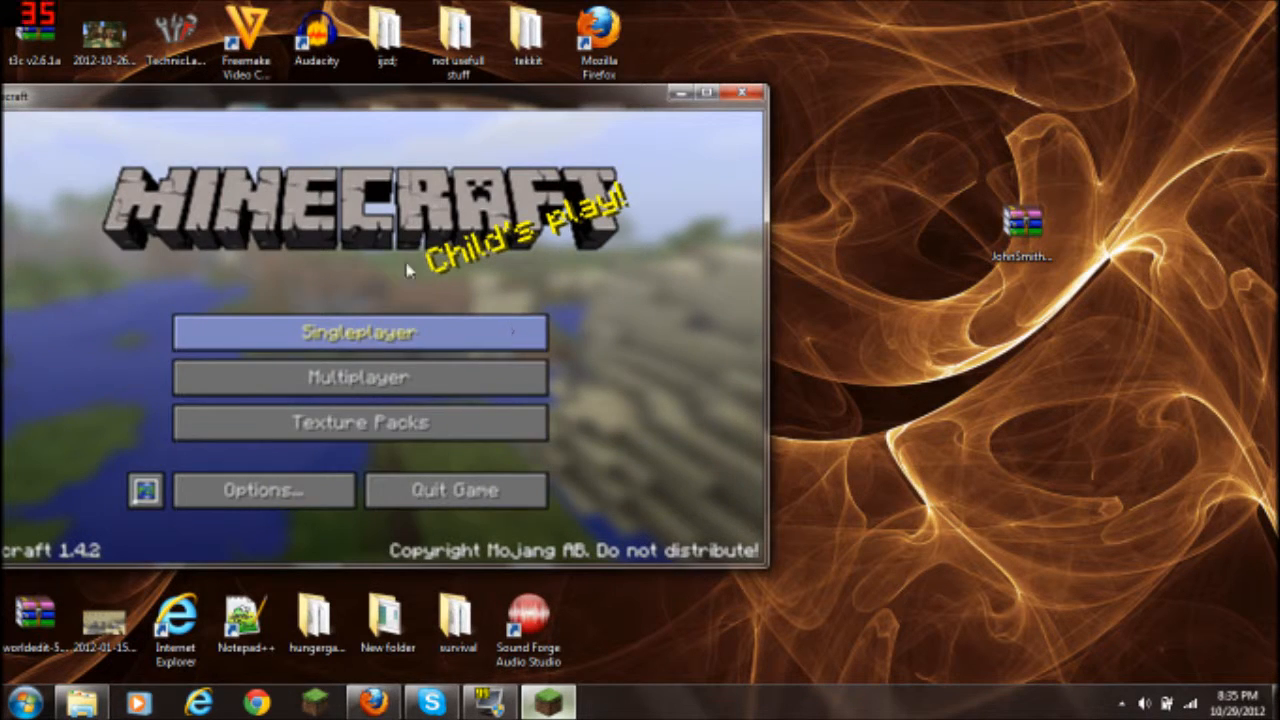
Load 'test world' to preview oCd textures in the inventory, then save and quit to title
{"action": "left_click", "coordinate": [358, 332]}
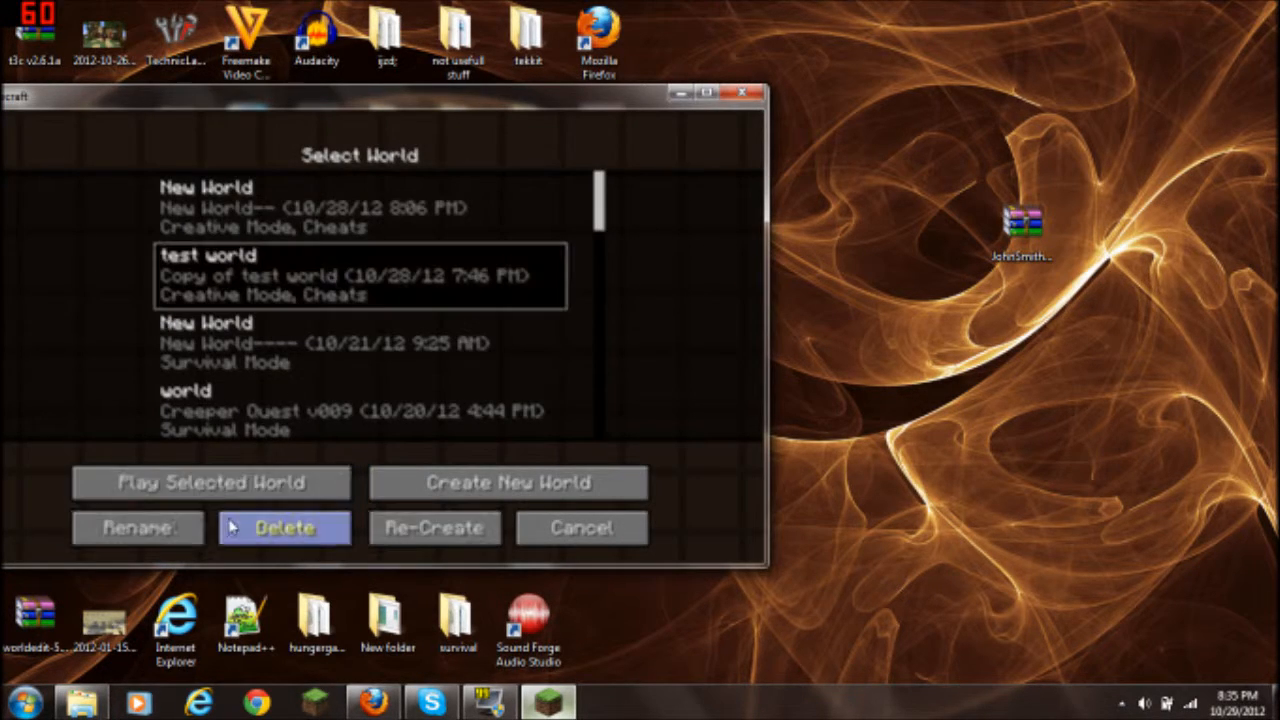
{"action": "left_click", "coordinate": [210, 483]}
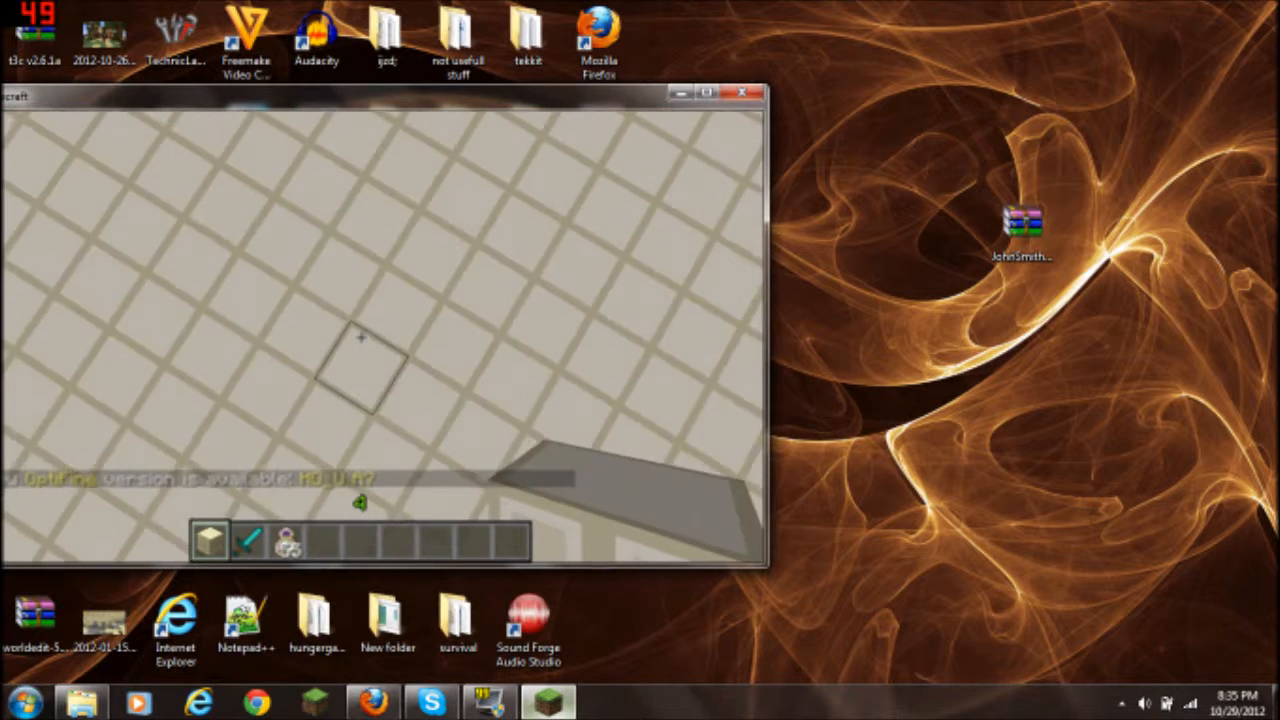
{"action": "key", "text": "e"}
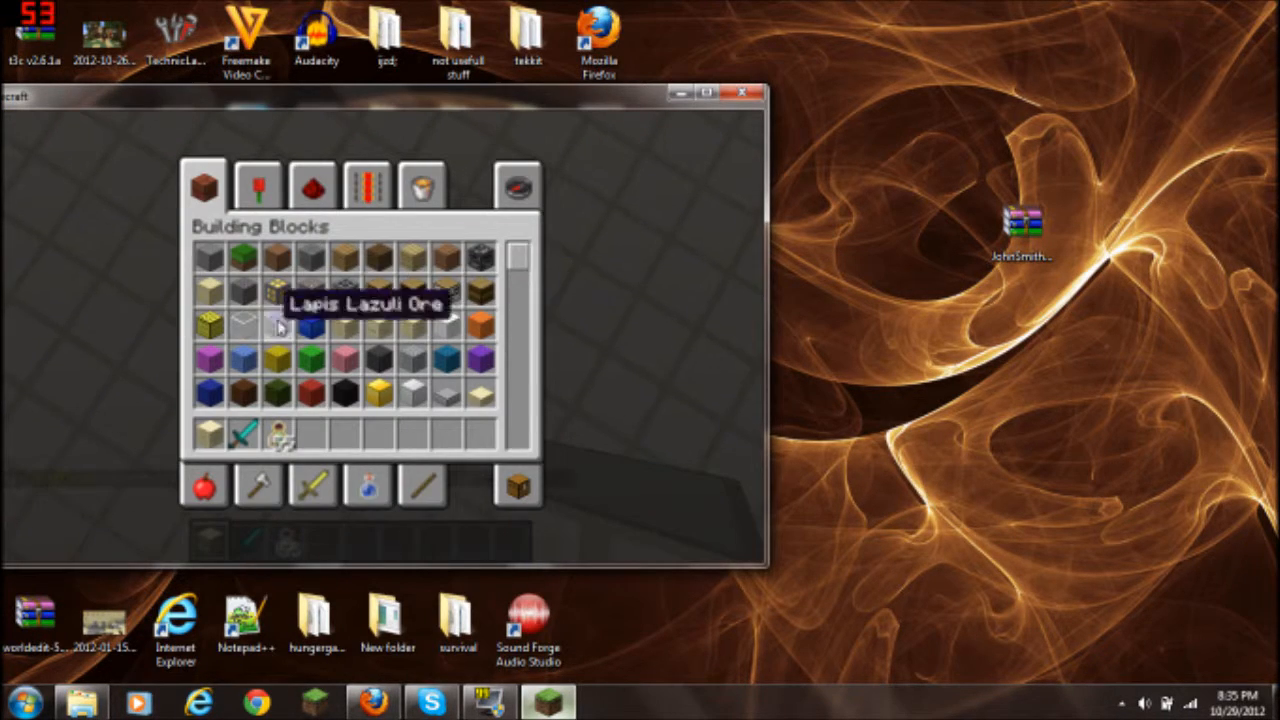
{"action": "mouse_move", "coordinate": [439, 352]}
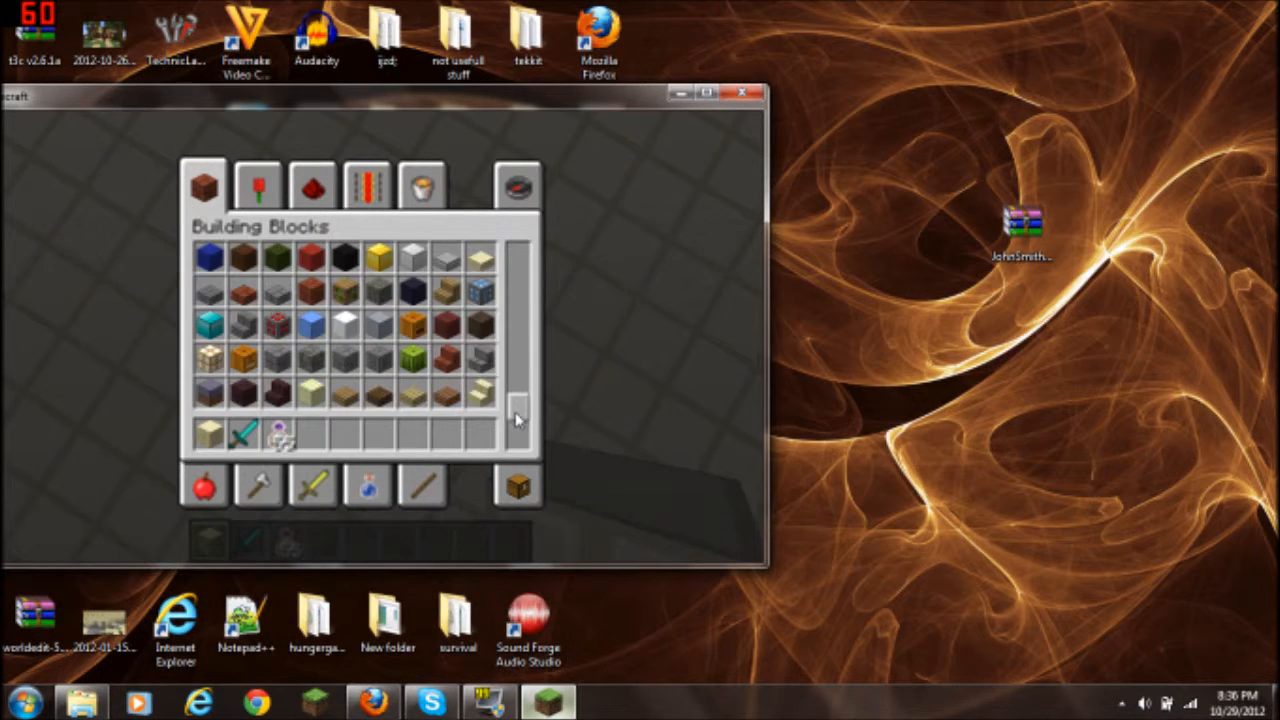
{"action": "key", "text": "Escape"}
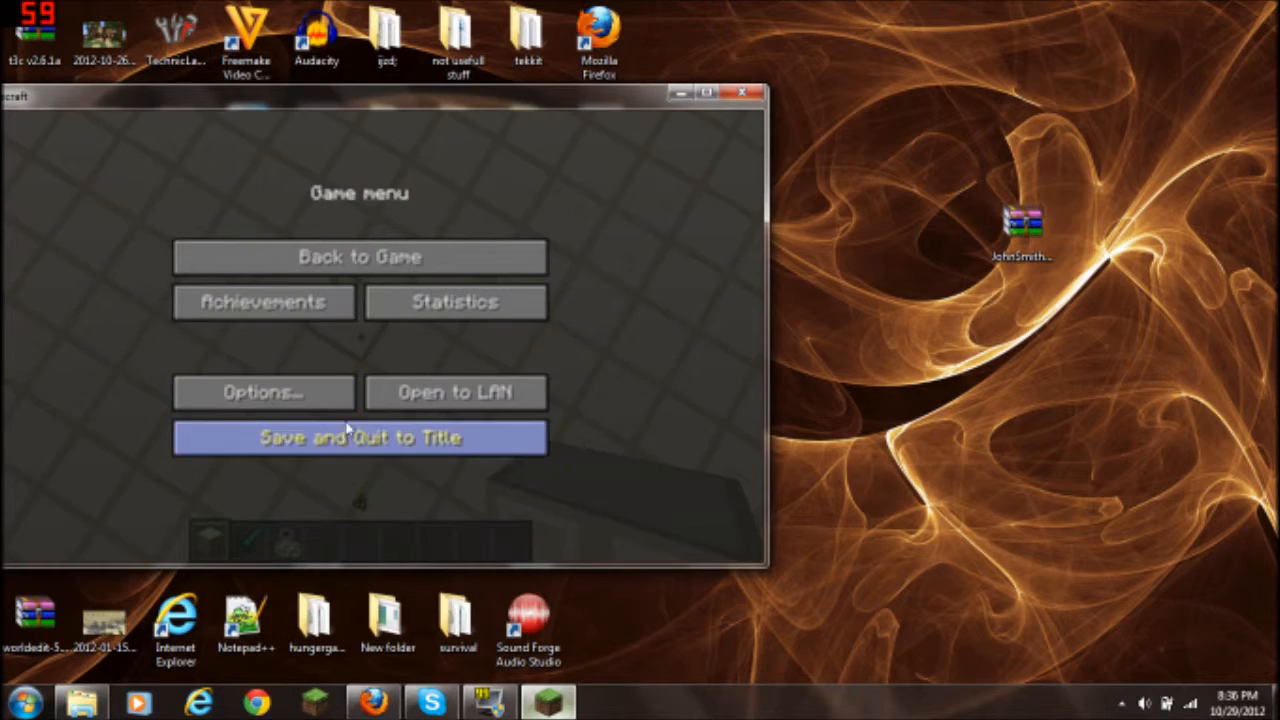
{"action": "left_click", "coordinate": [359, 437]}
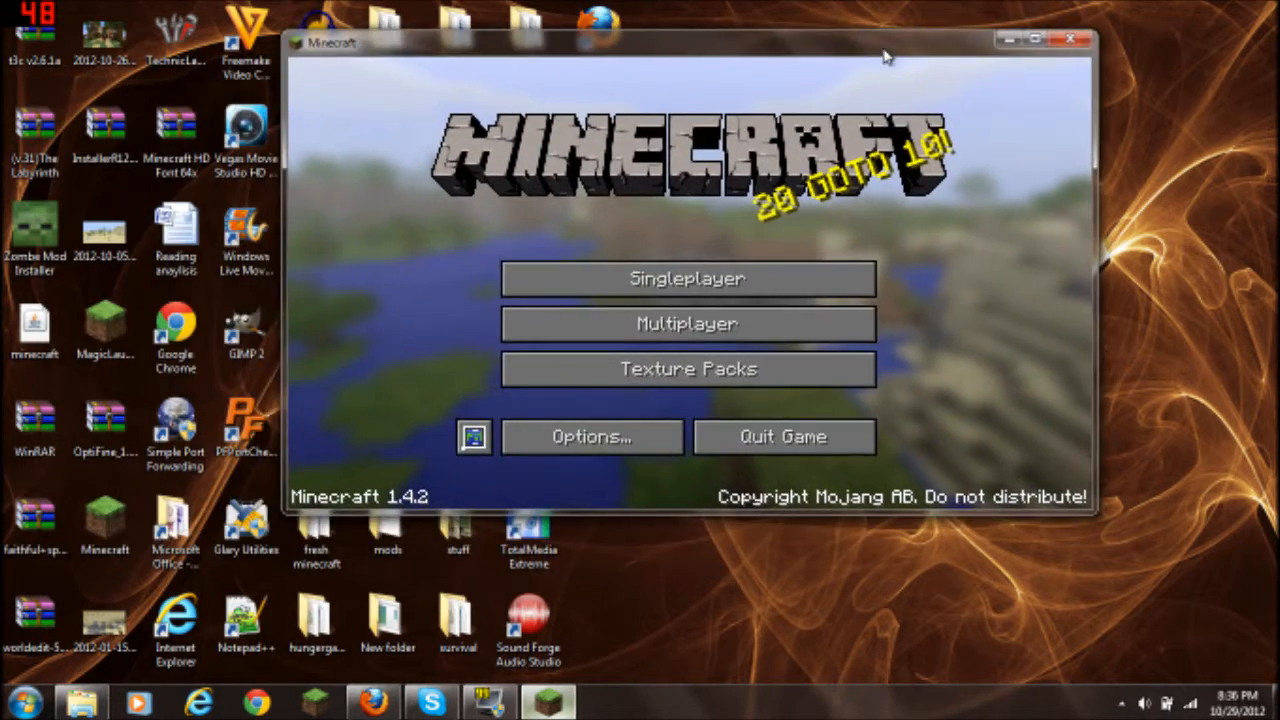
{"action": "left_click_drag", "start_coordinate": [880, 55], "coordinate": [780, 70]}
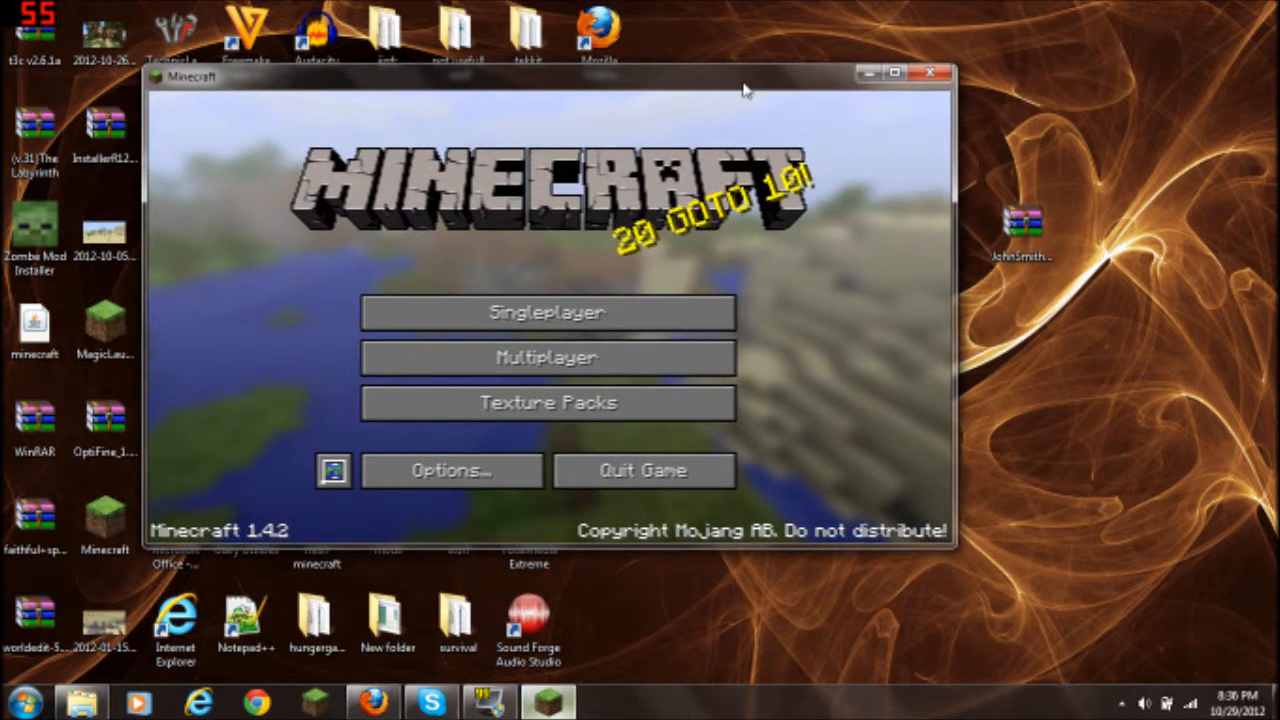
{"action": "mouse_move", "coordinate": [900, 172]}
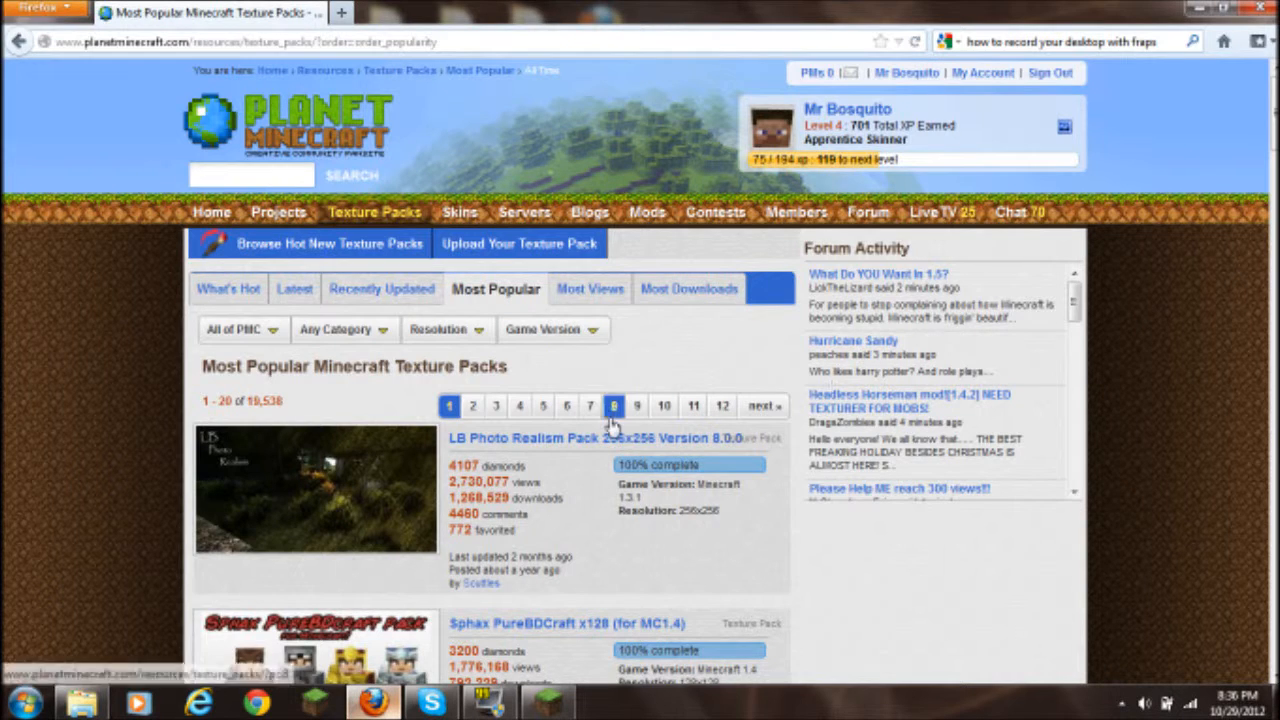
{"action": "mouse_move", "coordinate": [630, 442]}
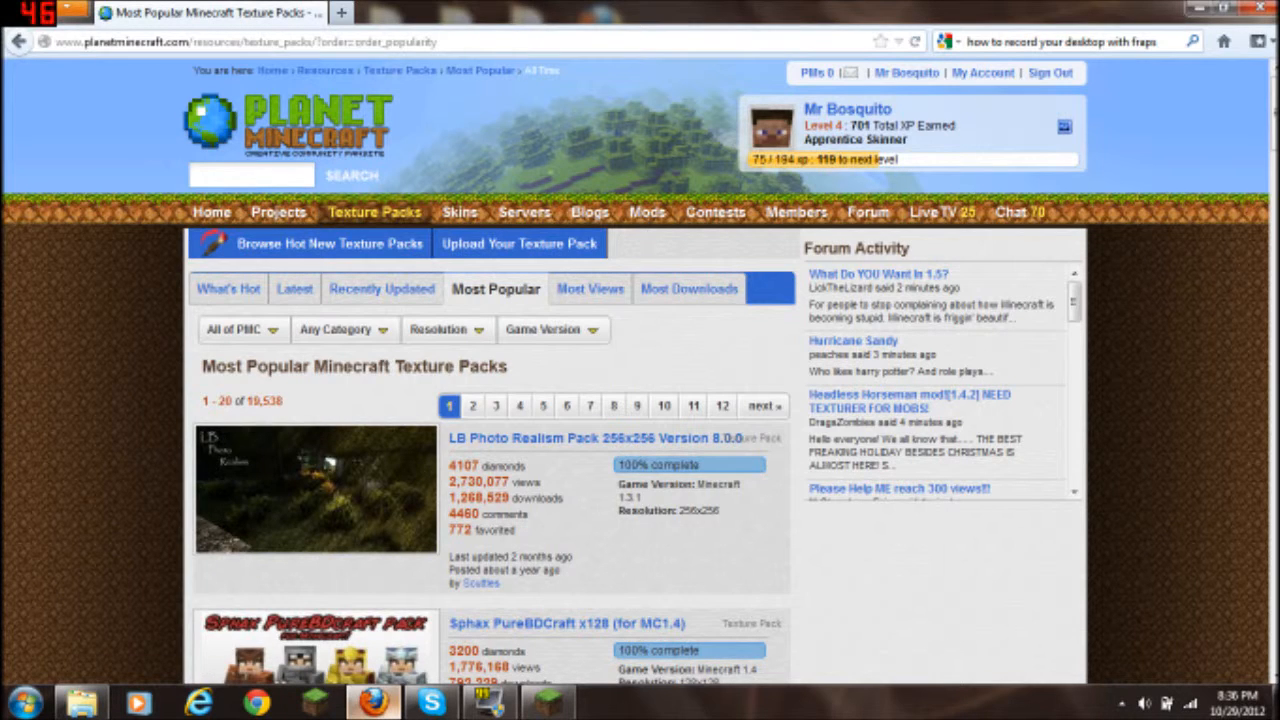
Bring the browser back up and scroll through the Planet Minecraft page
{"action": "double_click", "coordinate": [262, 400]}
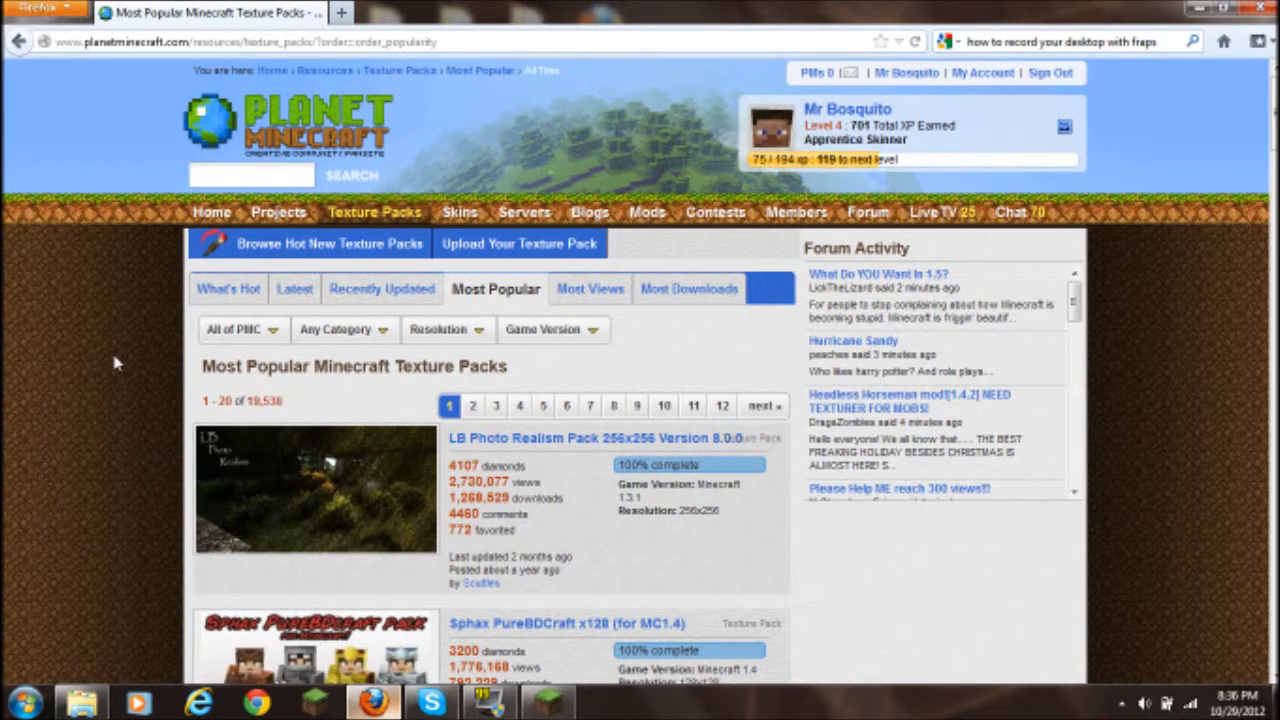
{"action": "mouse_move", "coordinate": [627, 450]}
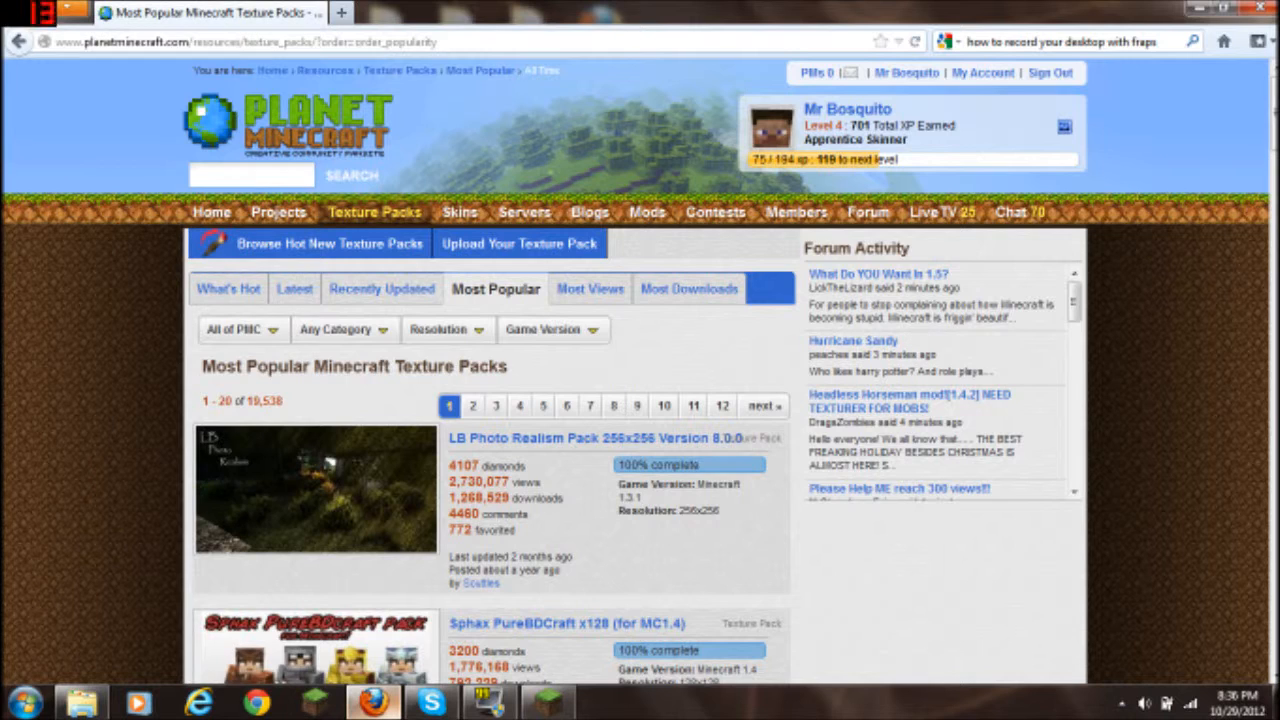
{"action": "mouse_move", "coordinate": [894, 401]}
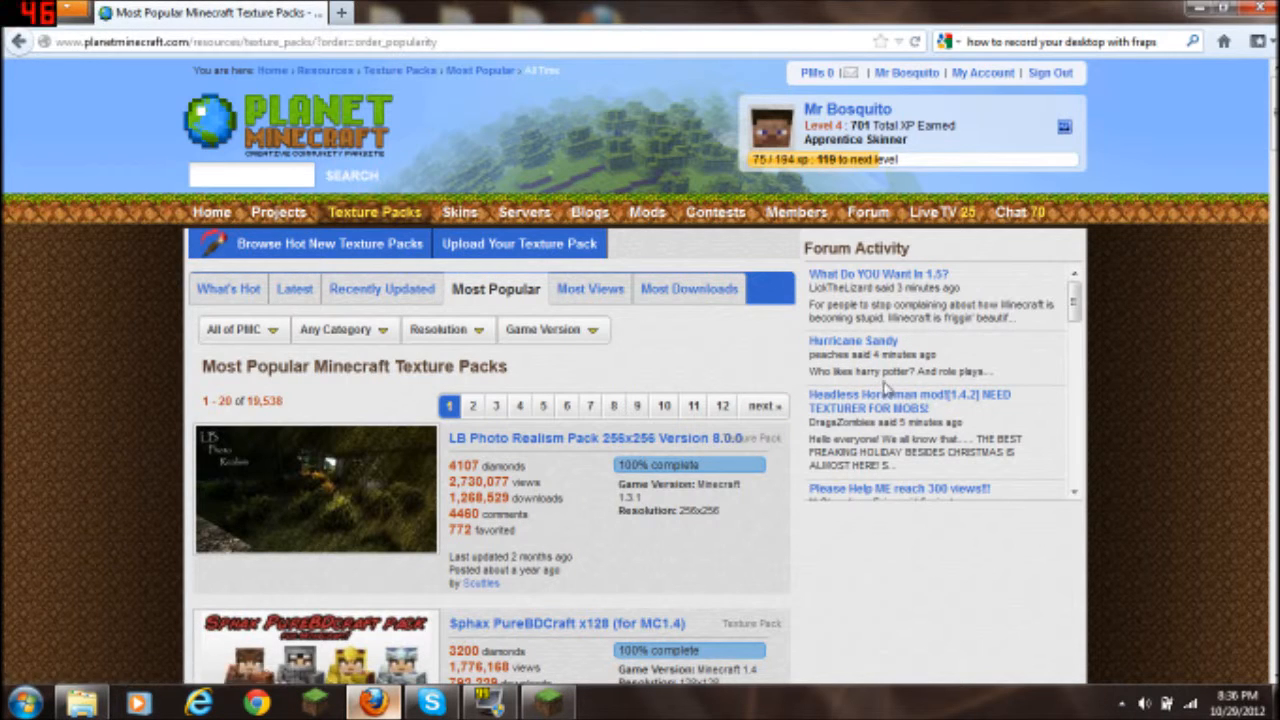
{"action": "mouse_move", "coordinate": [1101, 278]}
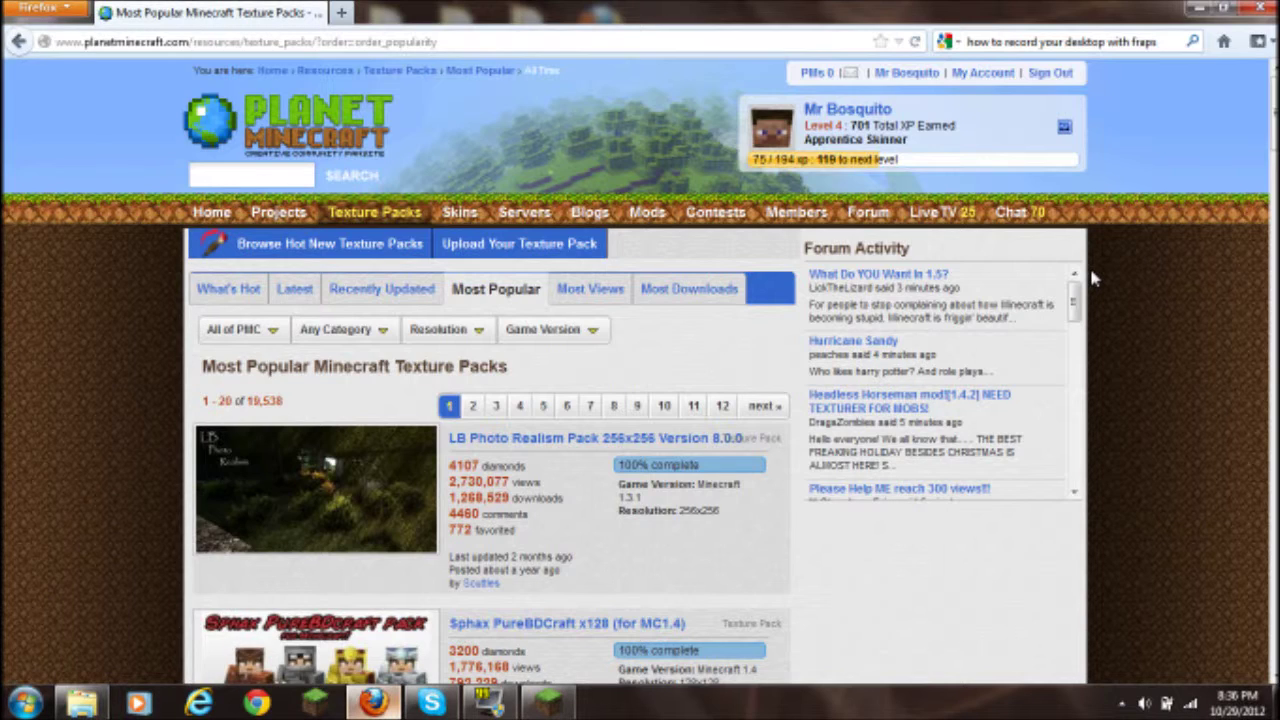
{"action": "mouse_move", "coordinate": [1273, 42]}
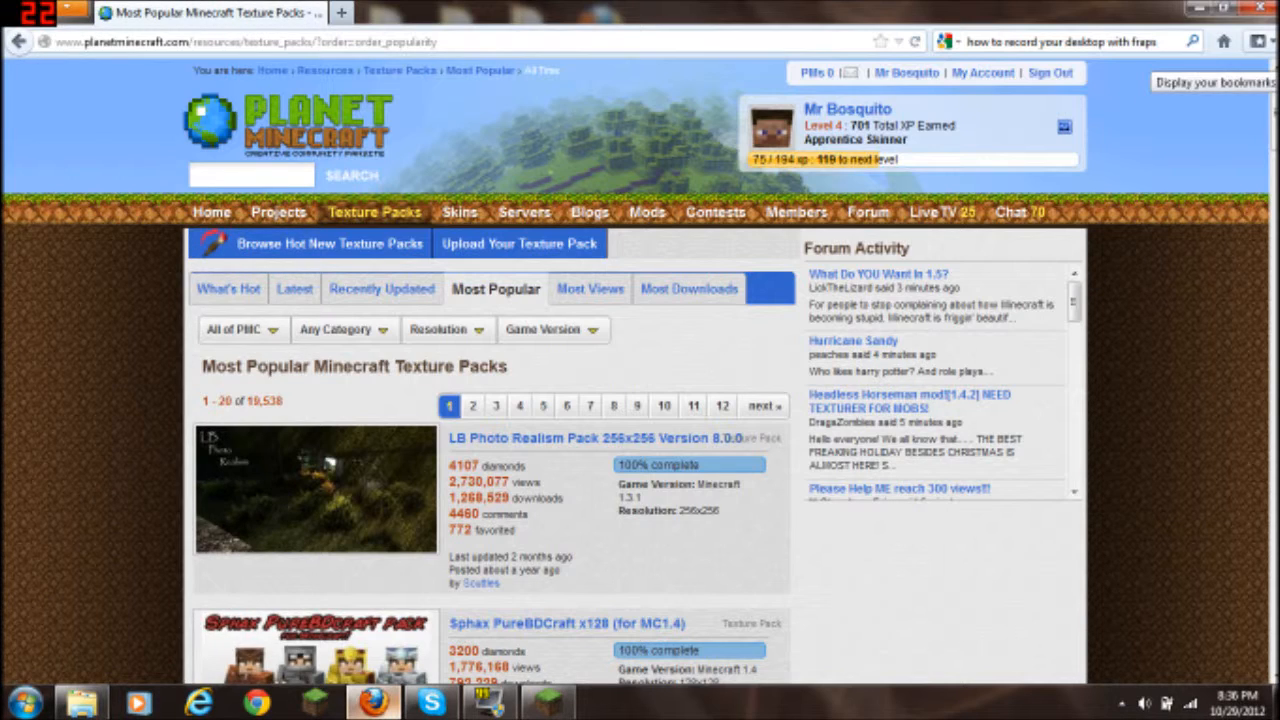
{"action": "left_click", "coordinate": [1268, 43]}
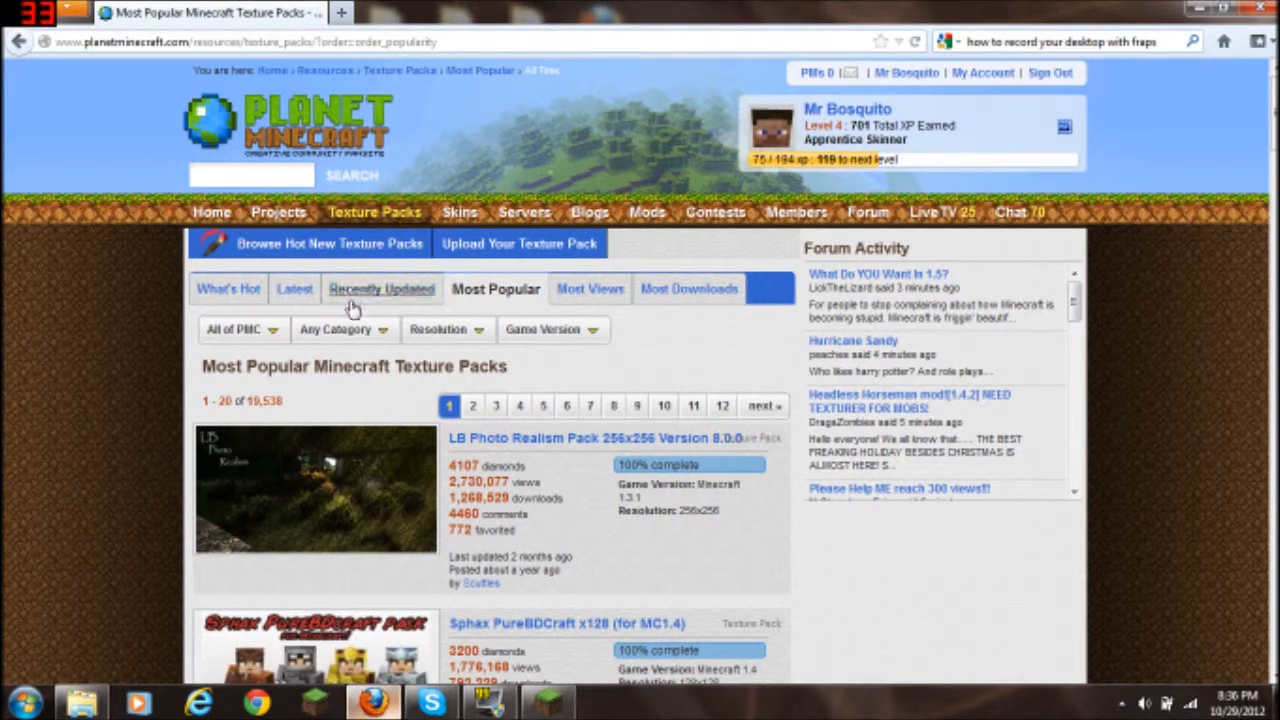
{"action": "mouse_move", "coordinate": [1205, 143]}
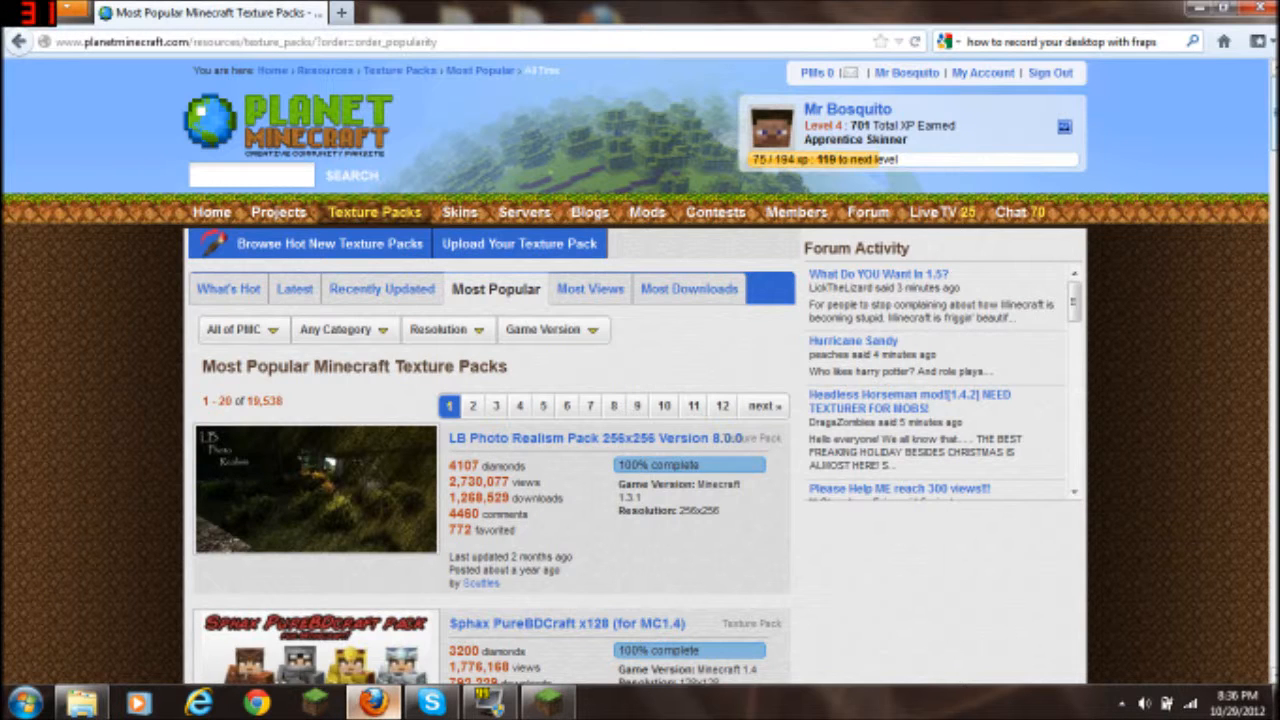
{"action": "scroll", "scroll_direction": "down", "scroll_amount": 3}
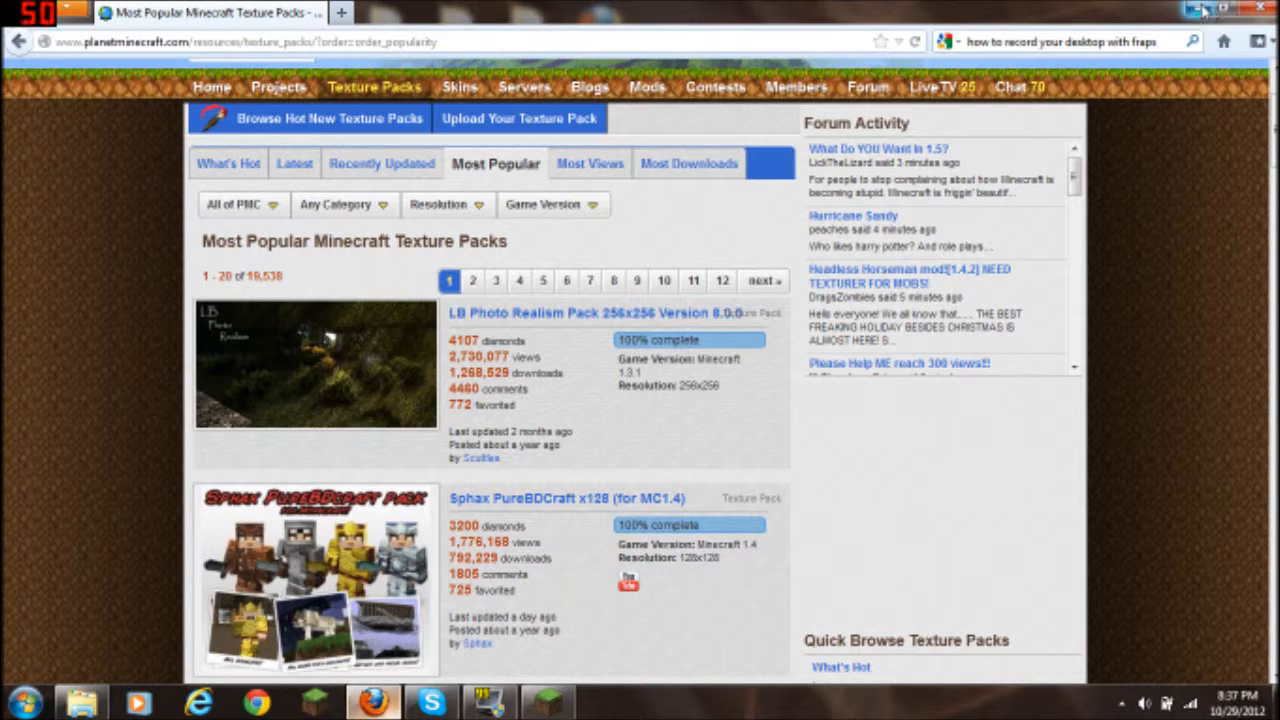
{"action": "scroll", "scroll_direction": "down", "scroll_amount": 3}
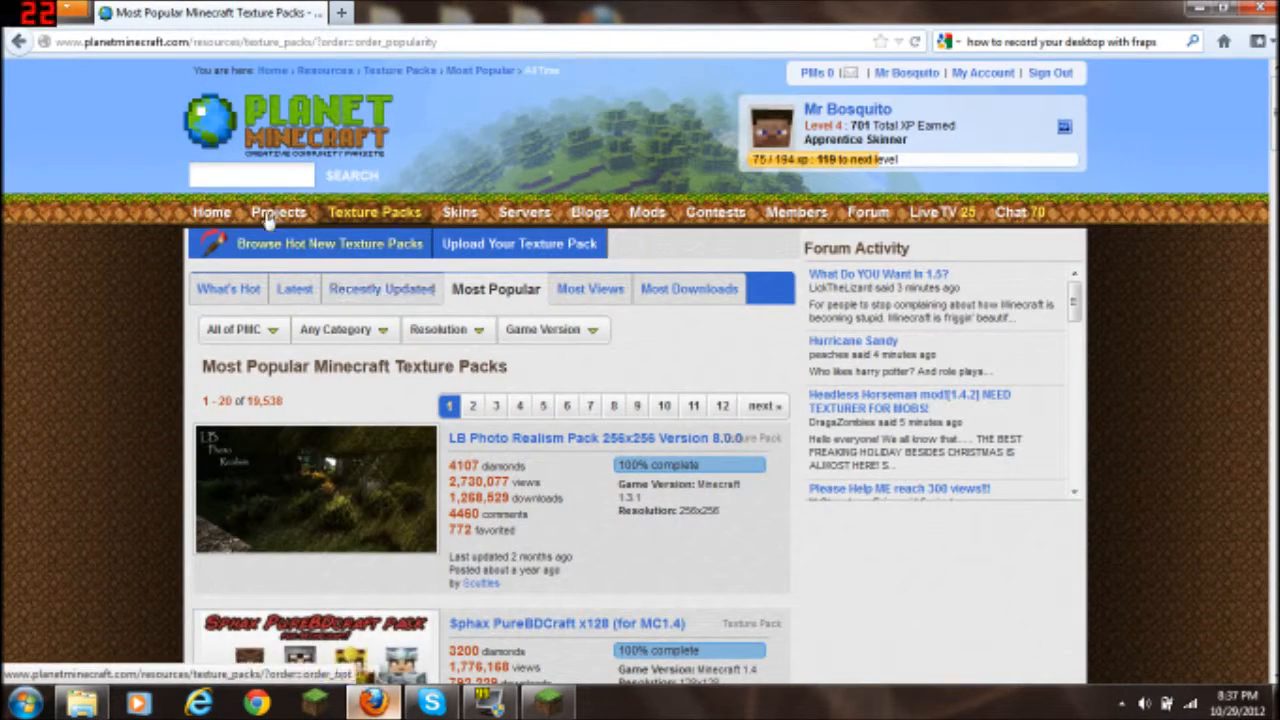
Search 'john', filter to 32x32 resolution, then clear the keyword and search again
{"action": "type", "text": "jo"}
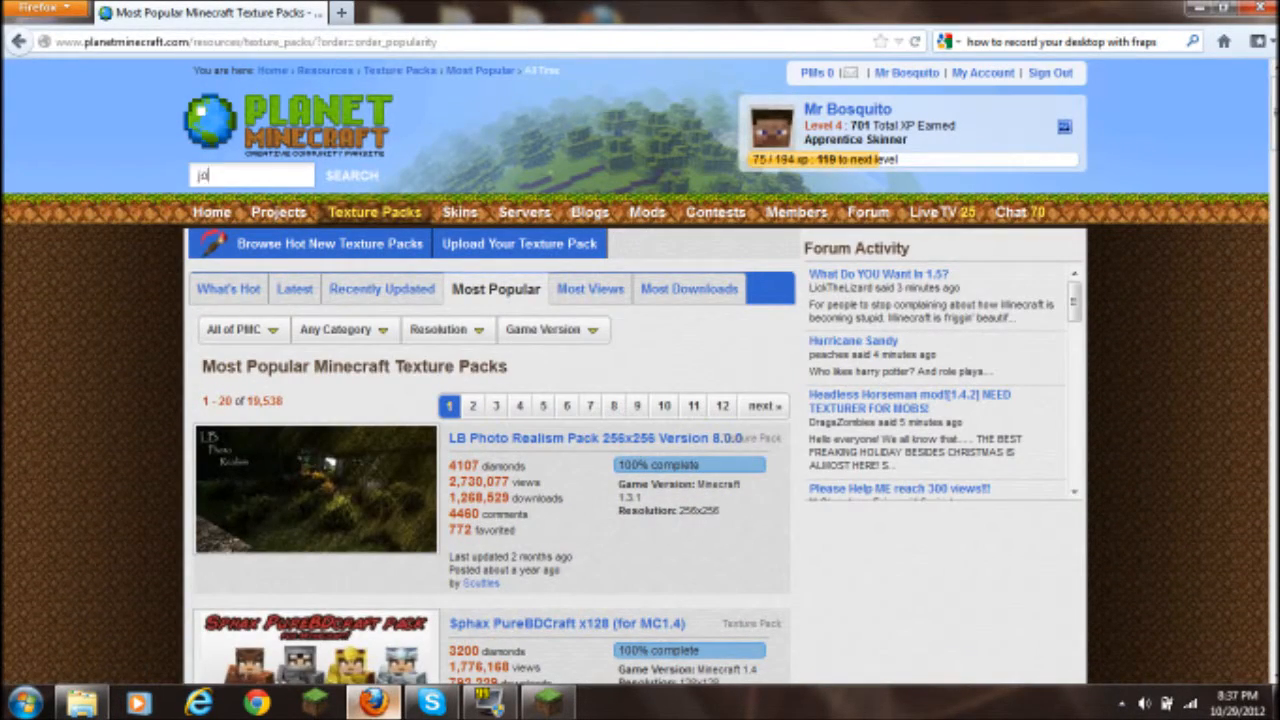
{"action": "type", "text": "ohn"}
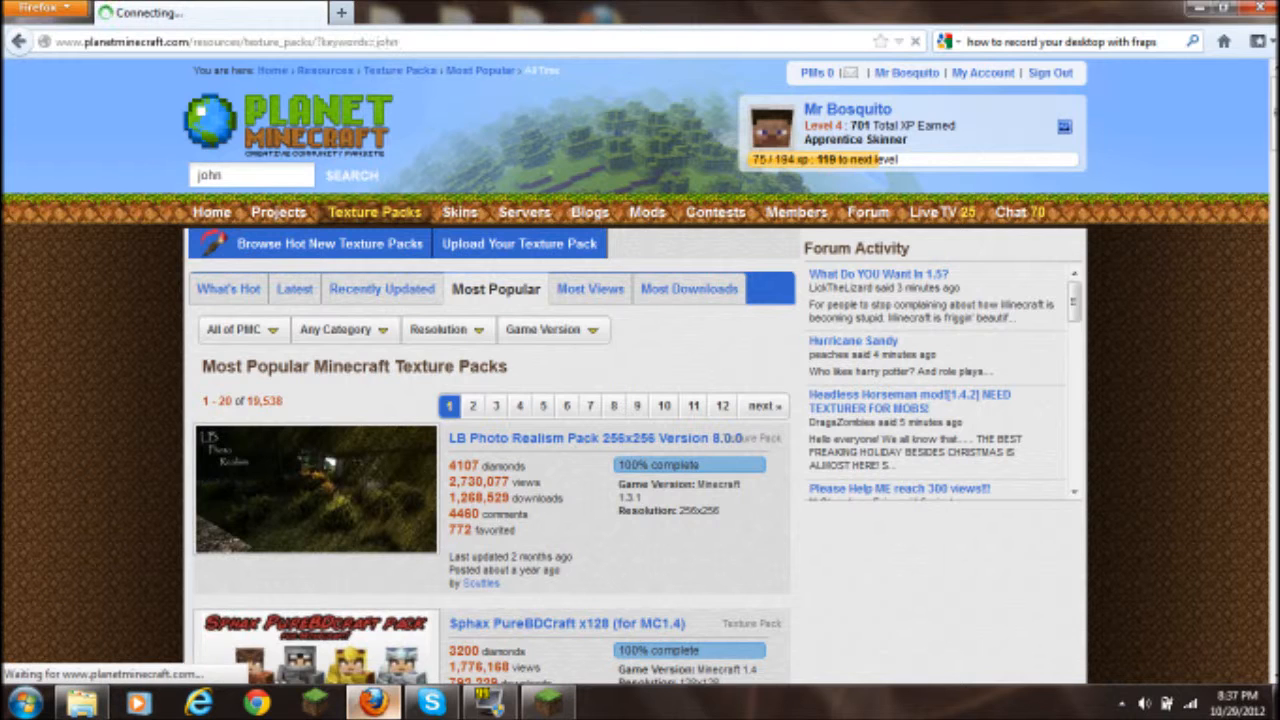
{"action": "left_click", "coordinate": [351, 175]}
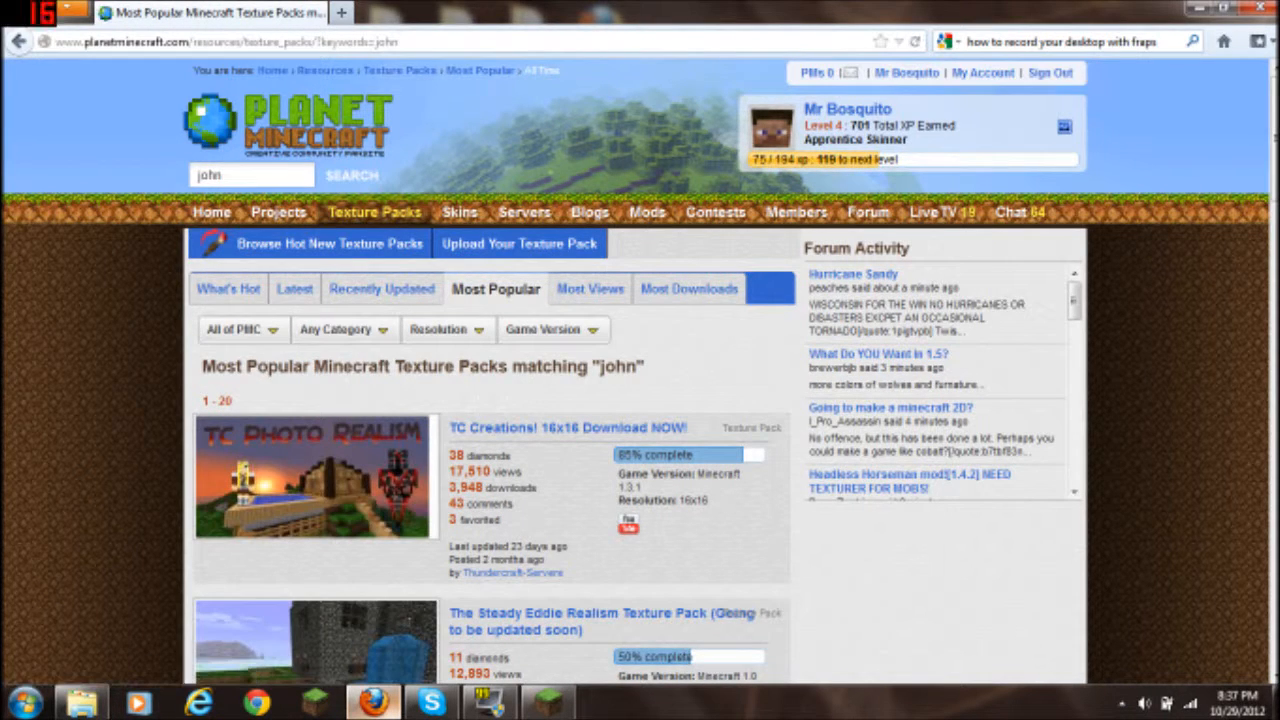
{"action": "left_click", "coordinate": [550, 329]}
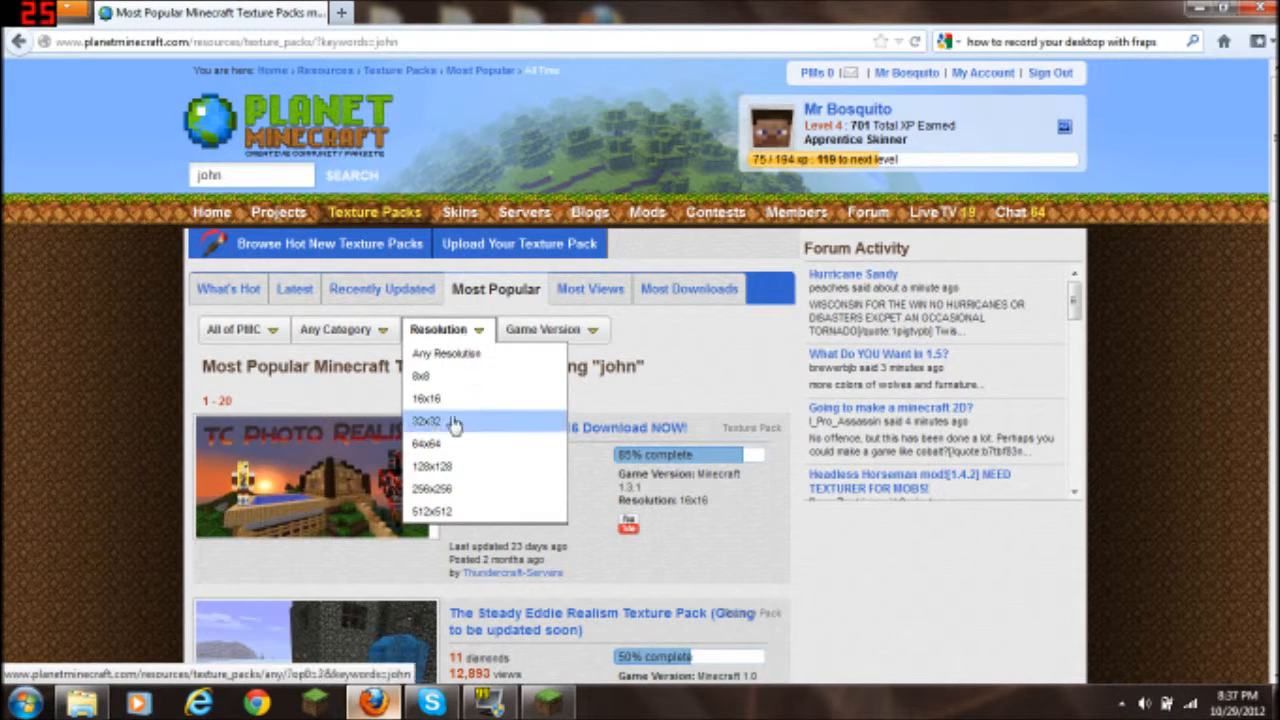
{"action": "left_click", "coordinate": [431, 420]}
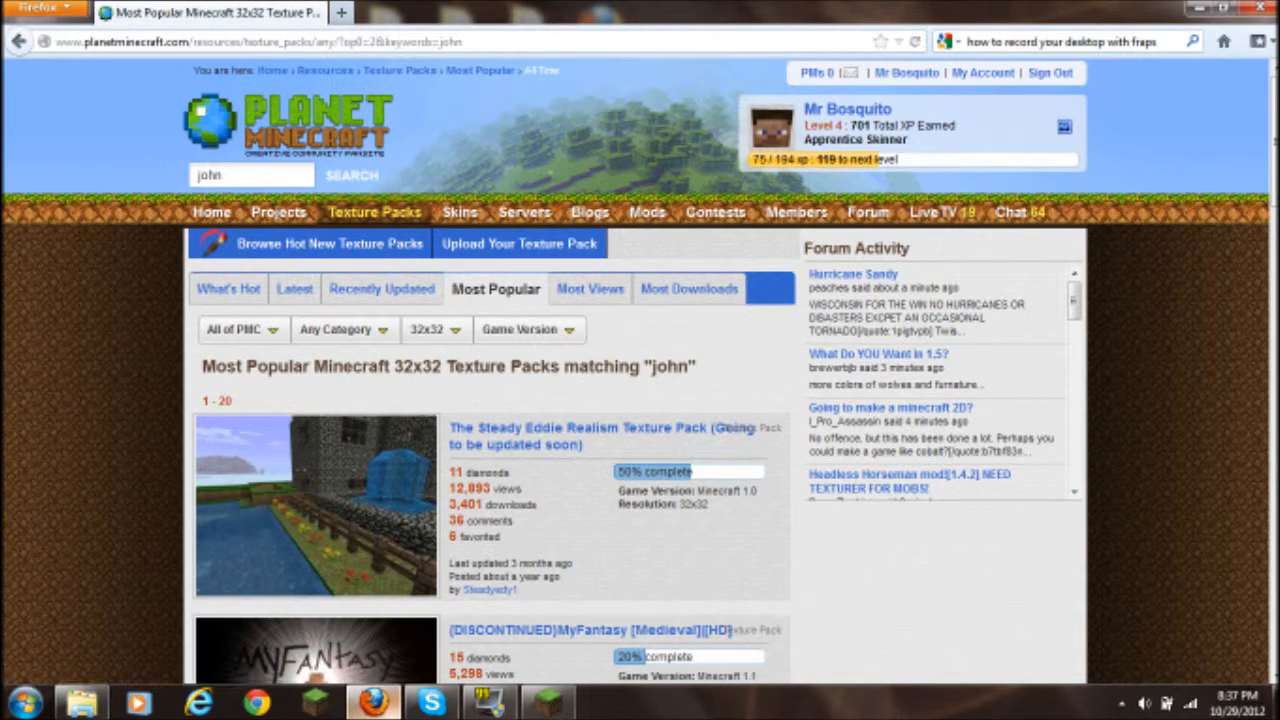
{"action": "left_click", "coordinate": [250, 175]}
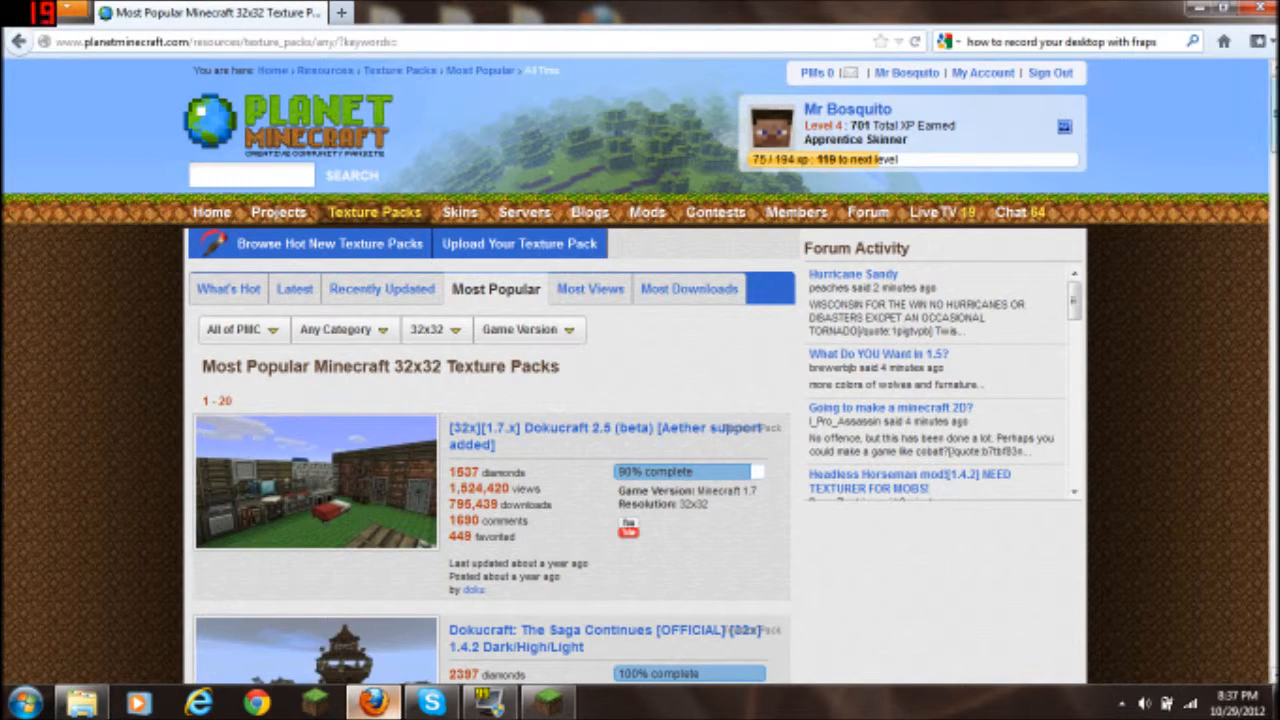
{"action": "scroll", "scroll_direction": "down", "scroll_amount": 3}
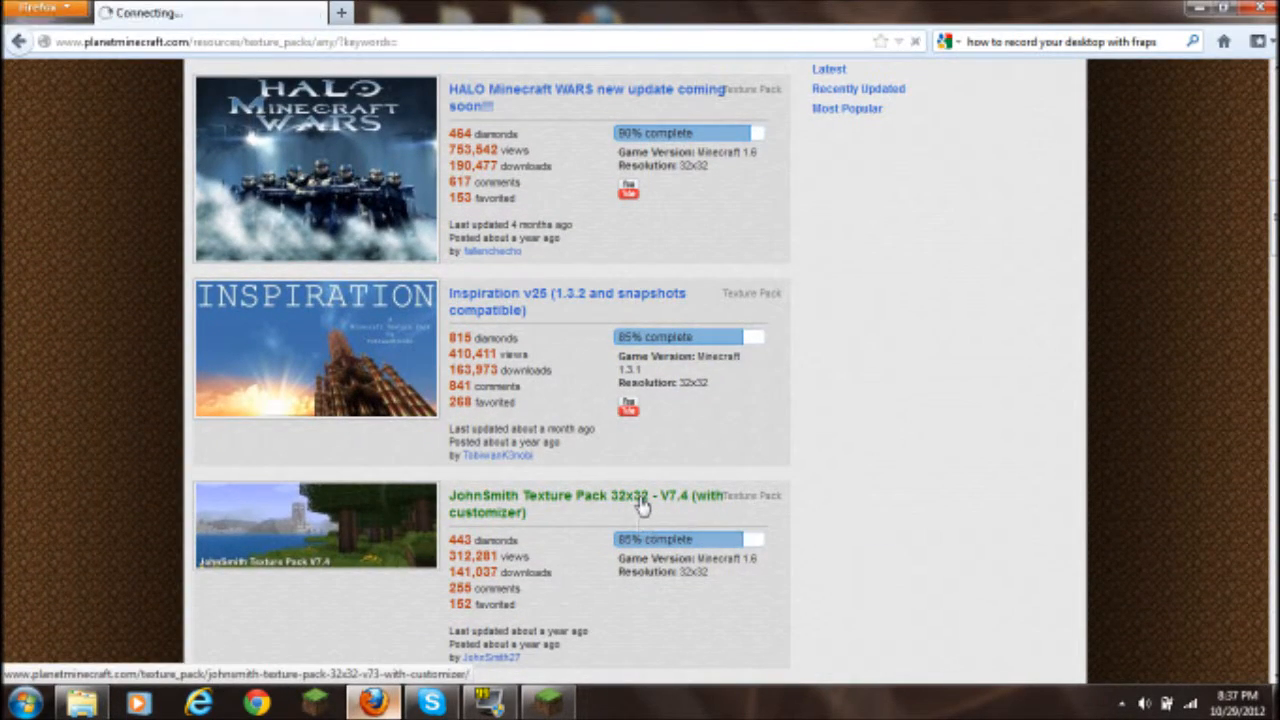
Open the JohnSmith Texture Pack 32x32 - V7.4 page and scroll to its HD fix notice
{"action": "left_click", "coordinate": [580, 497]}
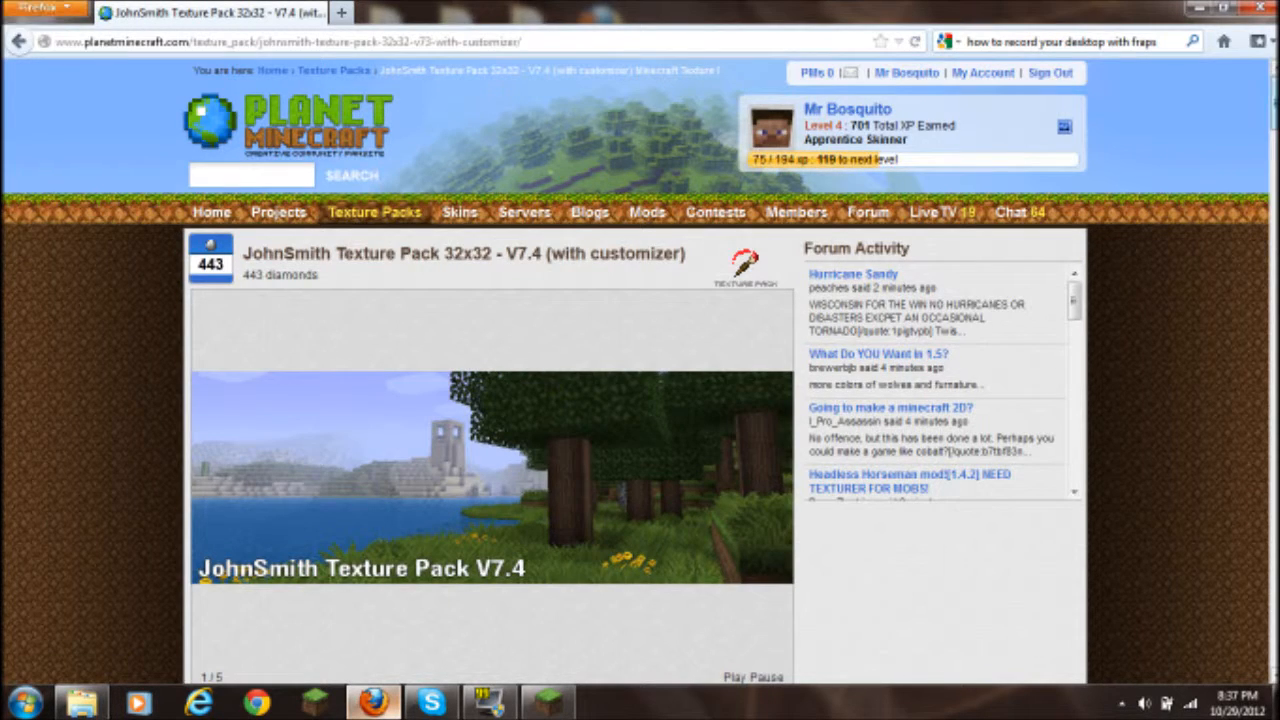
{"action": "scroll", "scroll_direction": "down", "scroll_amount": 3}
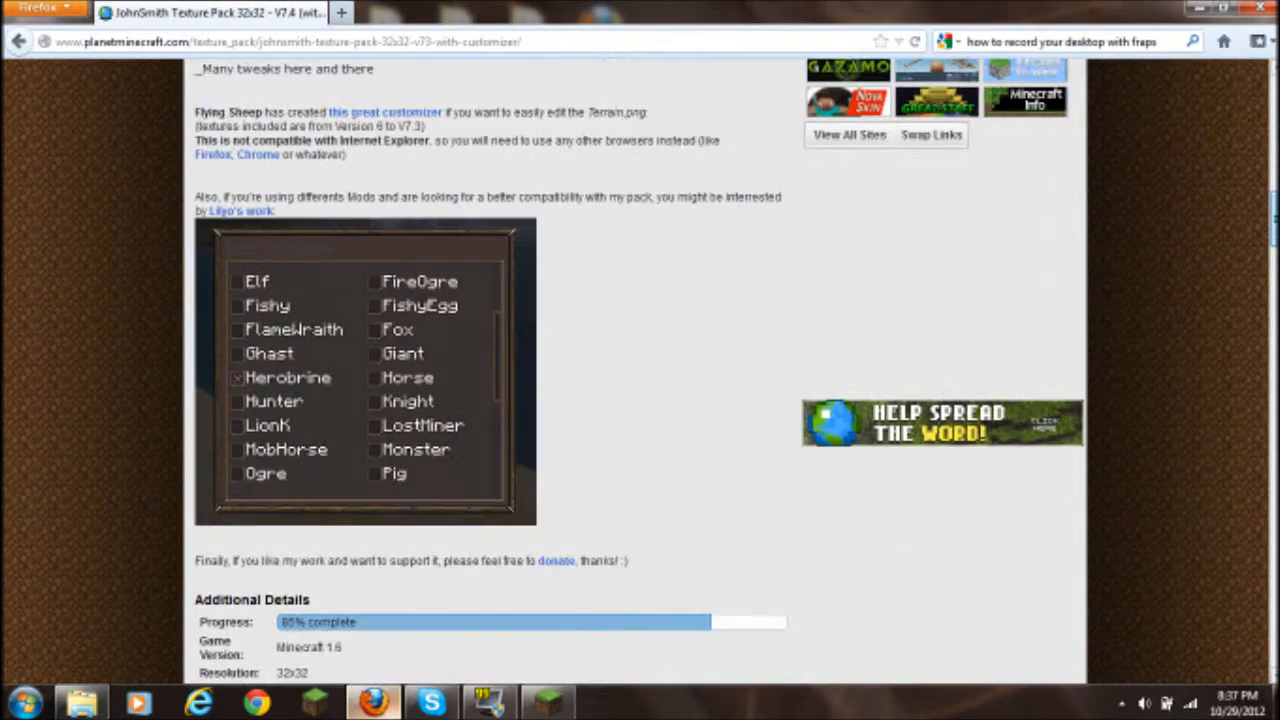
{"action": "scroll", "scroll_direction": "up", "scroll_amount": 3}
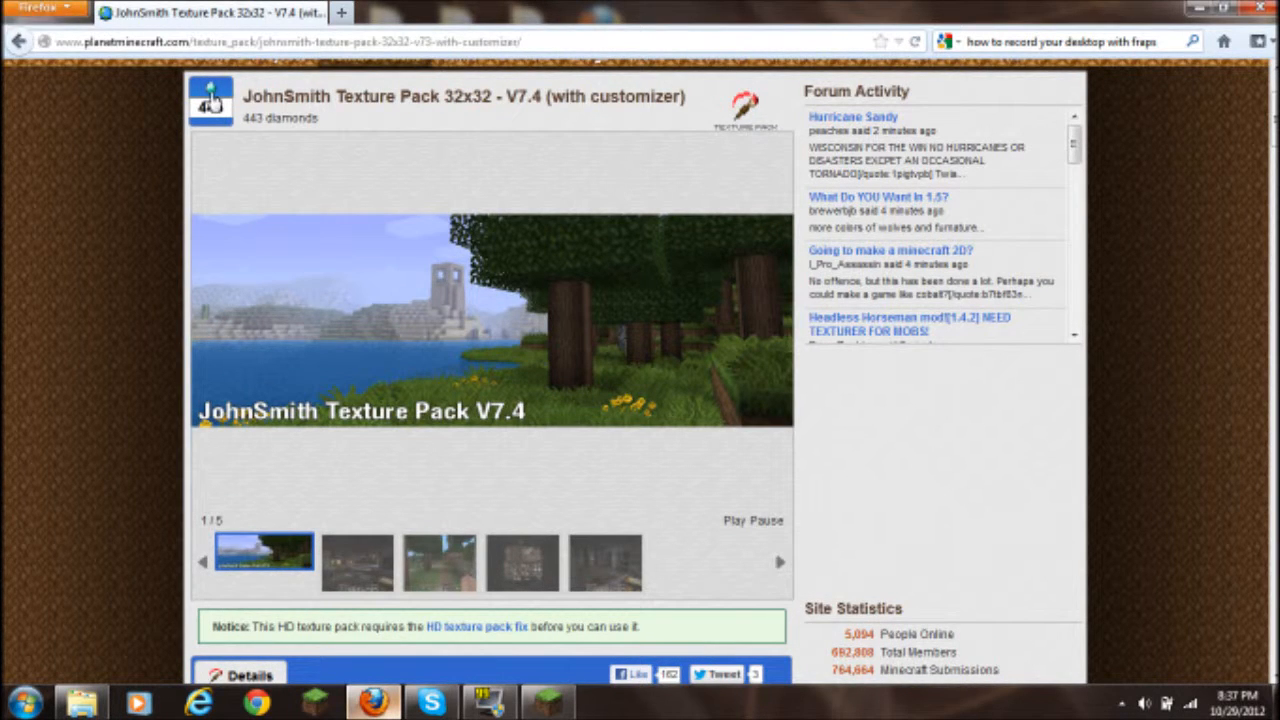
{"action": "left_click", "coordinate": [209, 95]}
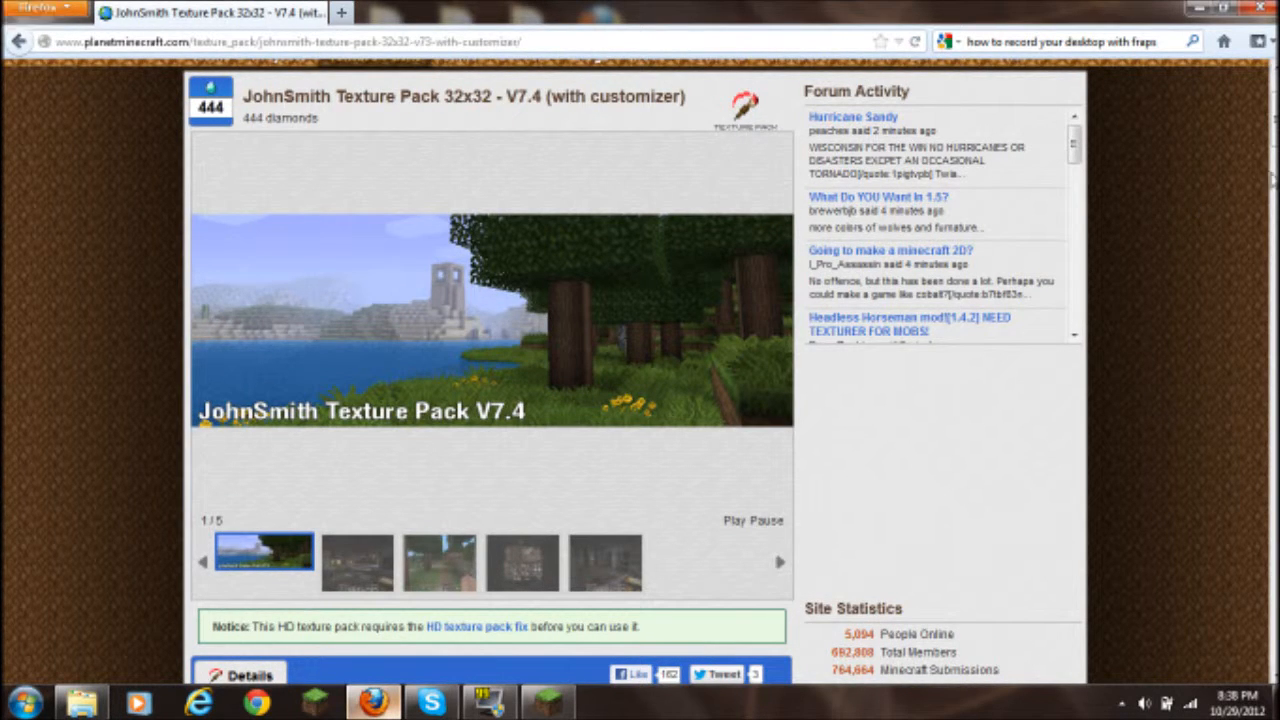
{"action": "scroll", "scroll_direction": "down", "scroll_amount": 3}
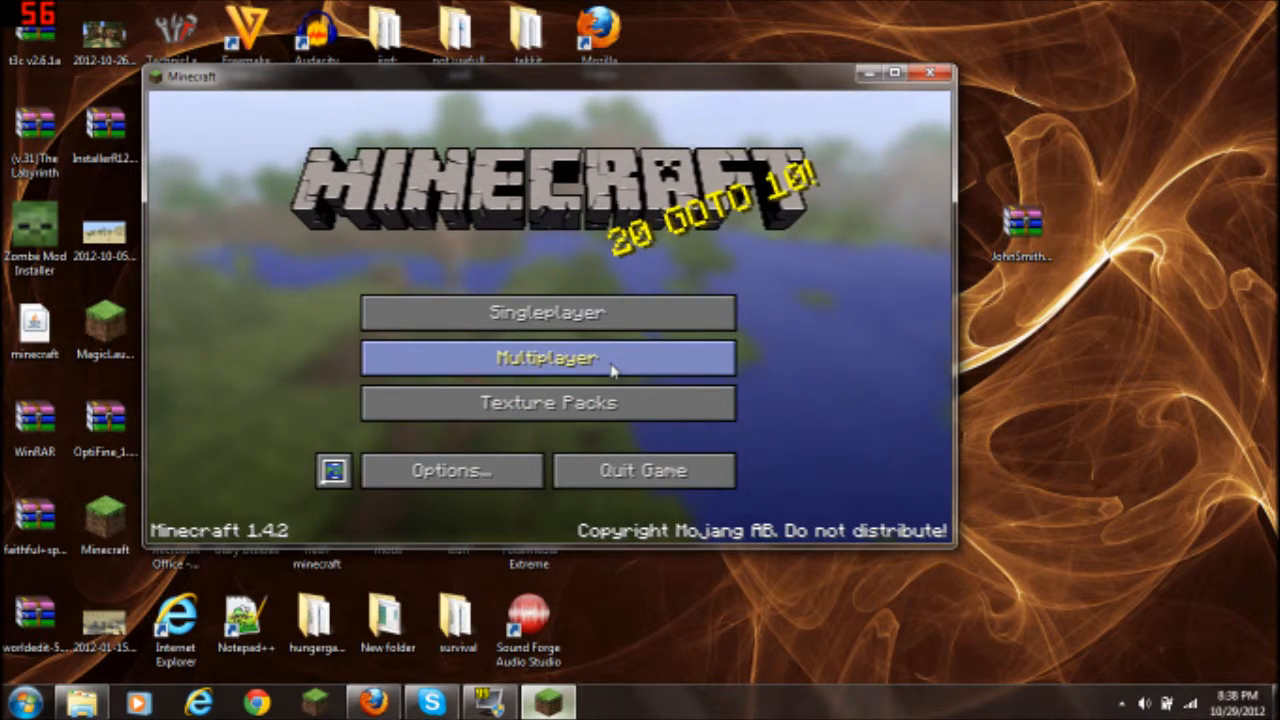
{"action": "mouse_move", "coordinate": [459, 451]}
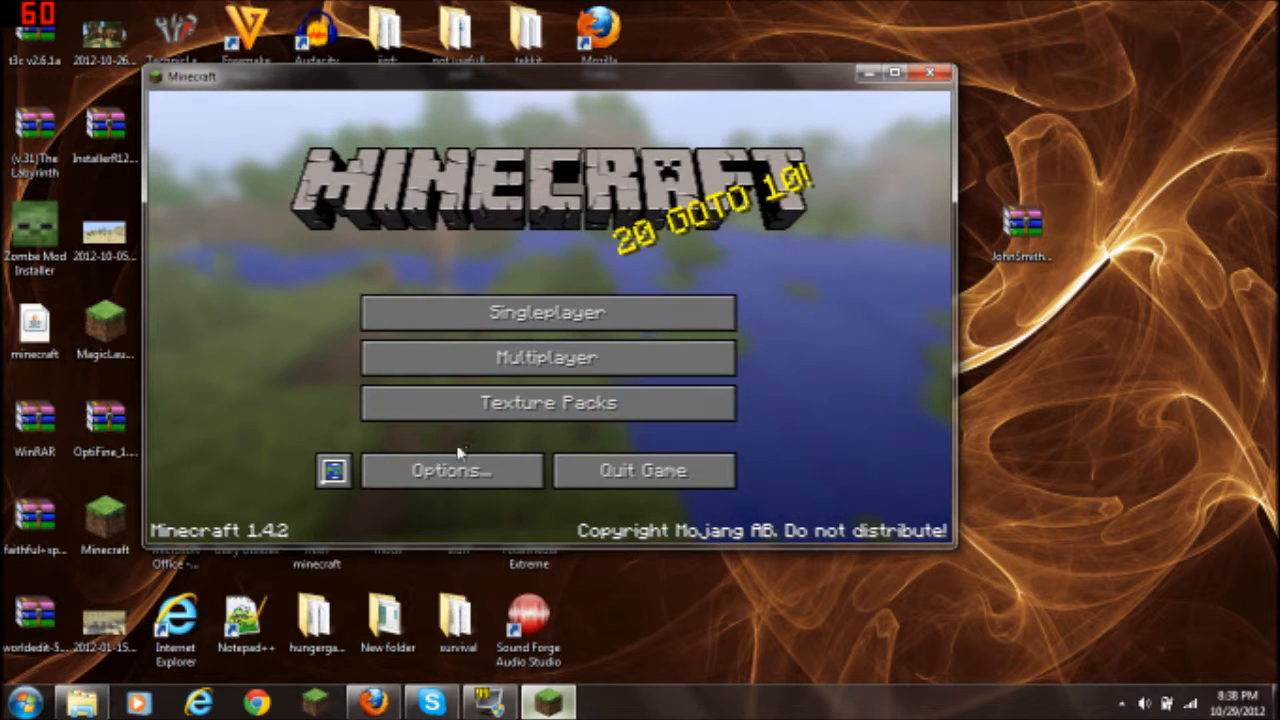
{"action": "left_click", "coordinate": [451, 470]}
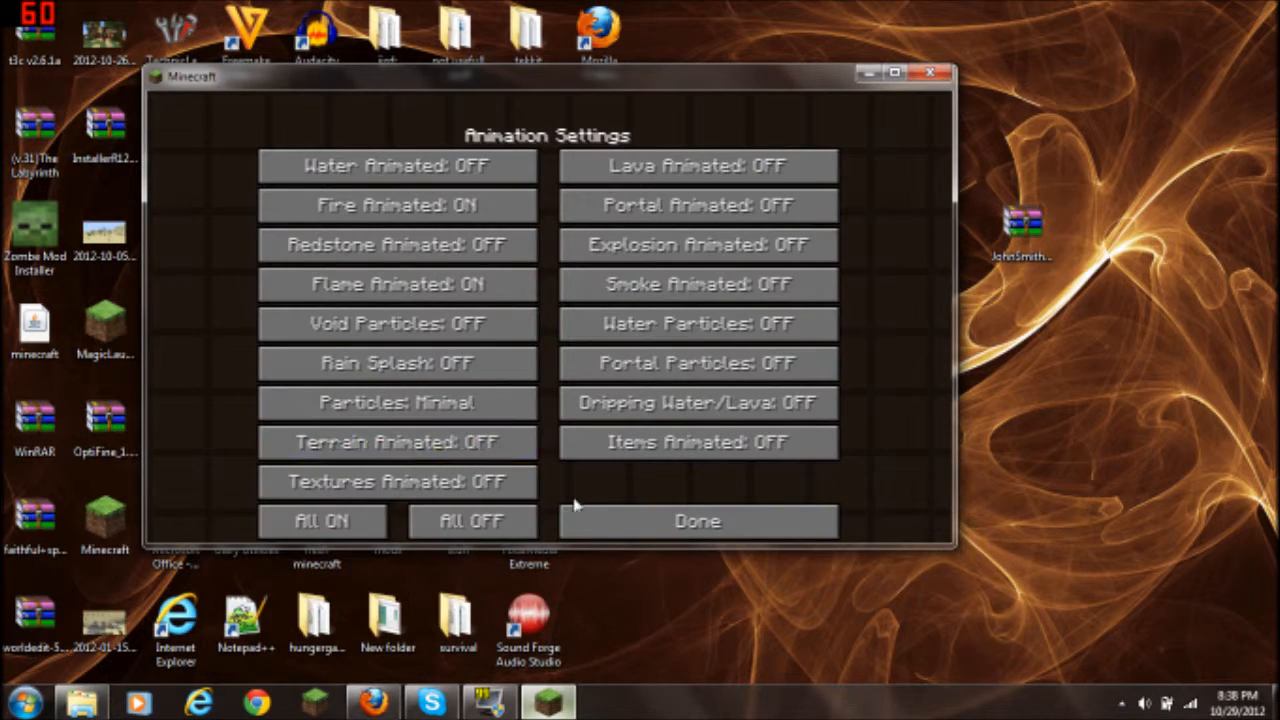
{"action": "left_click", "coordinate": [696, 521]}
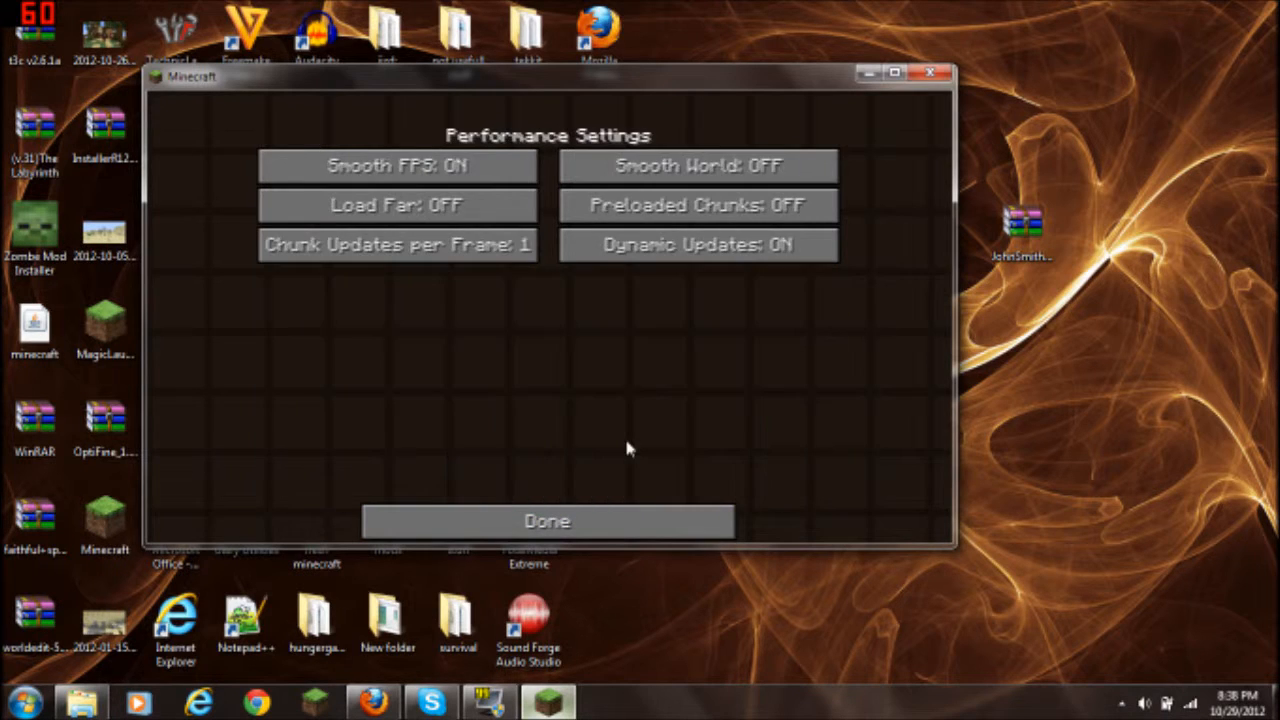
{"action": "mouse_move", "coordinate": [654, 470]}
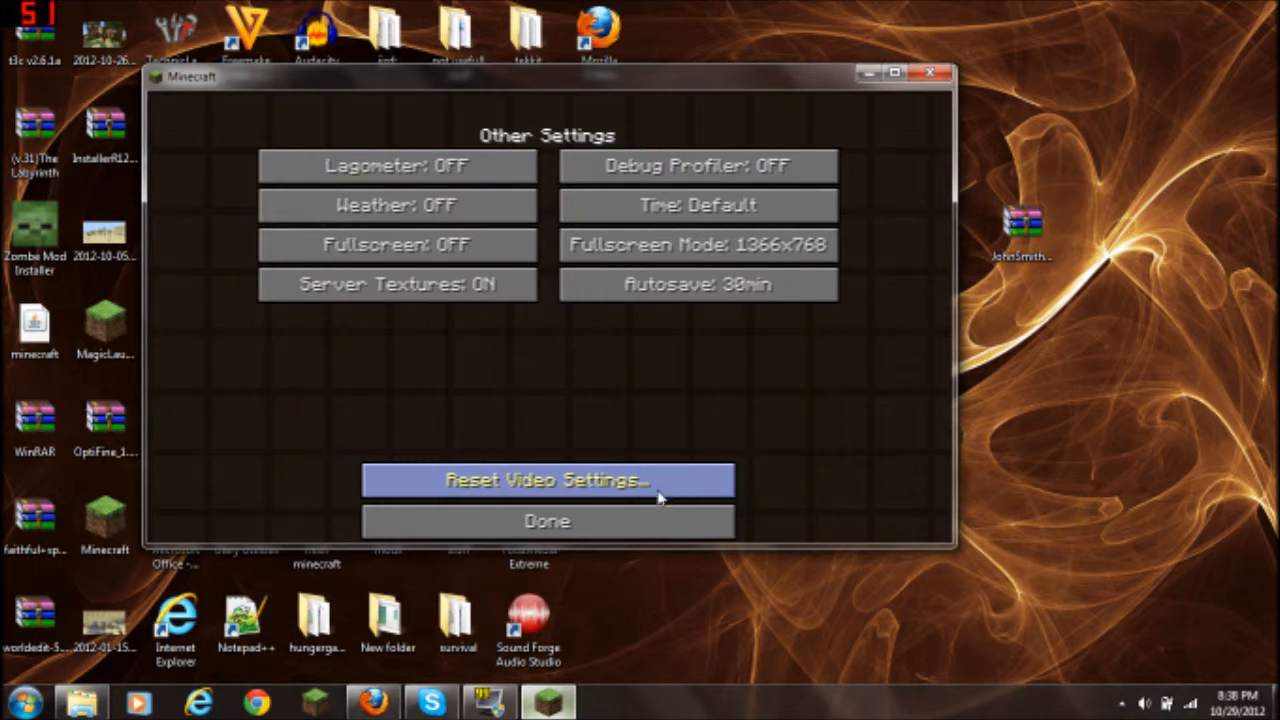
{"action": "mouse_move", "coordinate": [507, 340]}
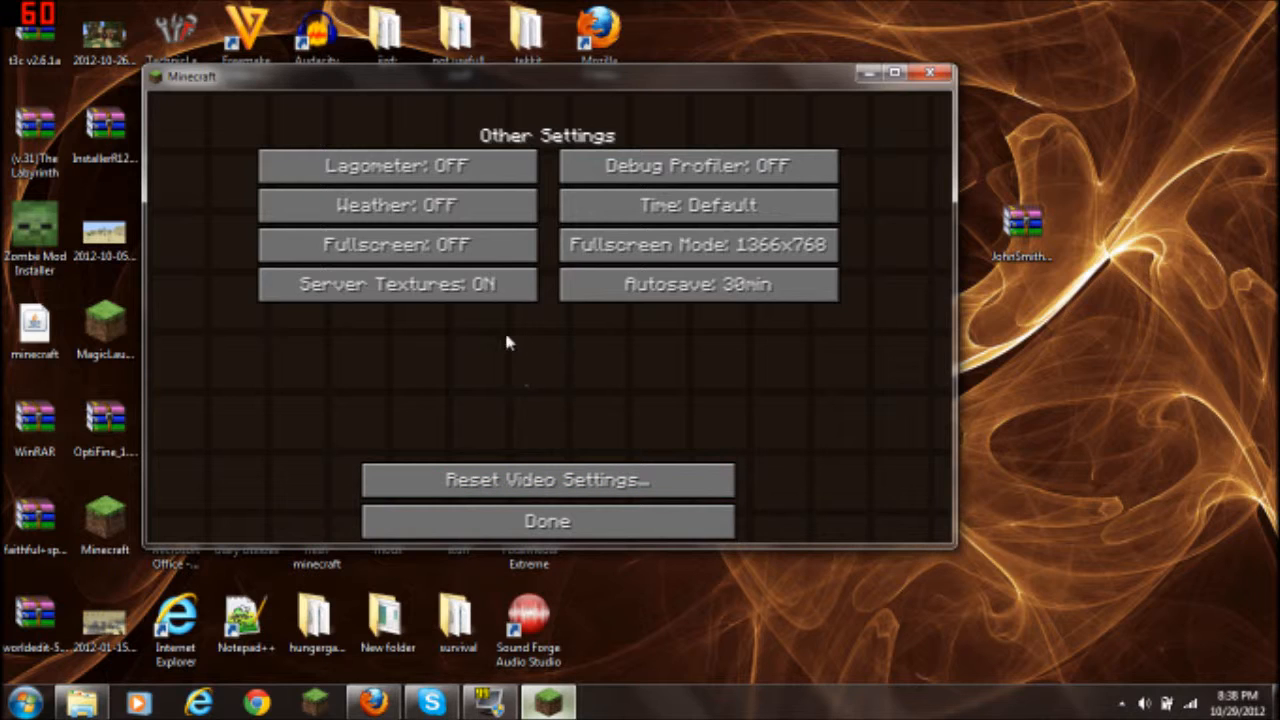
{"action": "mouse_move", "coordinate": [483, 461]}
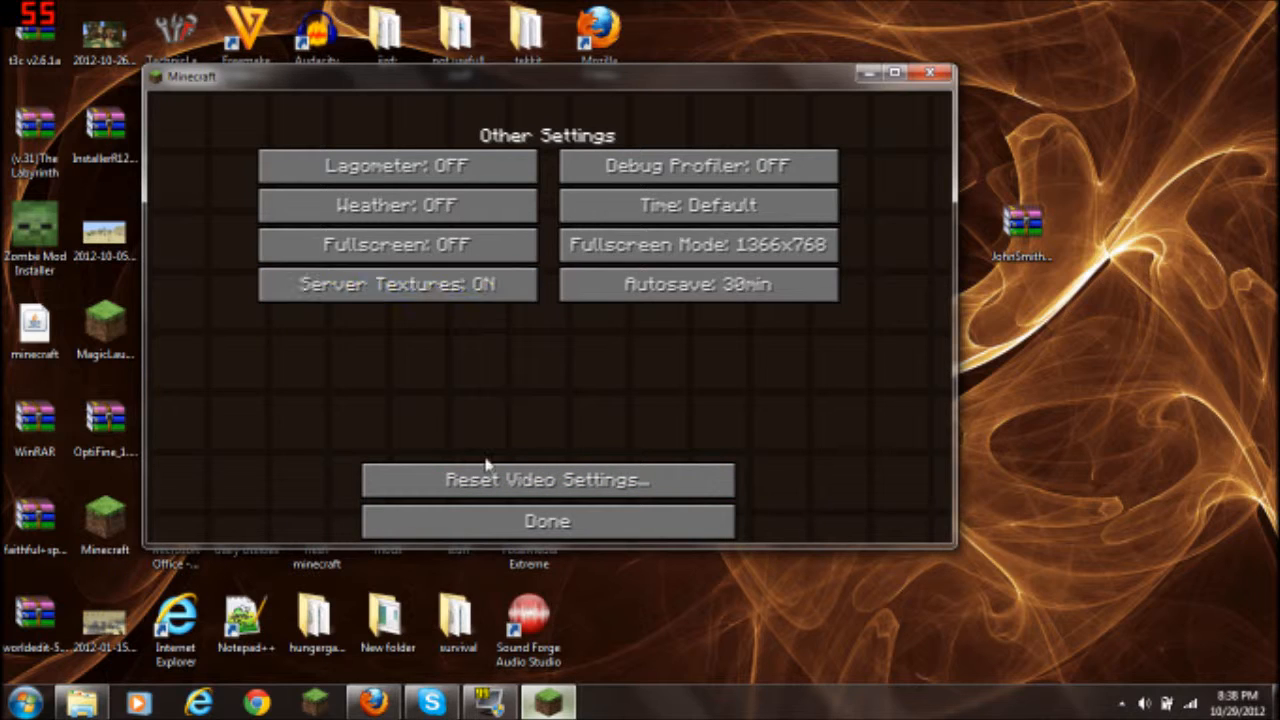
{"action": "left_click", "coordinate": [547, 521]}
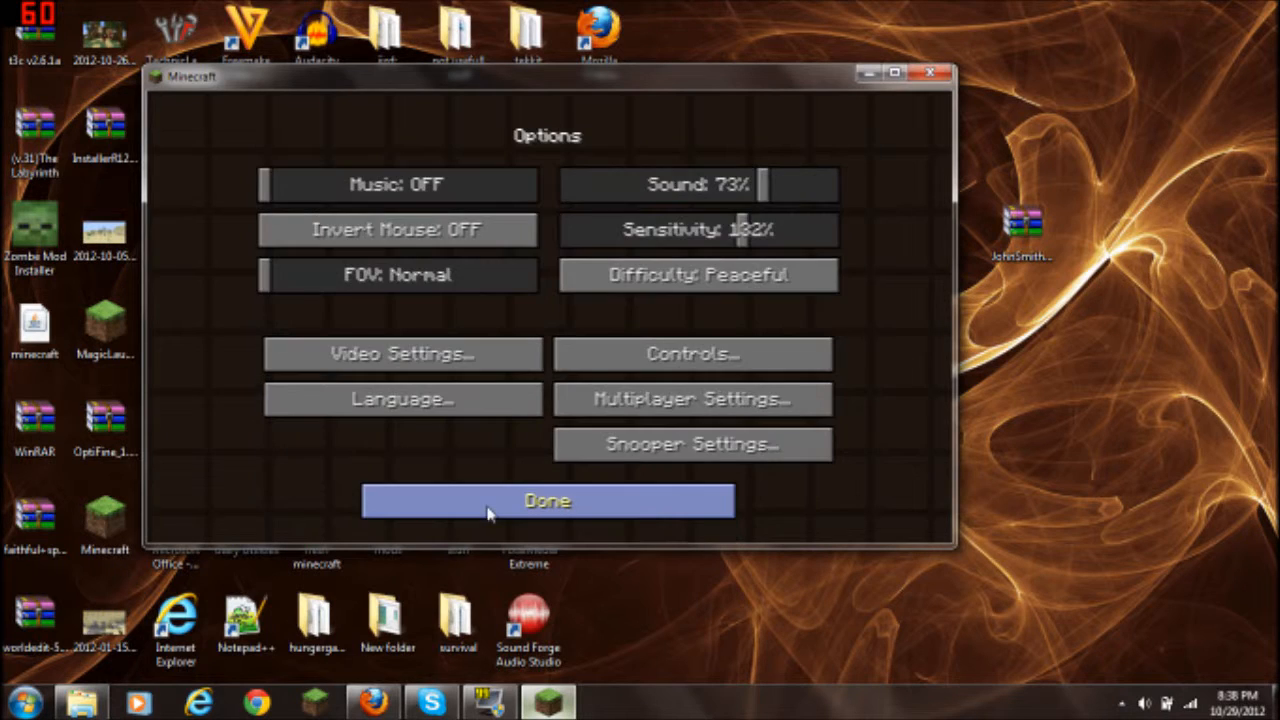
{"action": "left_click", "coordinate": [547, 500]}
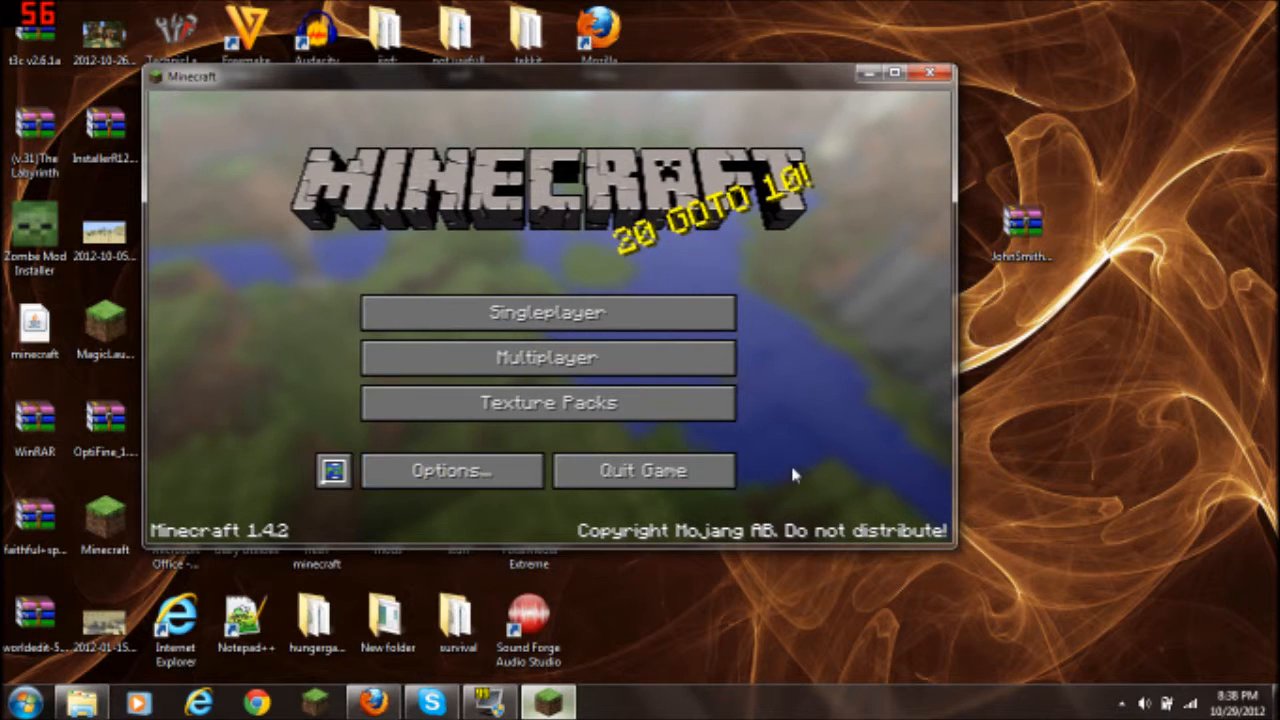
{"action": "mouse_move", "coordinate": [549, 403]}
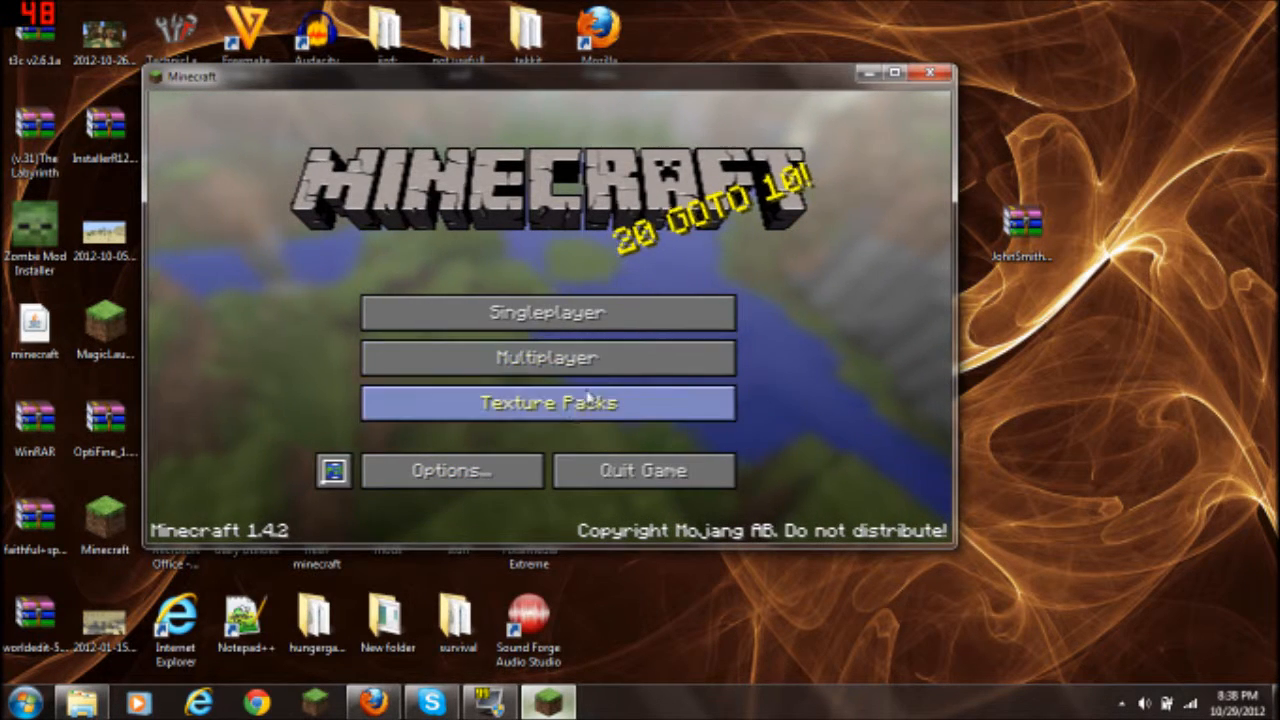
{"action": "mouse_move", "coordinate": [500, 453]}
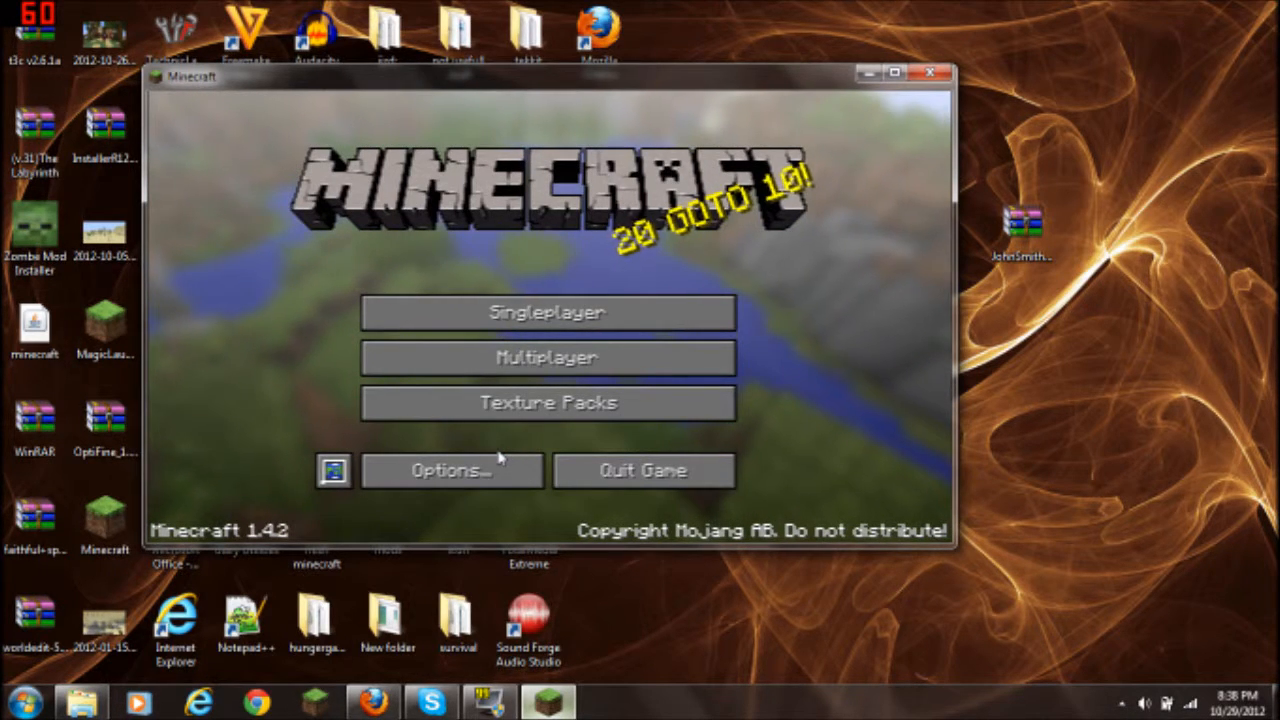
{"action": "mouse_move", "coordinate": [480, 490]}
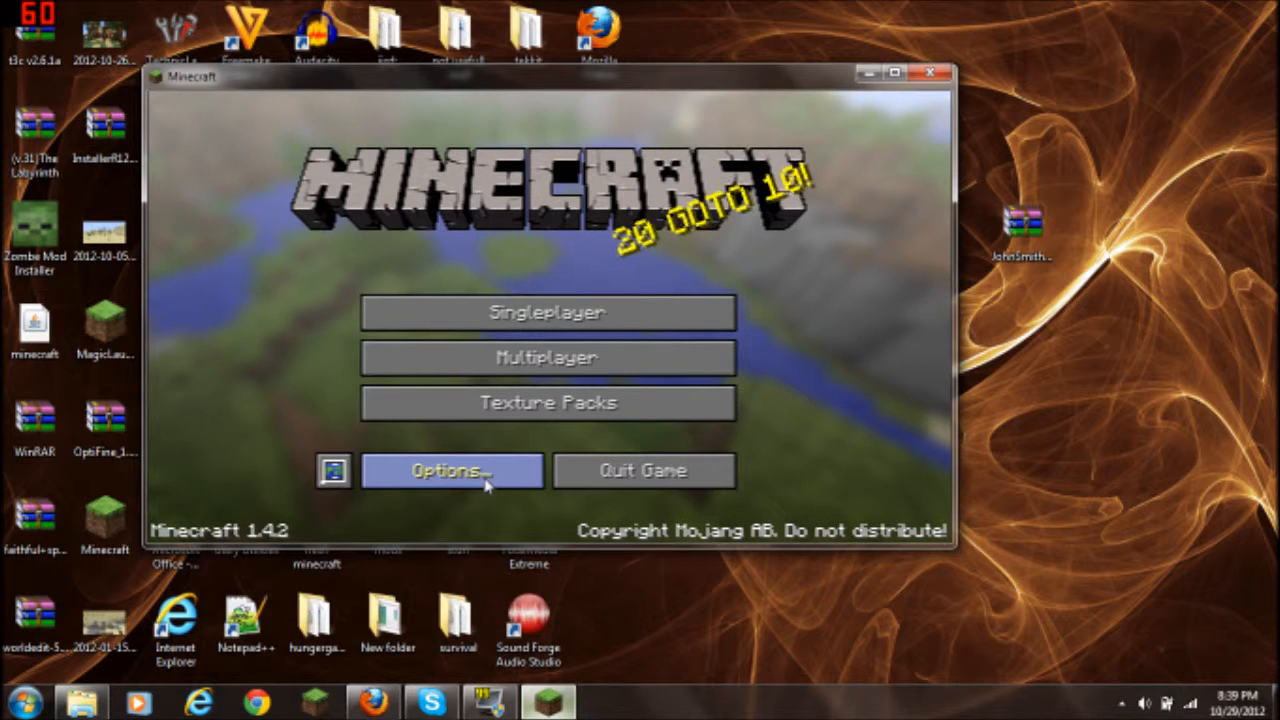
Maximize Minecraft, open Video Settings, try Render Distance, then restore Tiny and Smooth Lighting OFF
{"action": "left_click", "coordinate": [895, 74]}
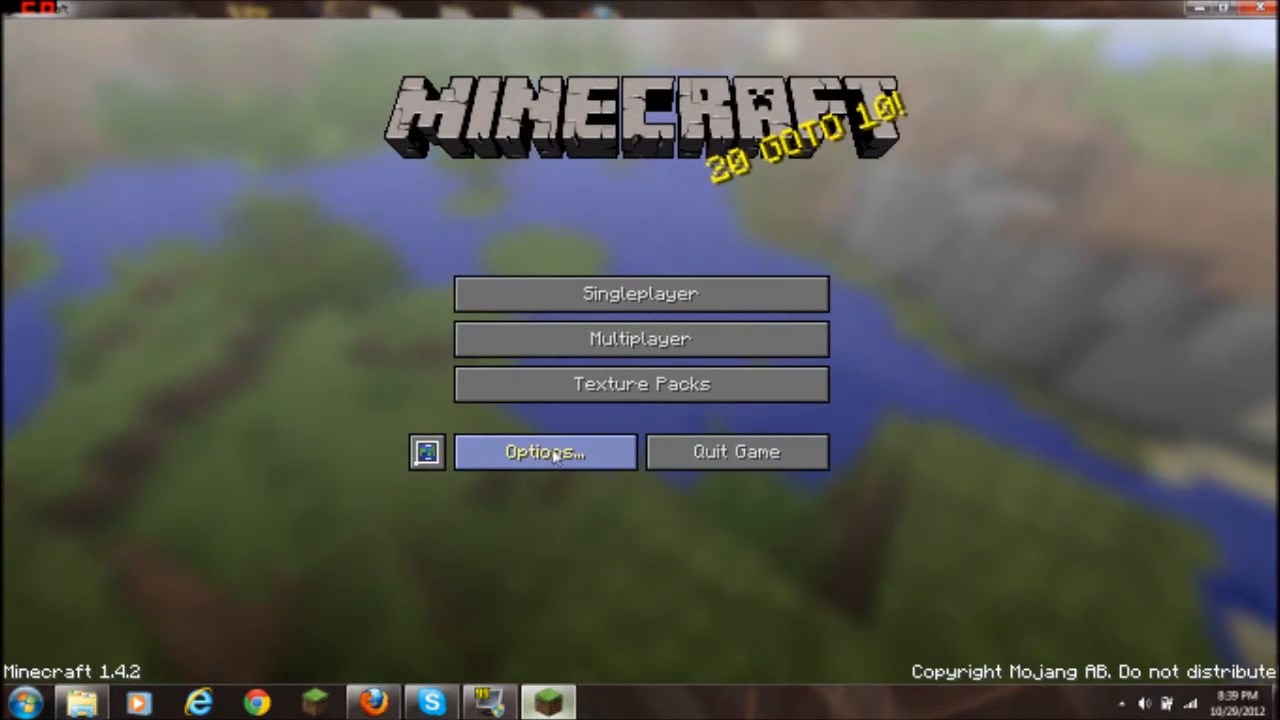
{"action": "left_click", "coordinate": [545, 452]}
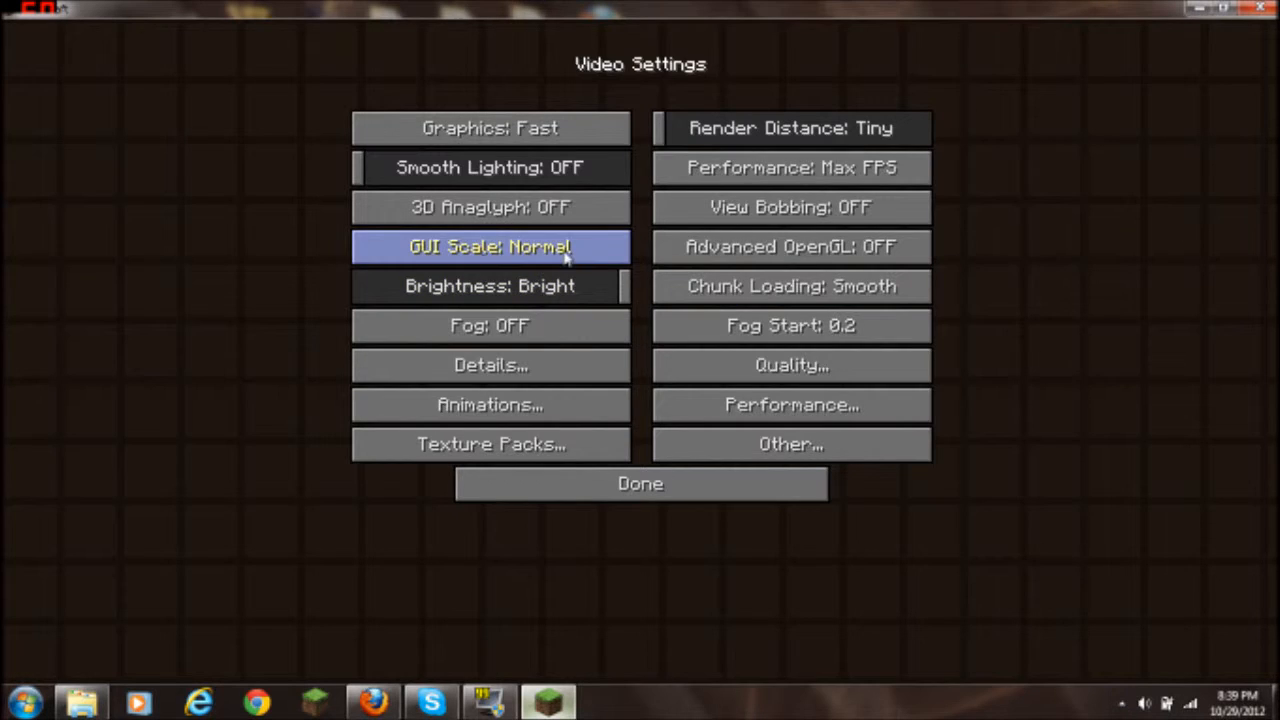
{"action": "mouse_move", "coordinate": [790, 128]}
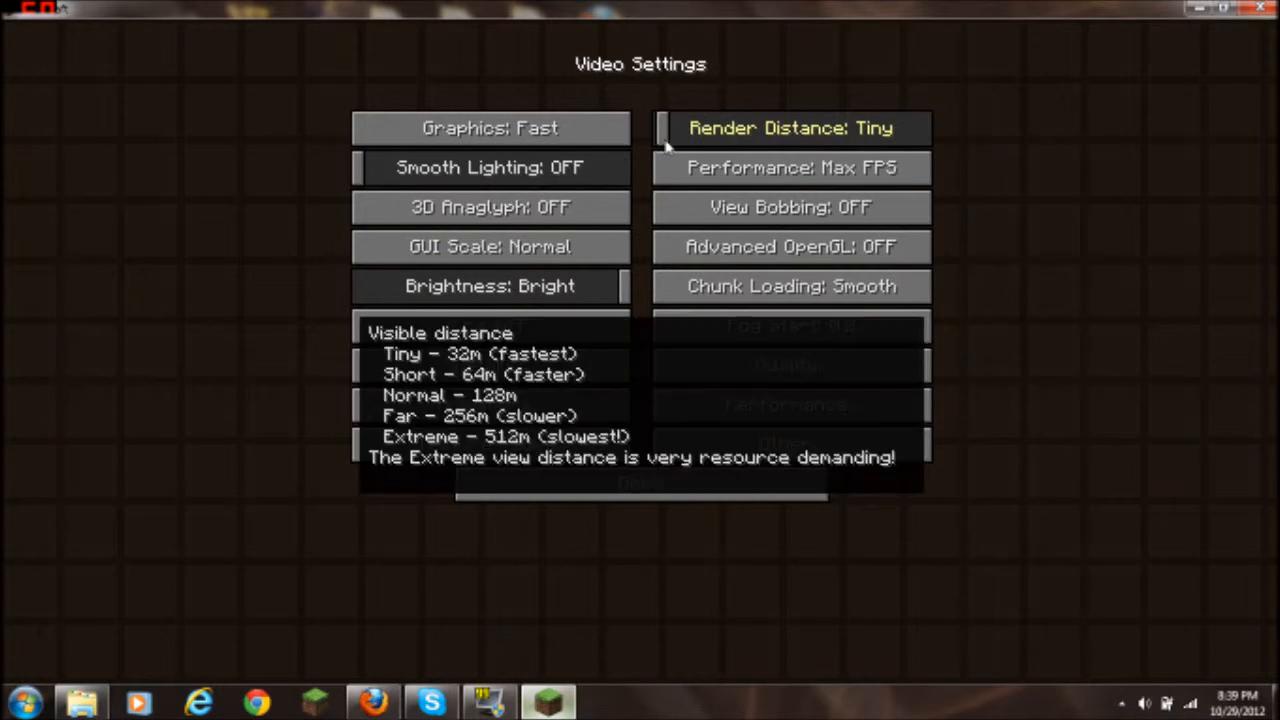
{"action": "left_click", "coordinate": [789, 127]}
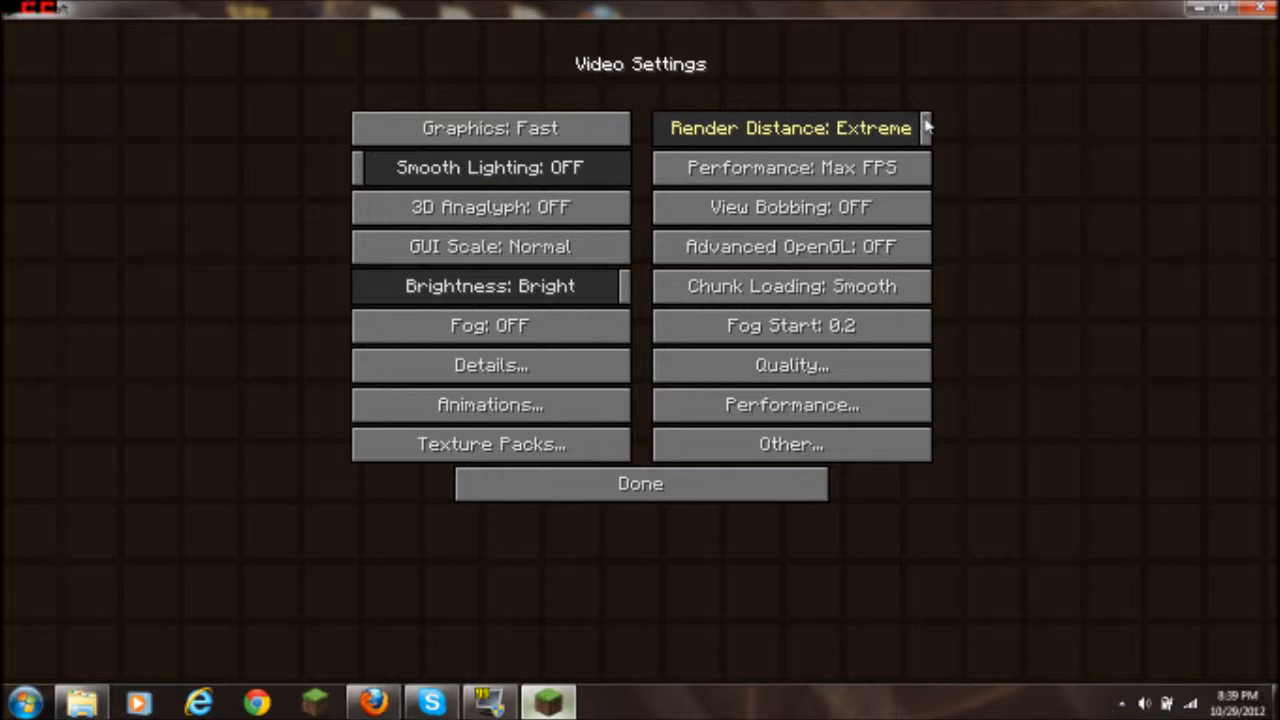
{"action": "left_click", "coordinate": [792, 127]}
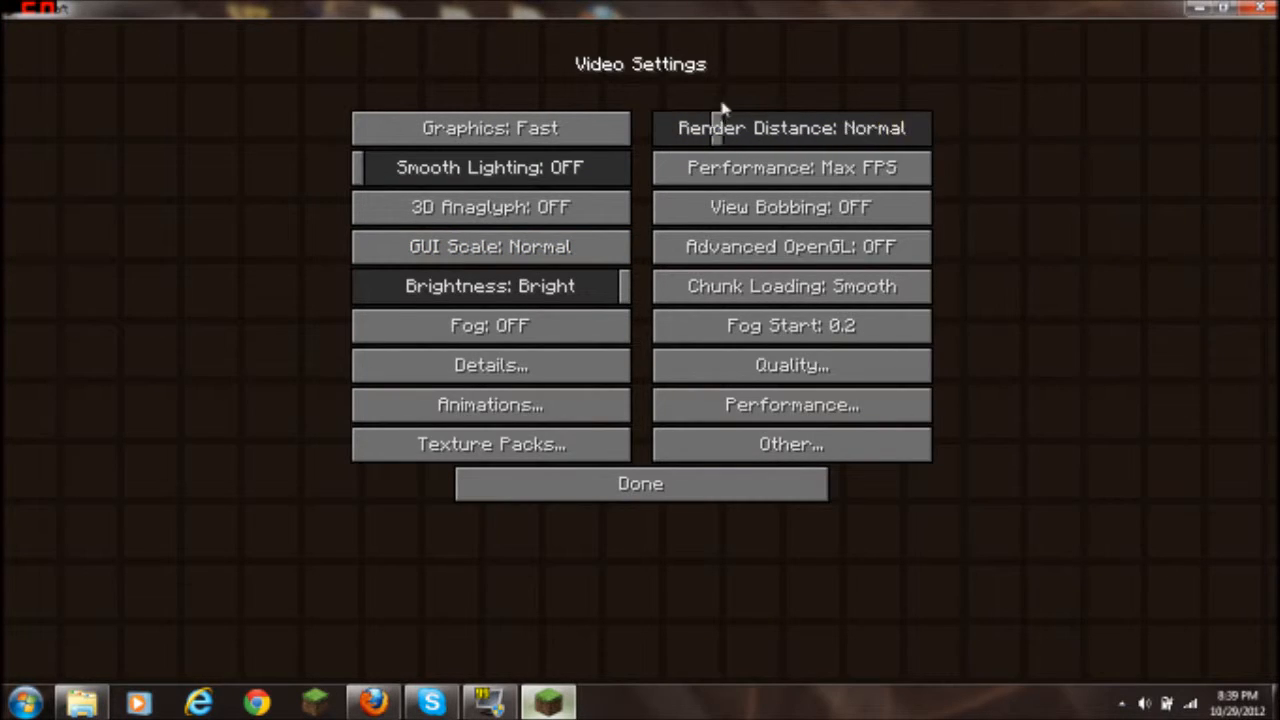
{"action": "left_click", "coordinate": [790, 128]}
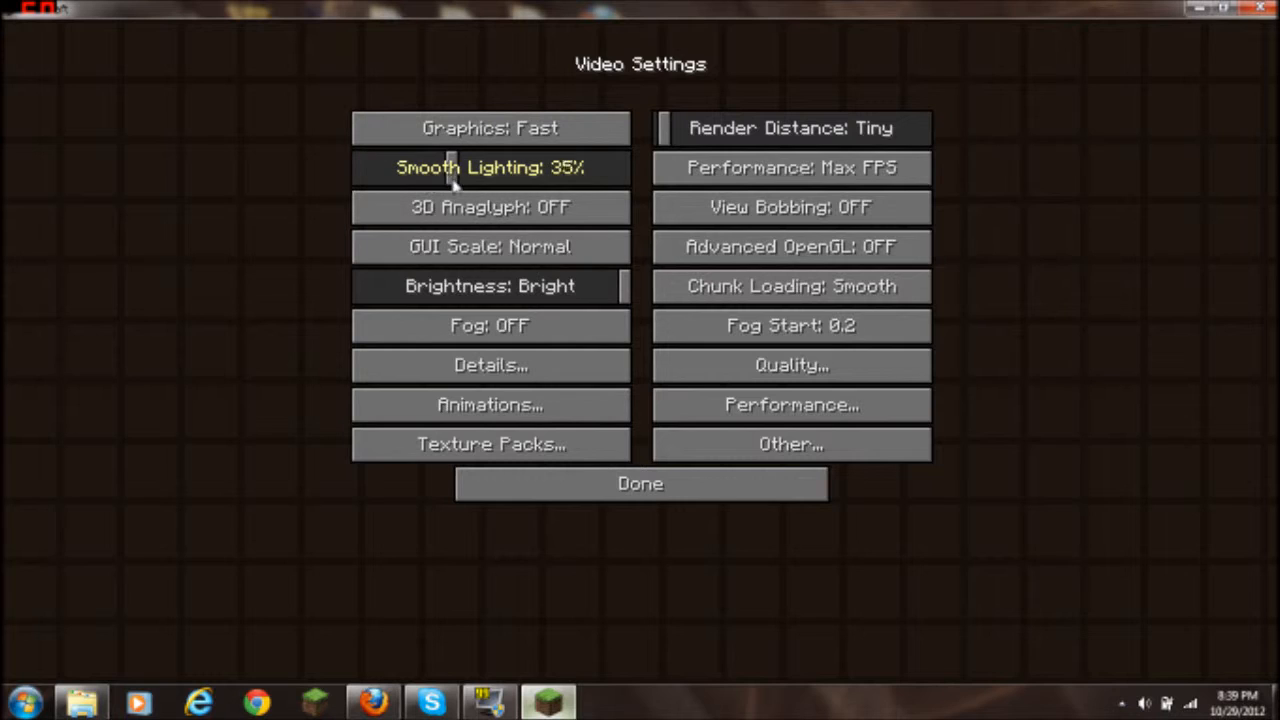
{"action": "left_click", "coordinate": [489, 167]}
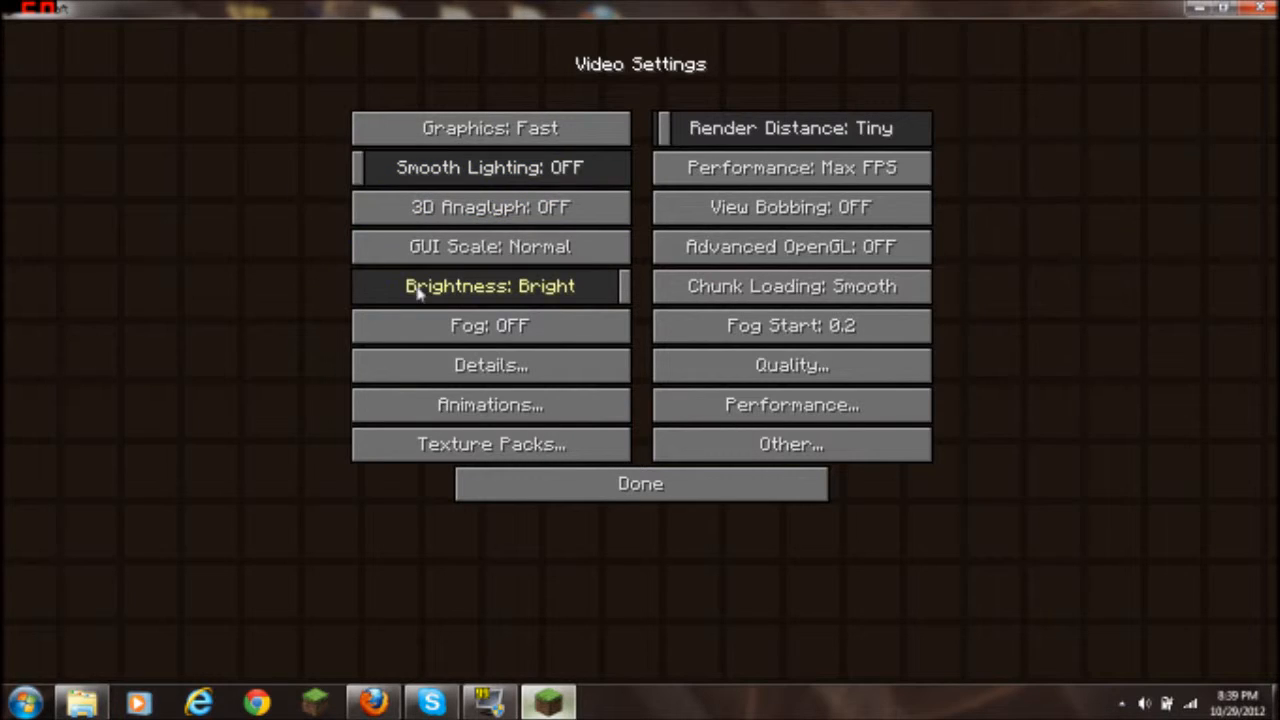
{"action": "mouse_move", "coordinate": [760, 211]}
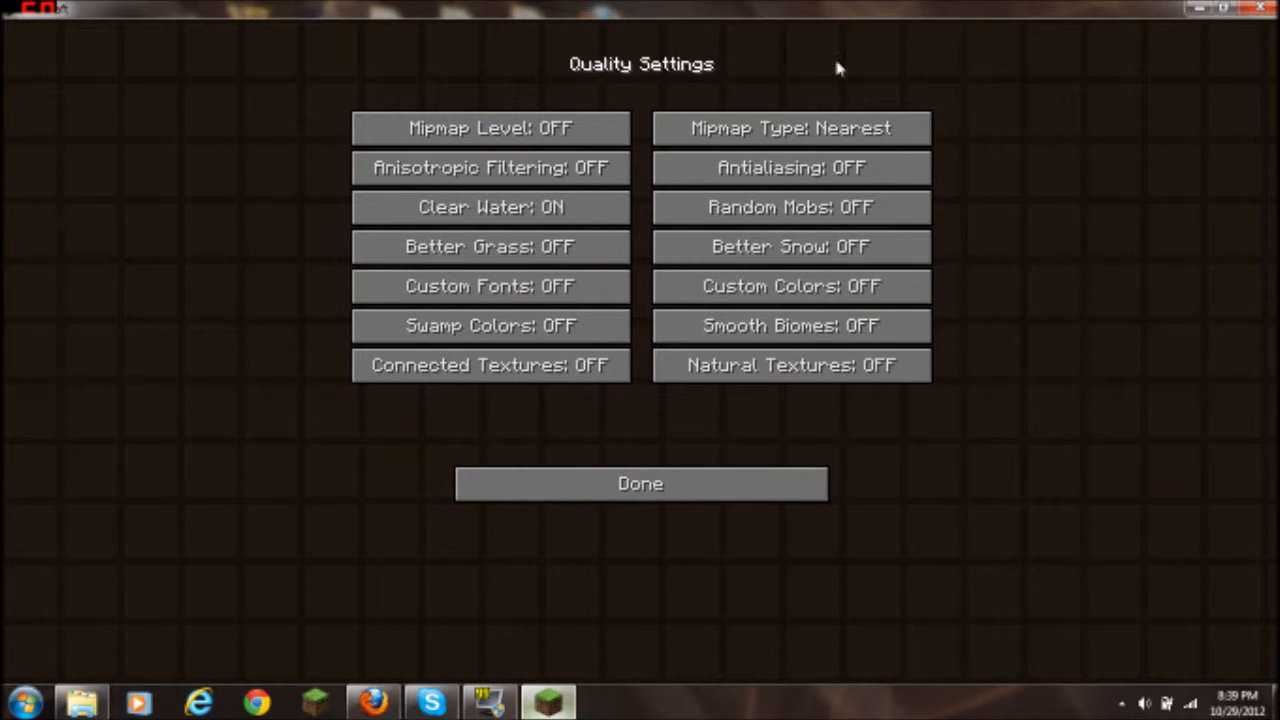
Set Connected Textures to Fast under Quality and return to Video Settings
{"action": "left_click", "coordinate": [640, 484]}
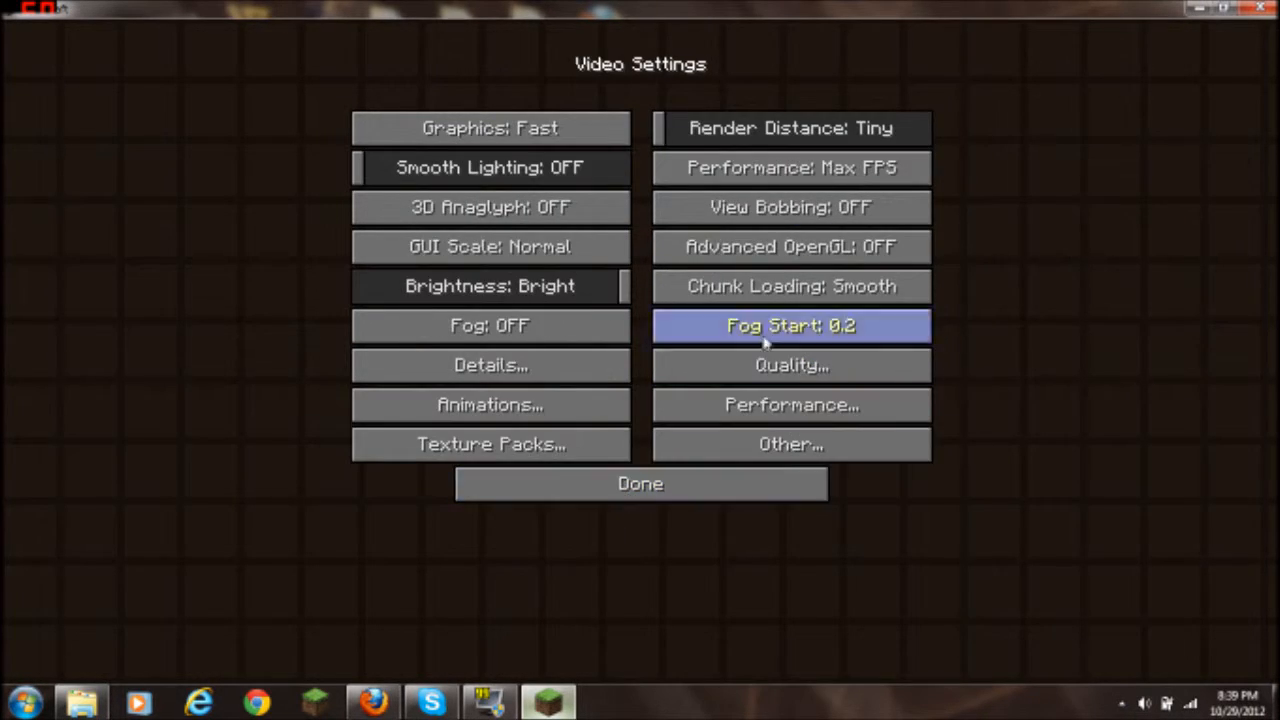
{"action": "left_click", "coordinate": [790, 365]}
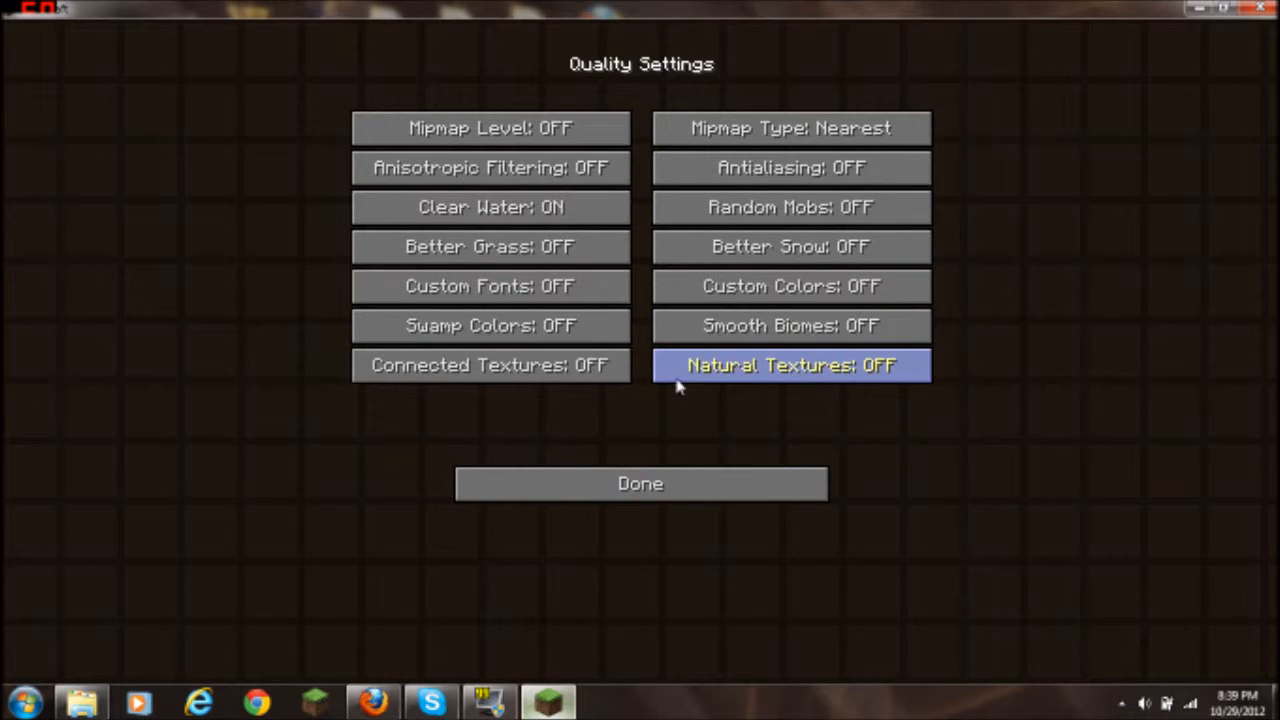
{"action": "left_click", "coordinate": [490, 365]}
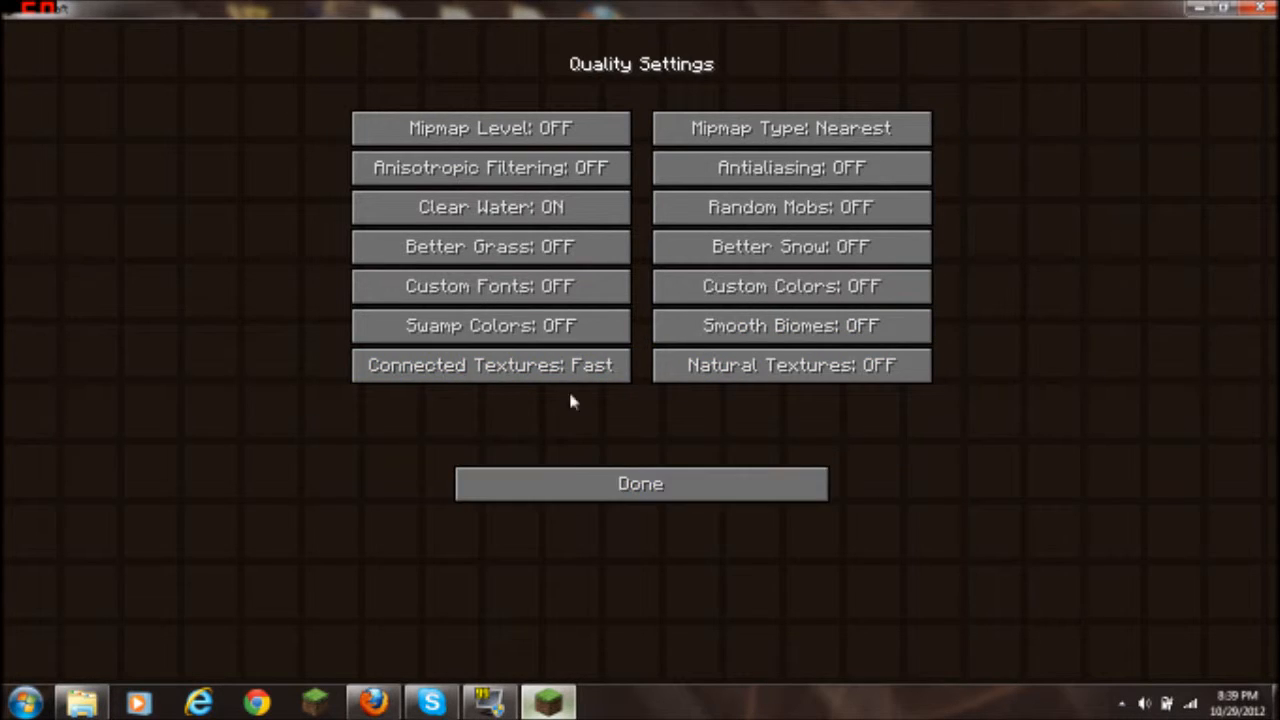
{"action": "left_click", "coordinate": [640, 484]}
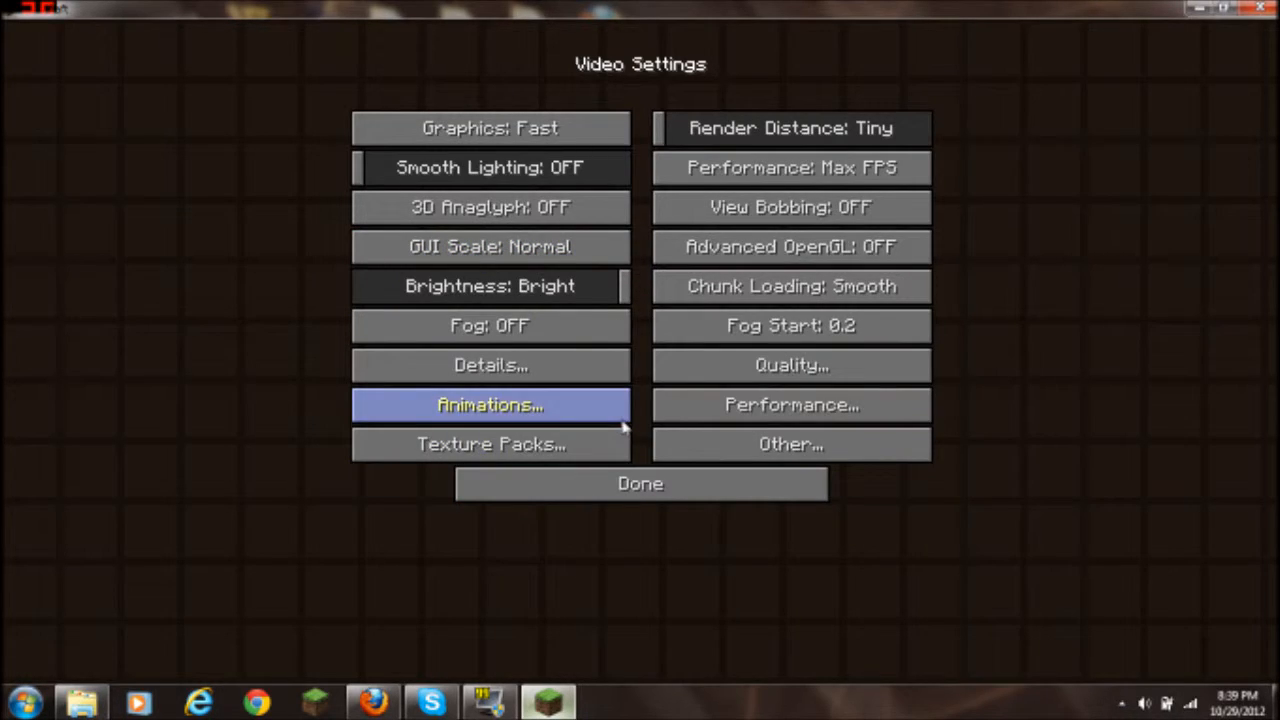
{"action": "mouse_move", "coordinate": [592, 374]}
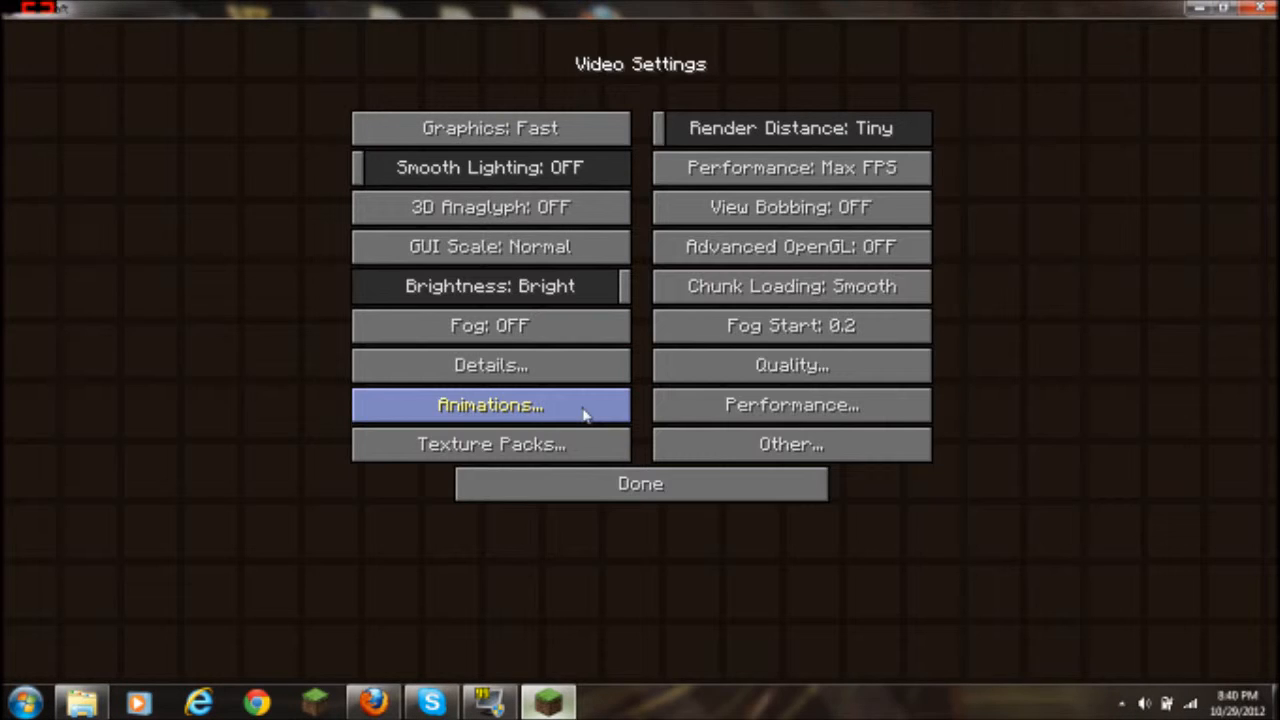
Check the Animation Settings, then back out through Video Settings to the Options screen
{"action": "left_click", "coordinate": [490, 404]}
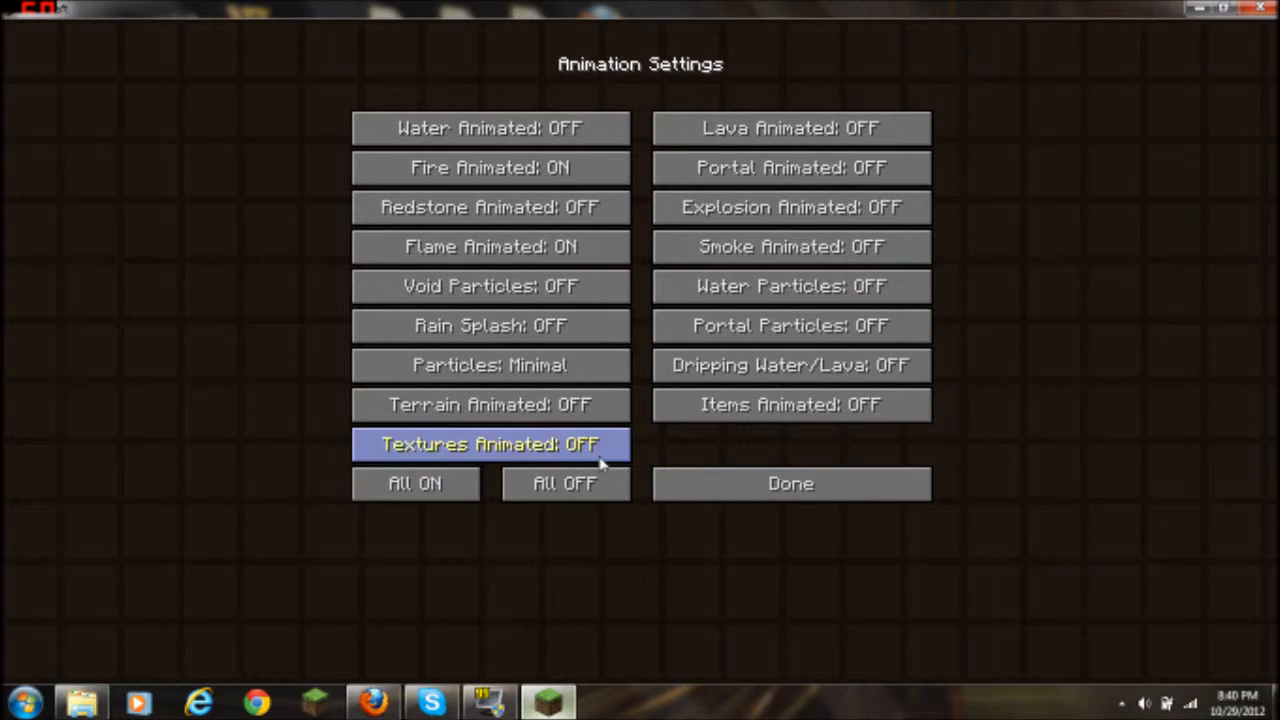
{"action": "mouse_move", "coordinate": [528, 167]}
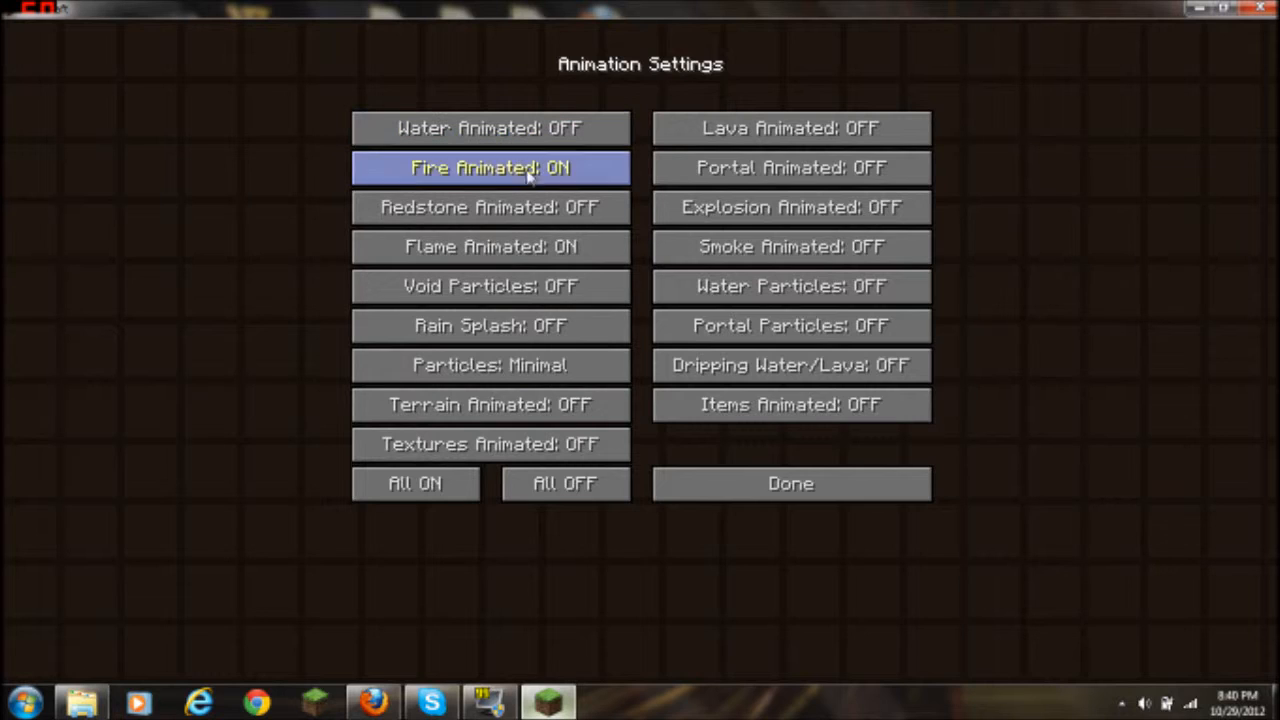
{"action": "mouse_move", "coordinate": [490, 366]}
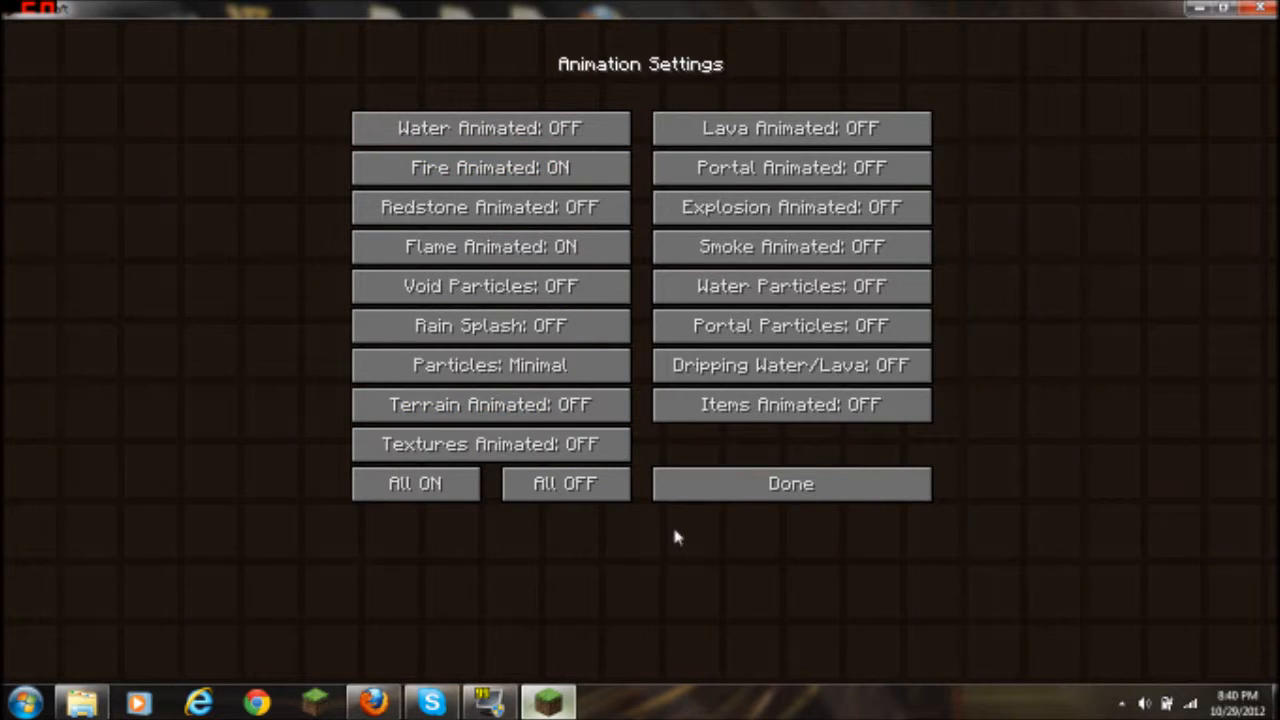
{"action": "mouse_move", "coordinate": [710, 508]}
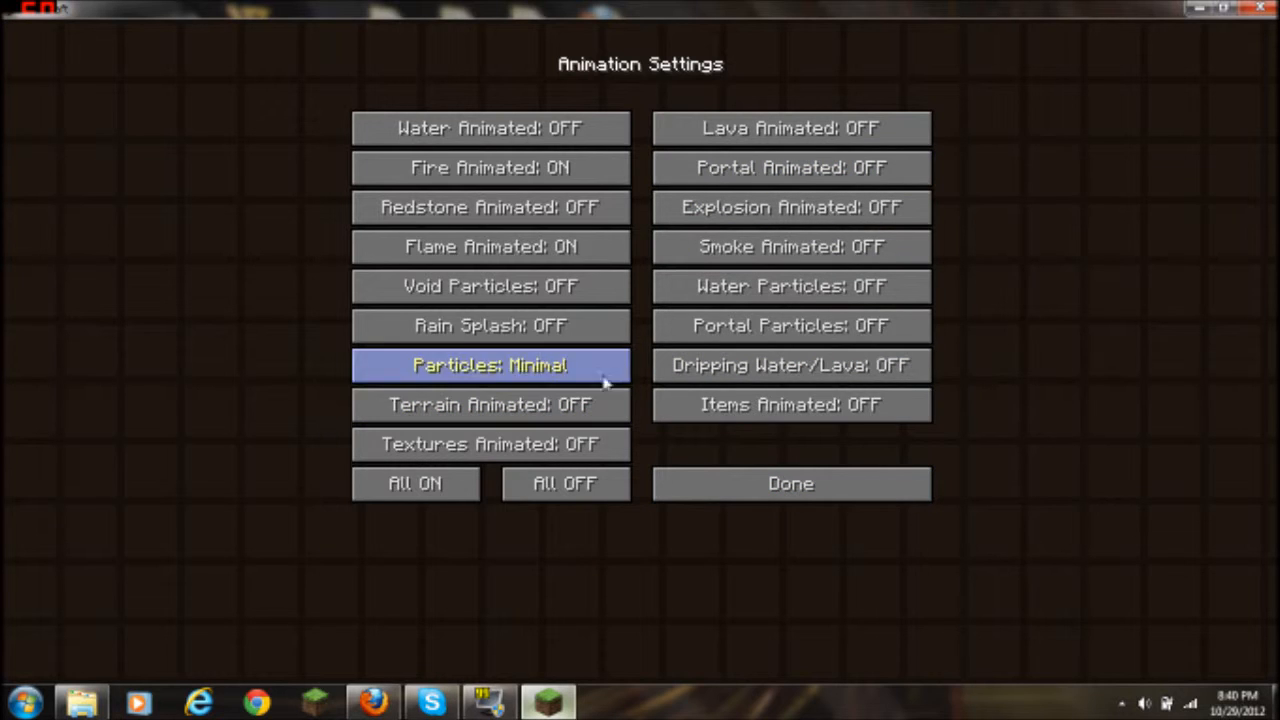
{"action": "left_click", "coordinate": [789, 484]}
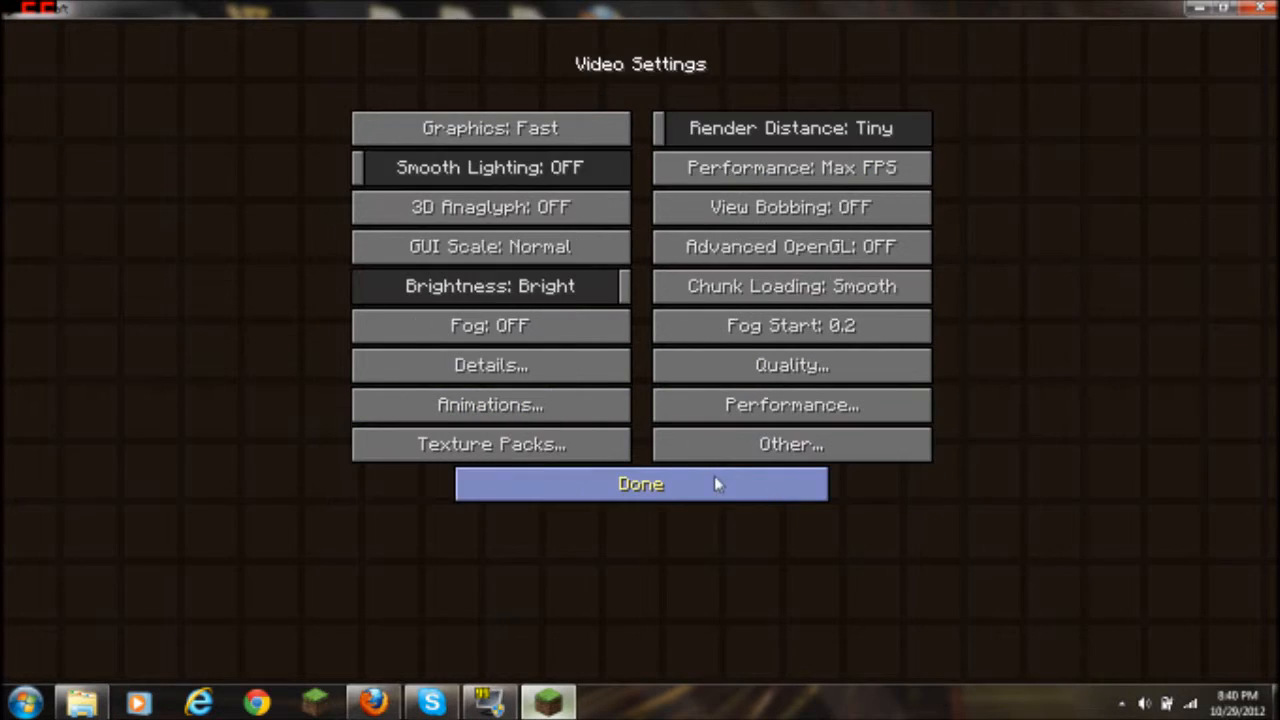
{"action": "left_click", "coordinate": [640, 483]}
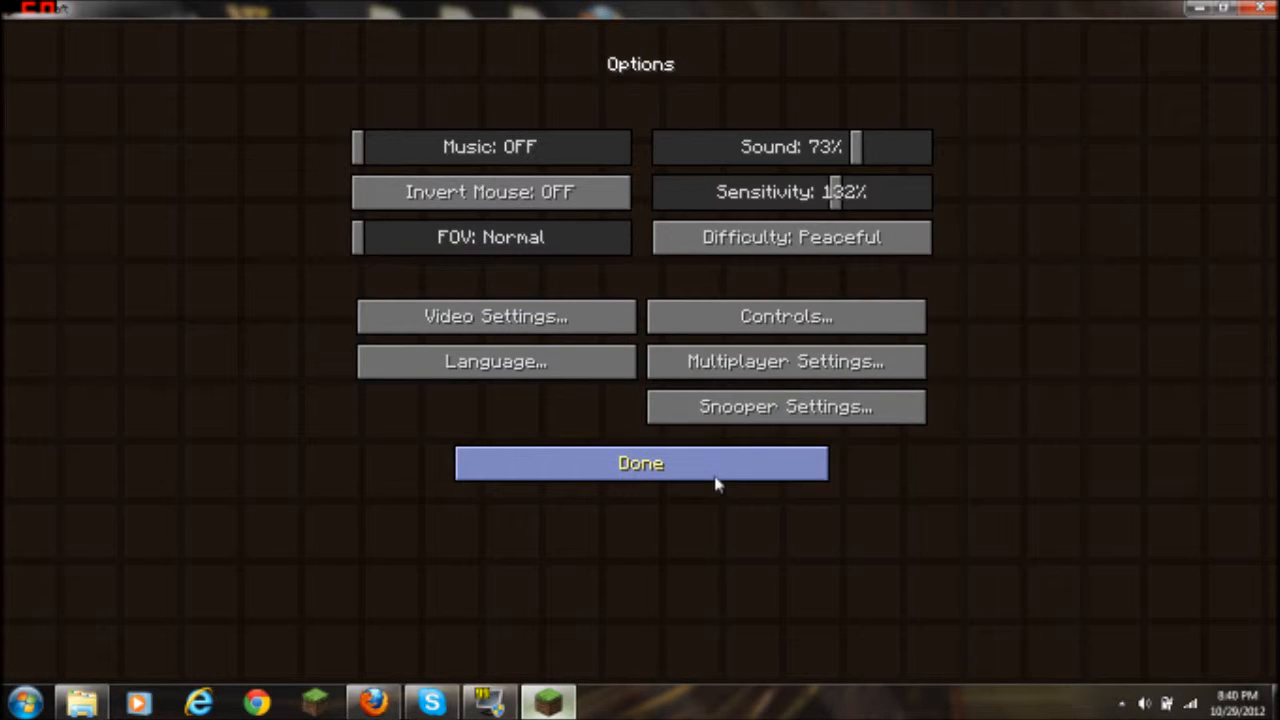
Open the texture packs folder and add the JohnSmith_V9.3.zip 32x32 HD pack
{"action": "left_click", "coordinate": [640, 463]}
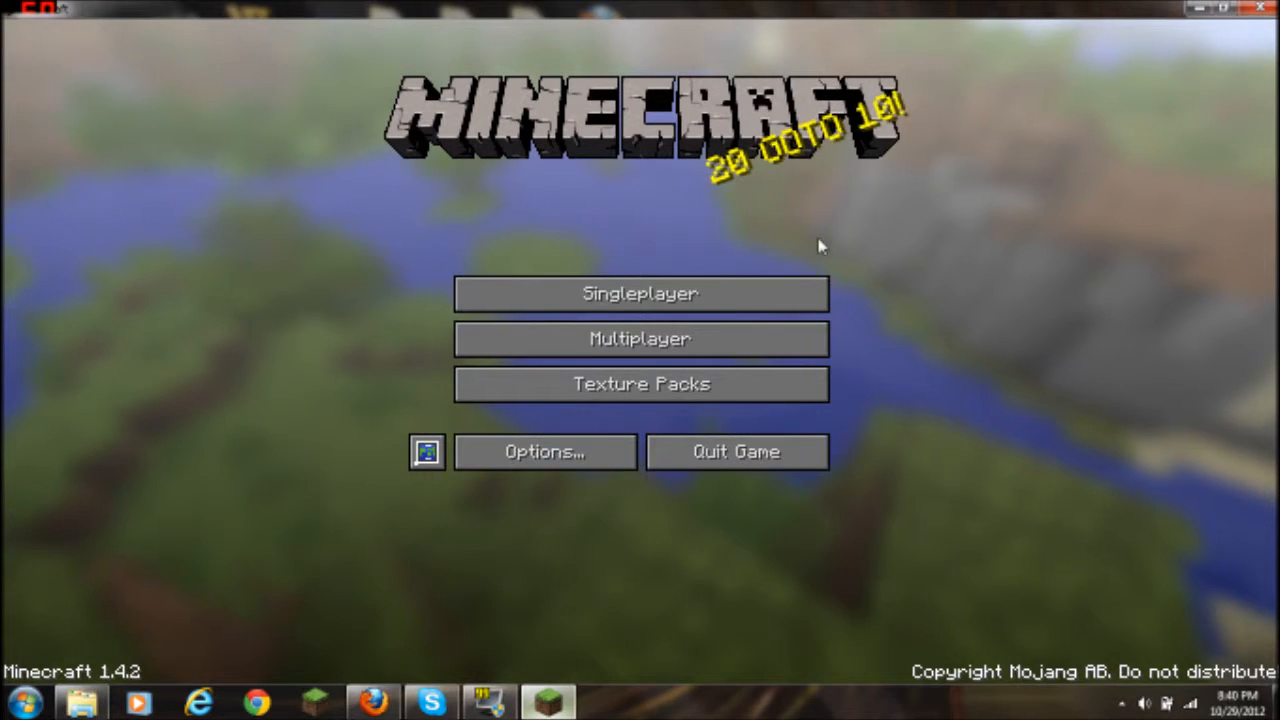
{"action": "left_click", "coordinate": [1221, 10]}
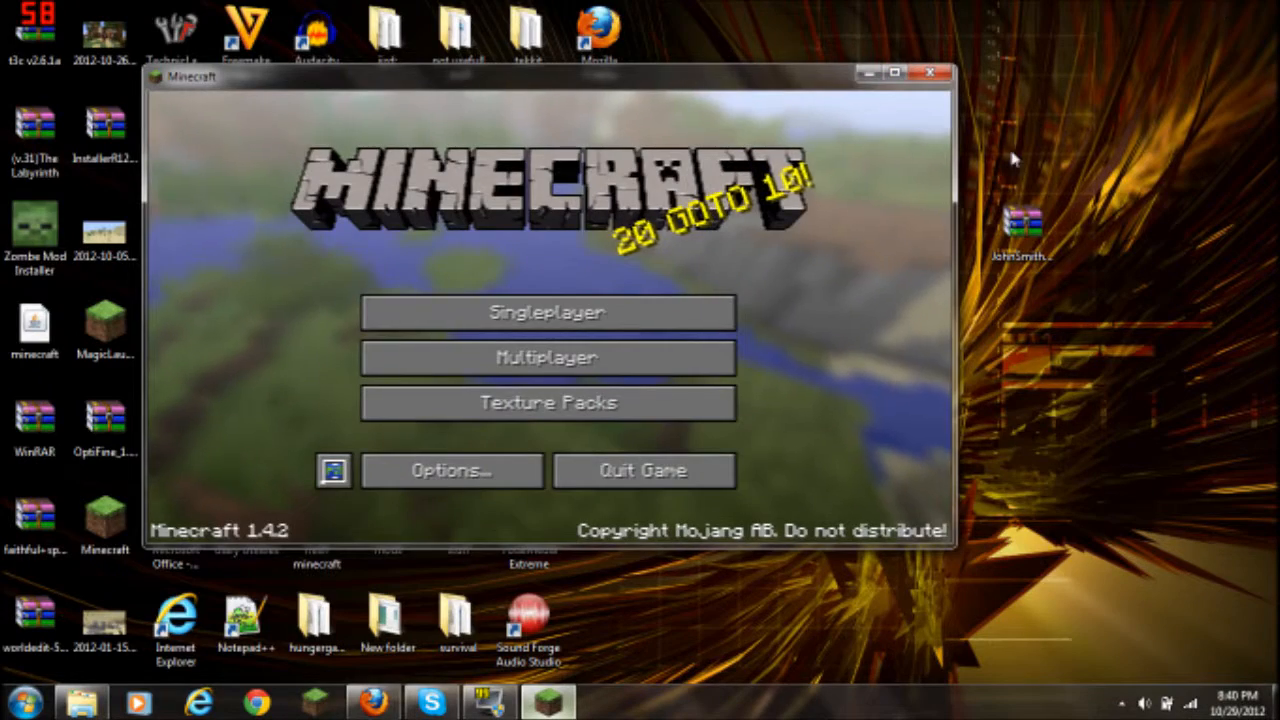
{"action": "mouse_move", "coordinate": [502, 420]}
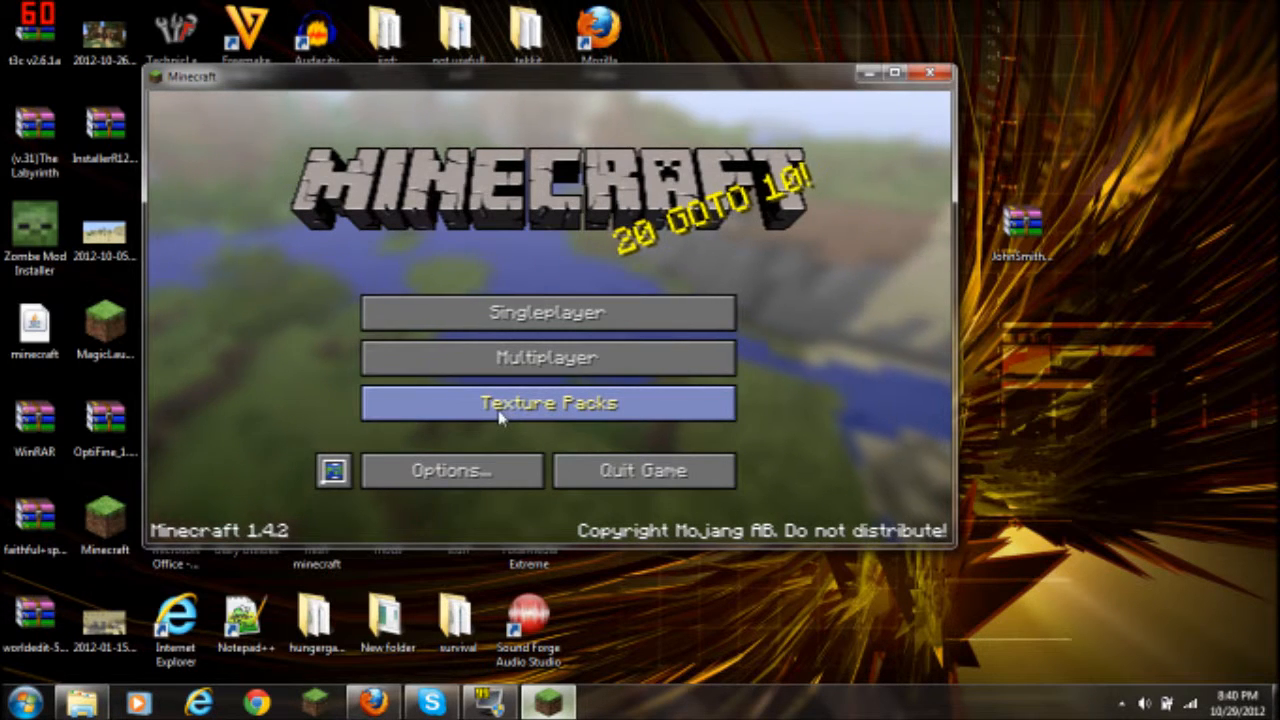
{"action": "left_click", "coordinate": [547, 403]}
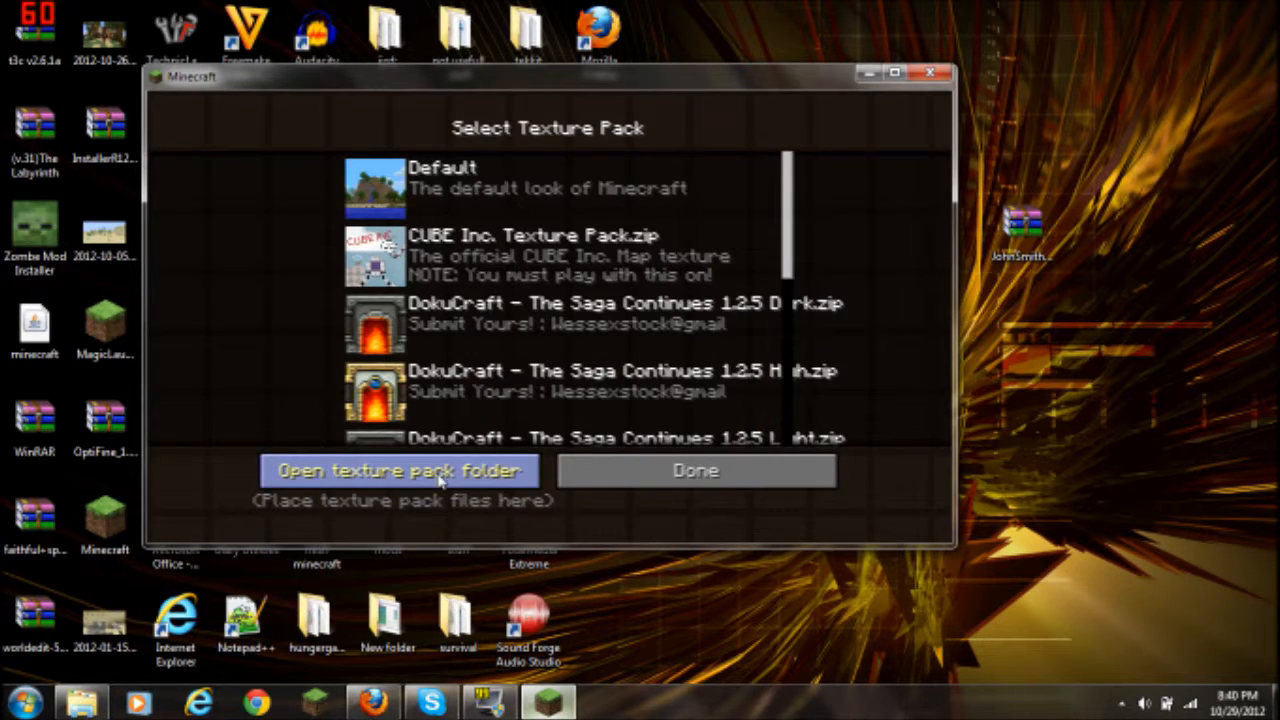
{"action": "left_click", "coordinate": [399, 470]}
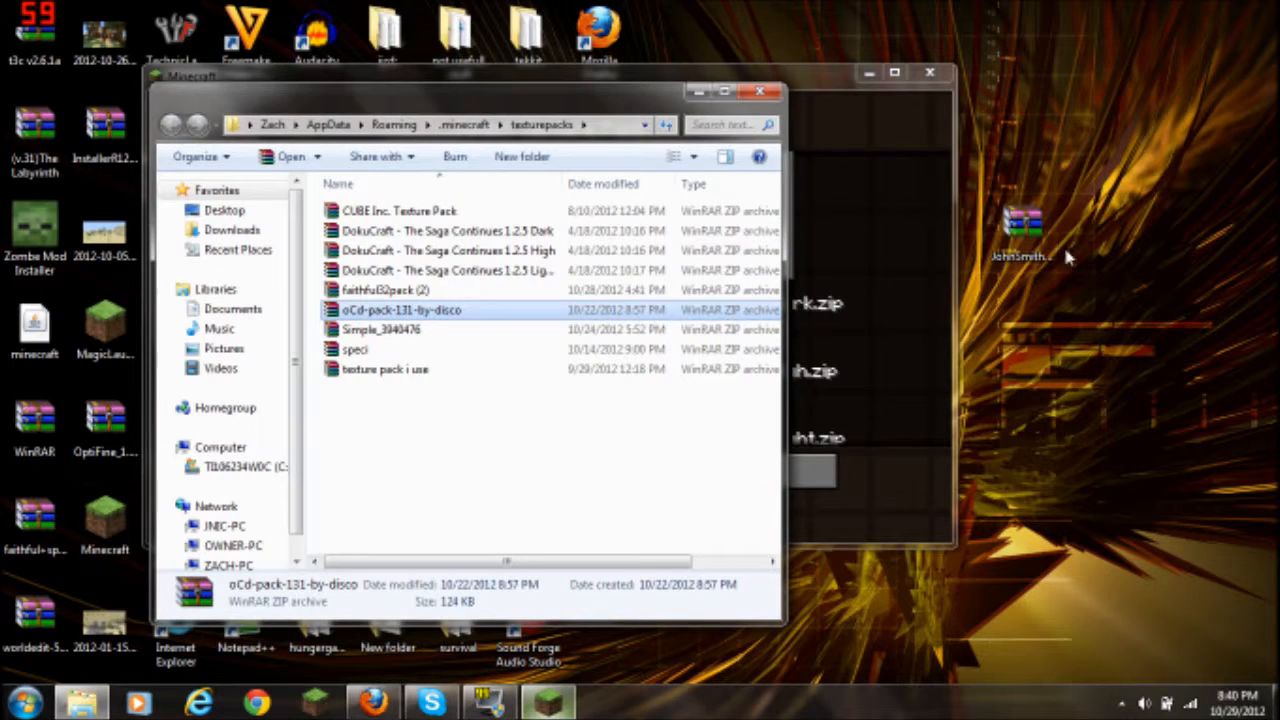
{"action": "left_click", "coordinate": [1026, 223]}
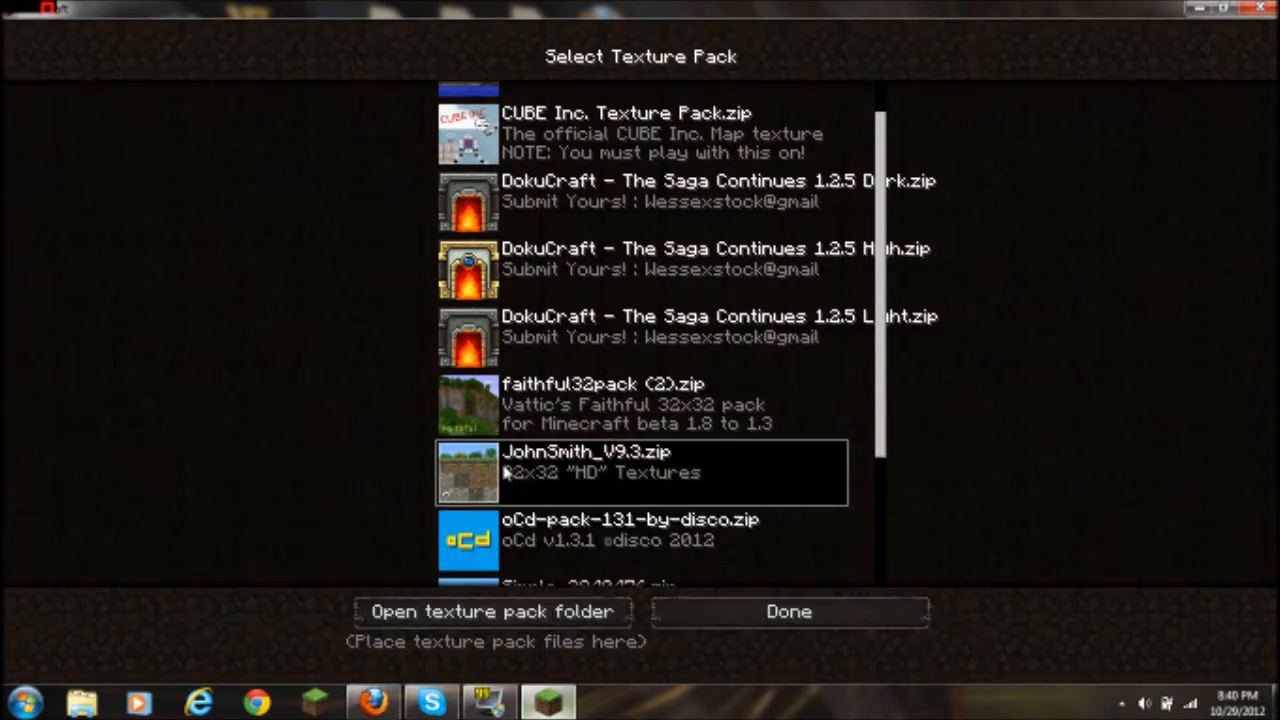
Make JohnSmith_V9.3.zip the active texture pack and load a saved world
{"action": "left_click", "coordinate": [789, 611]}
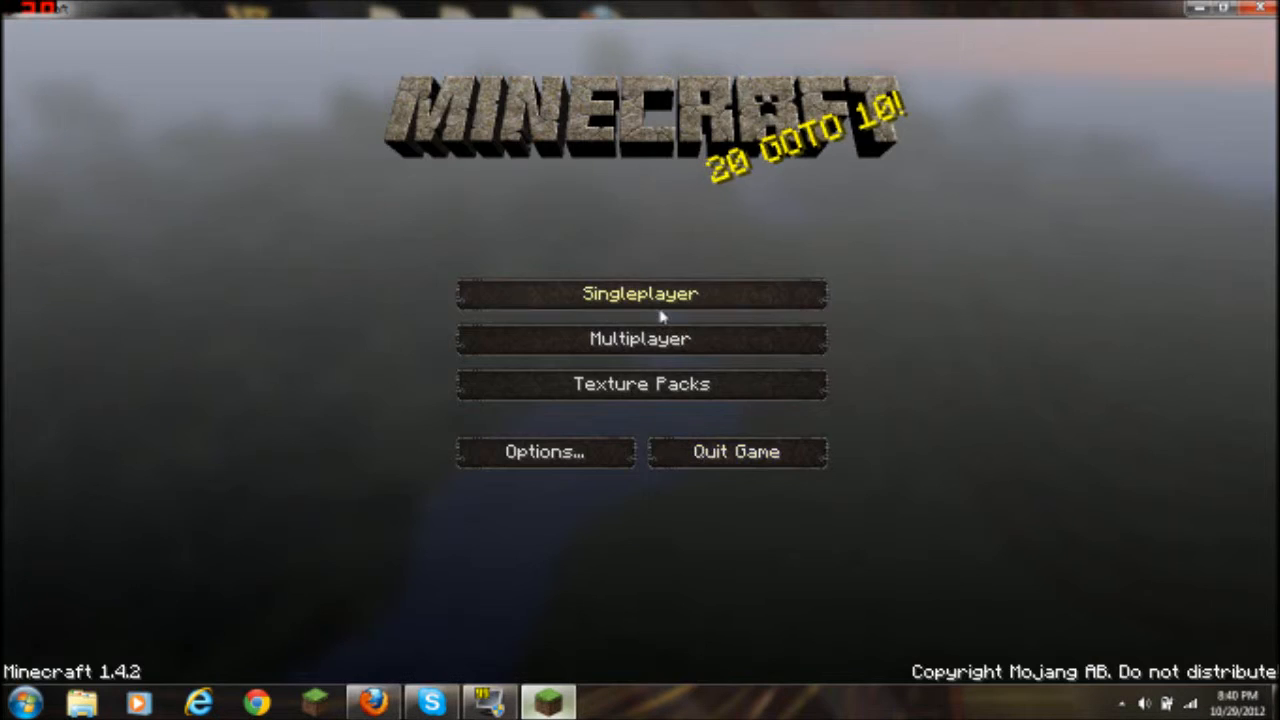
{"action": "left_click", "coordinate": [642, 293]}
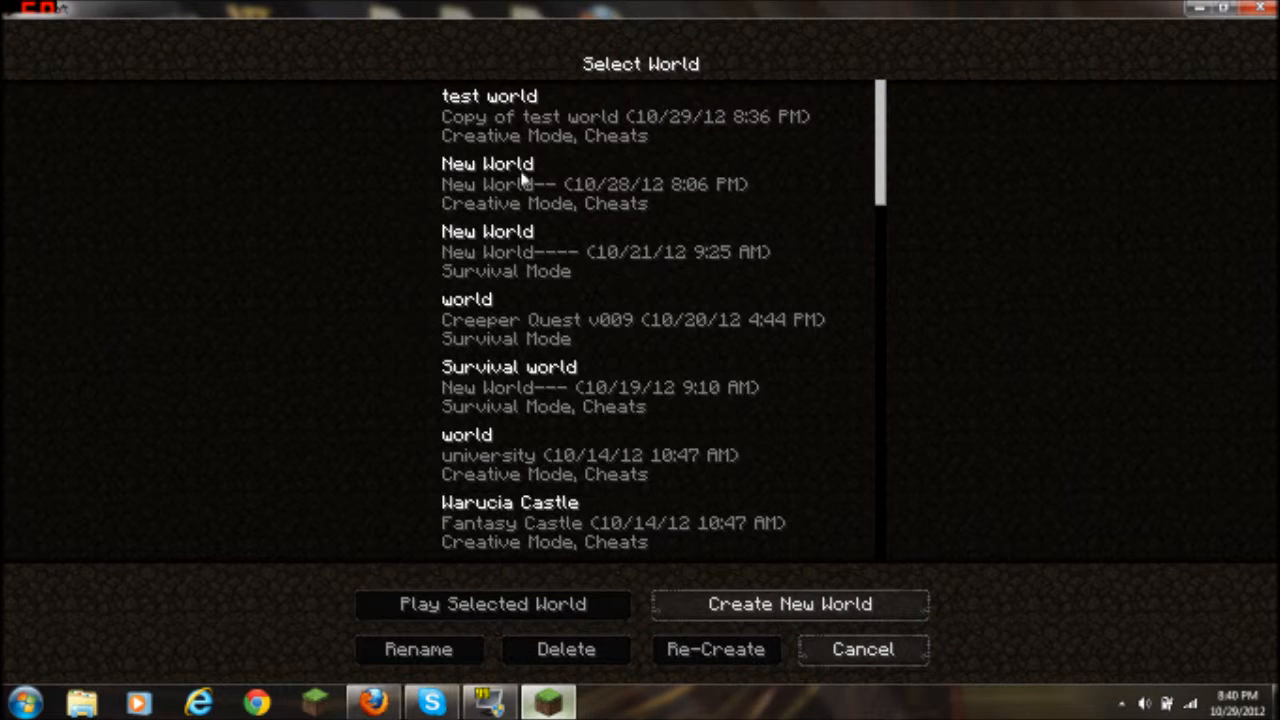
{"action": "left_click", "coordinate": [494, 605]}
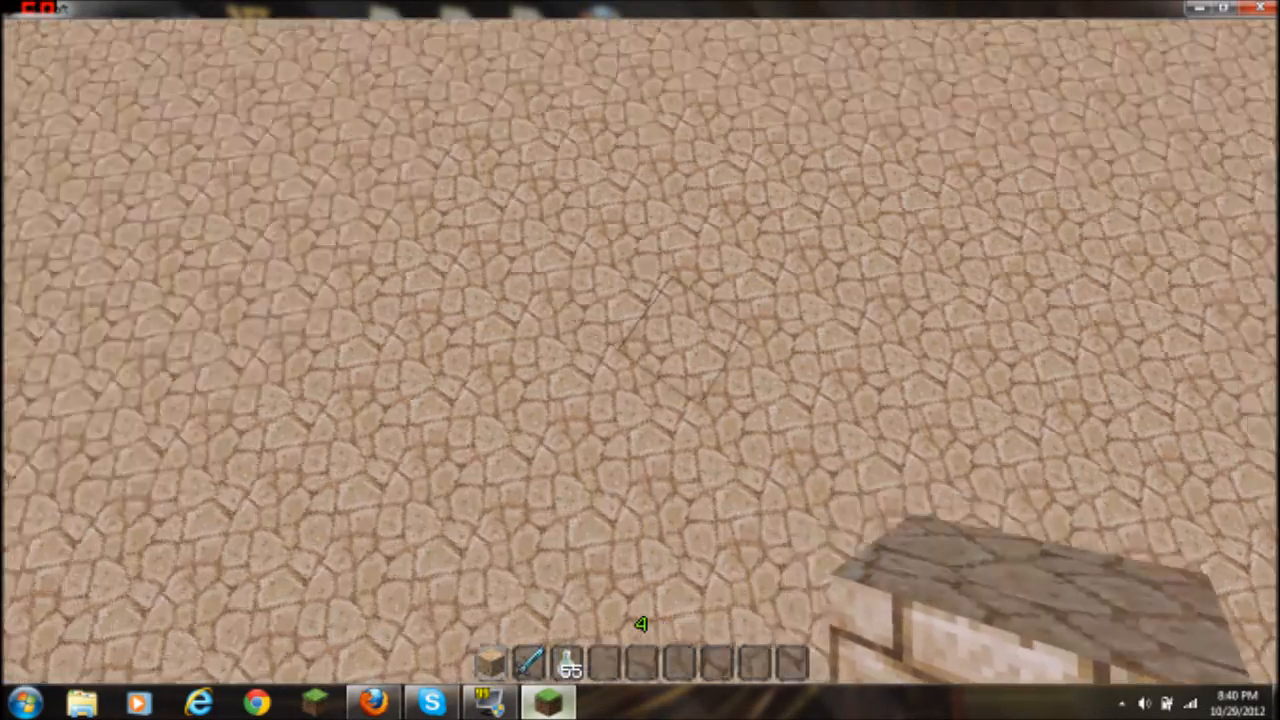
Search 'fli' for flint and steel, light a fire on the ground, then pause
{"action": "key", "text": "e"}
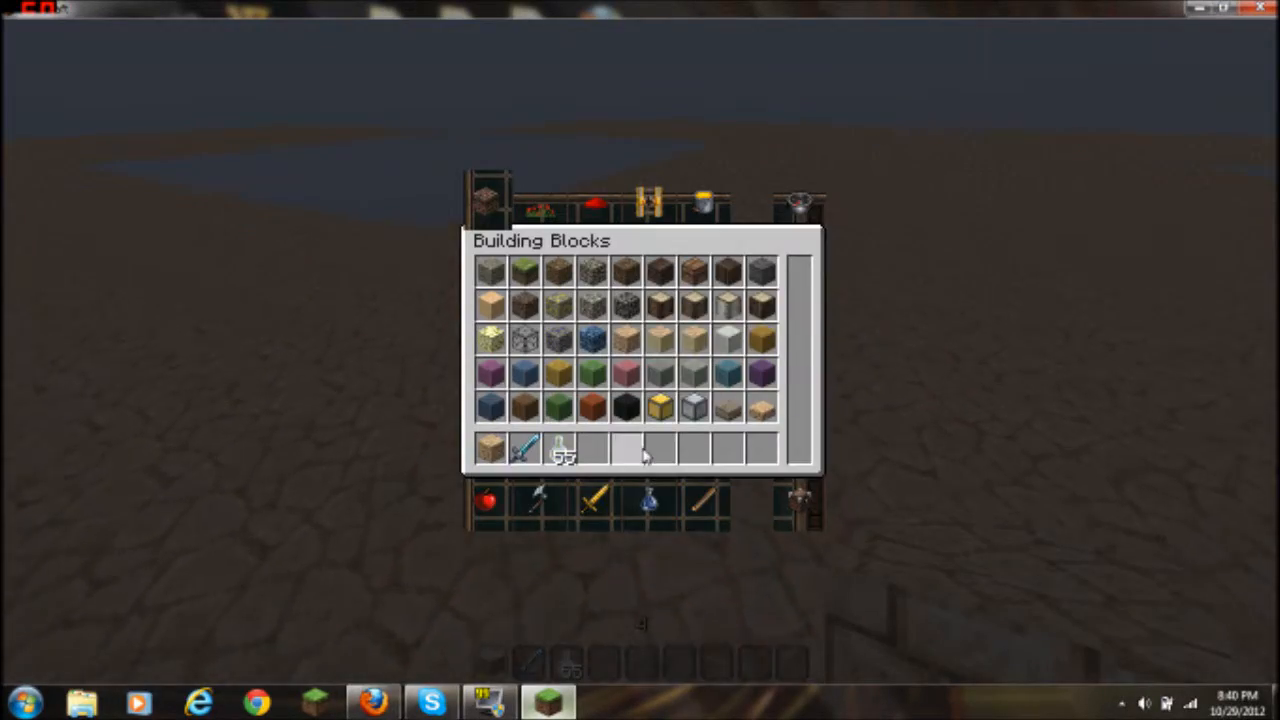
{"action": "left_click", "coordinate": [797, 202]}
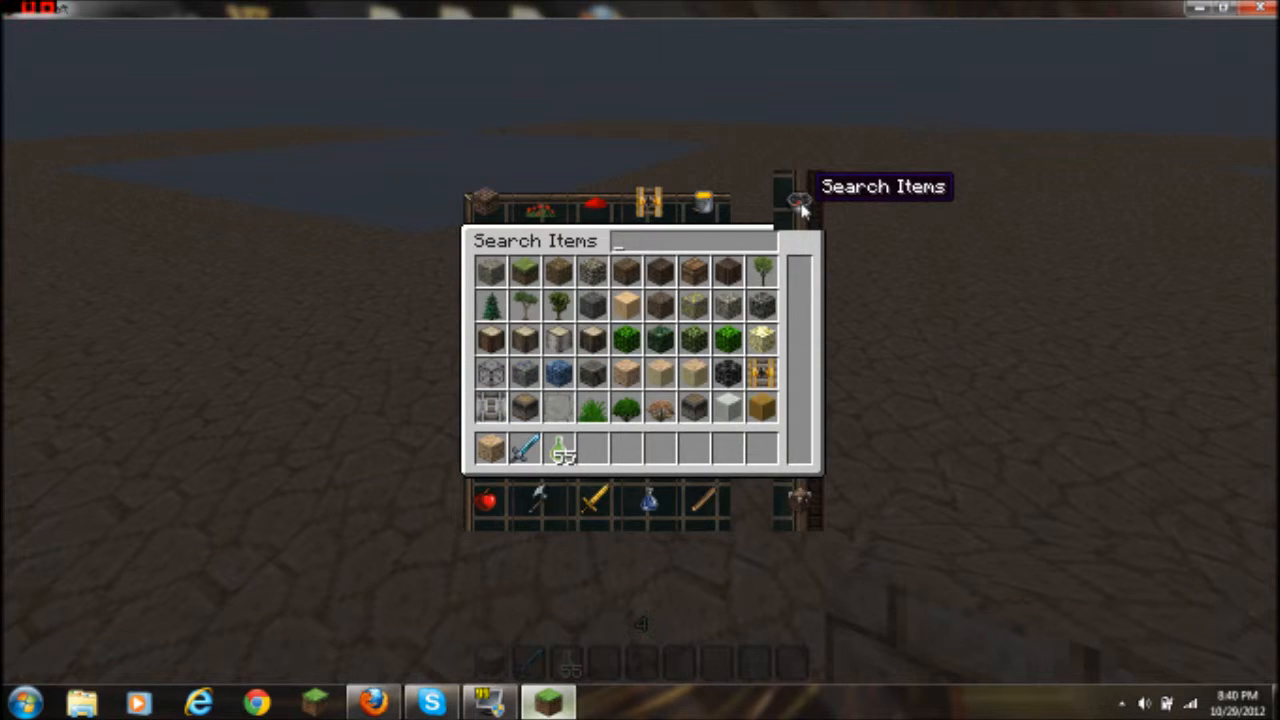
{"action": "type", "text": "fli"}
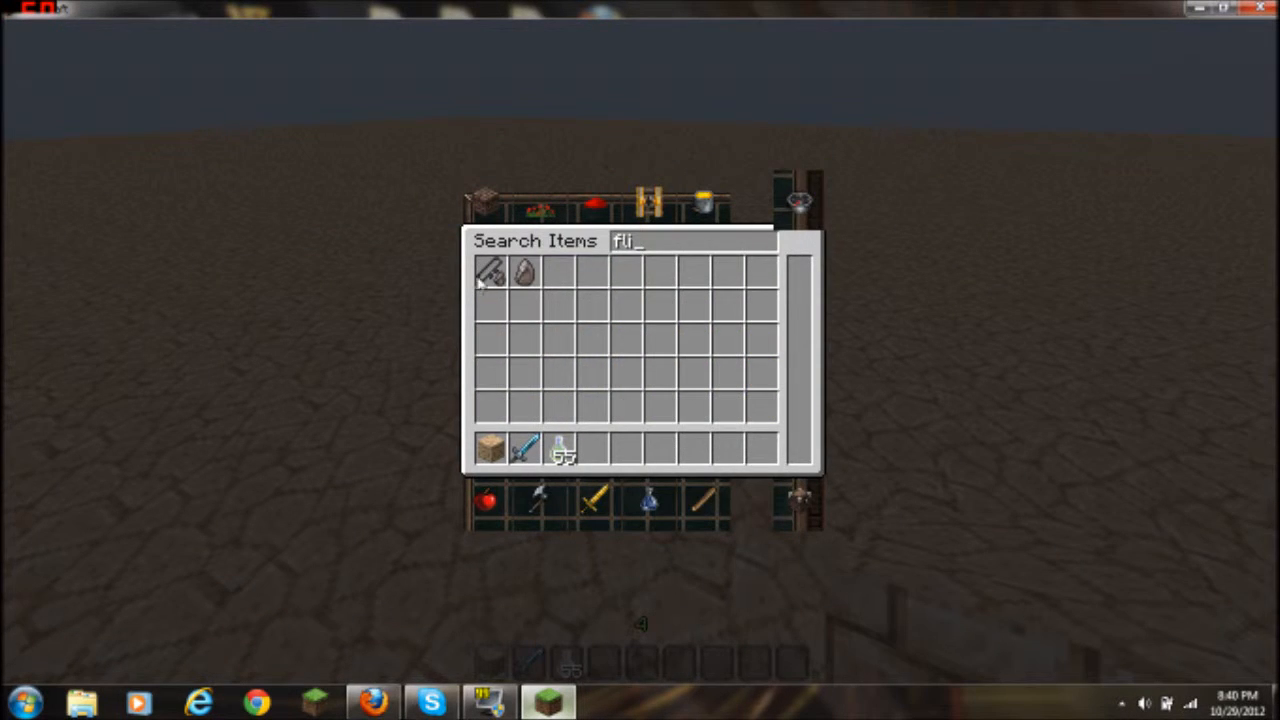
{"action": "mouse_move", "coordinate": [570, 452]}
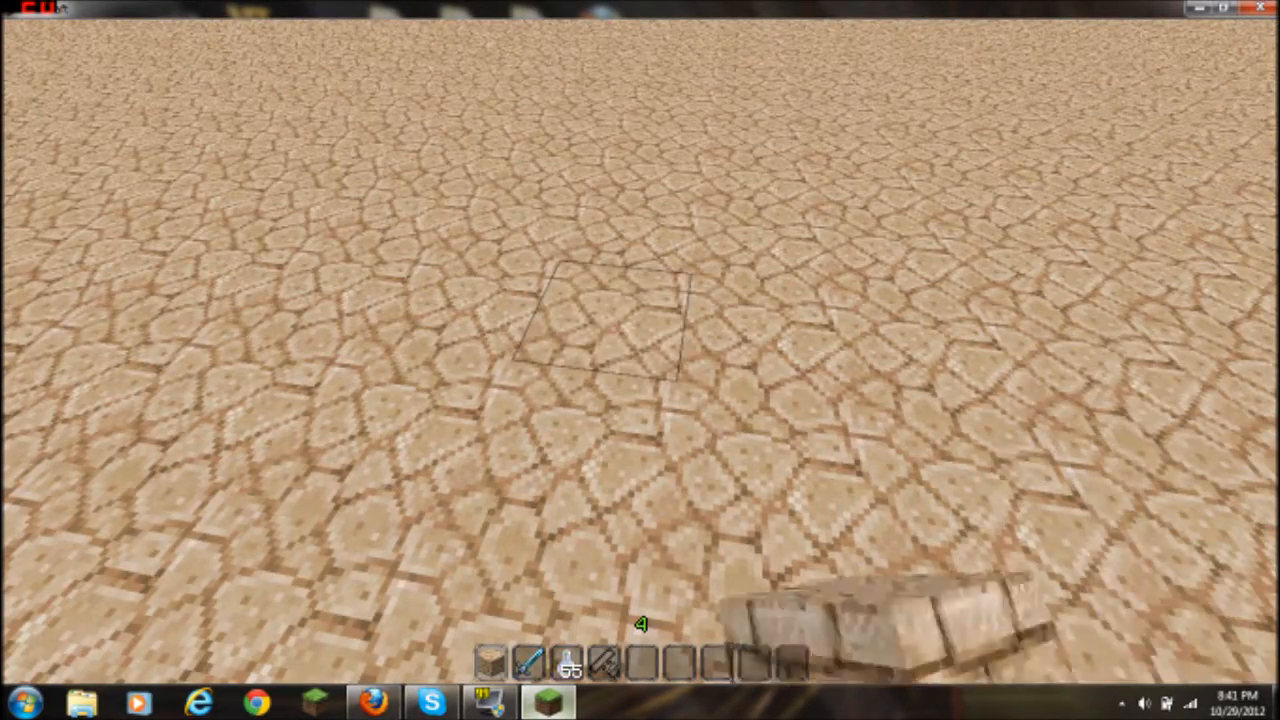
{"action": "left_click", "coordinate": [635, 320]}
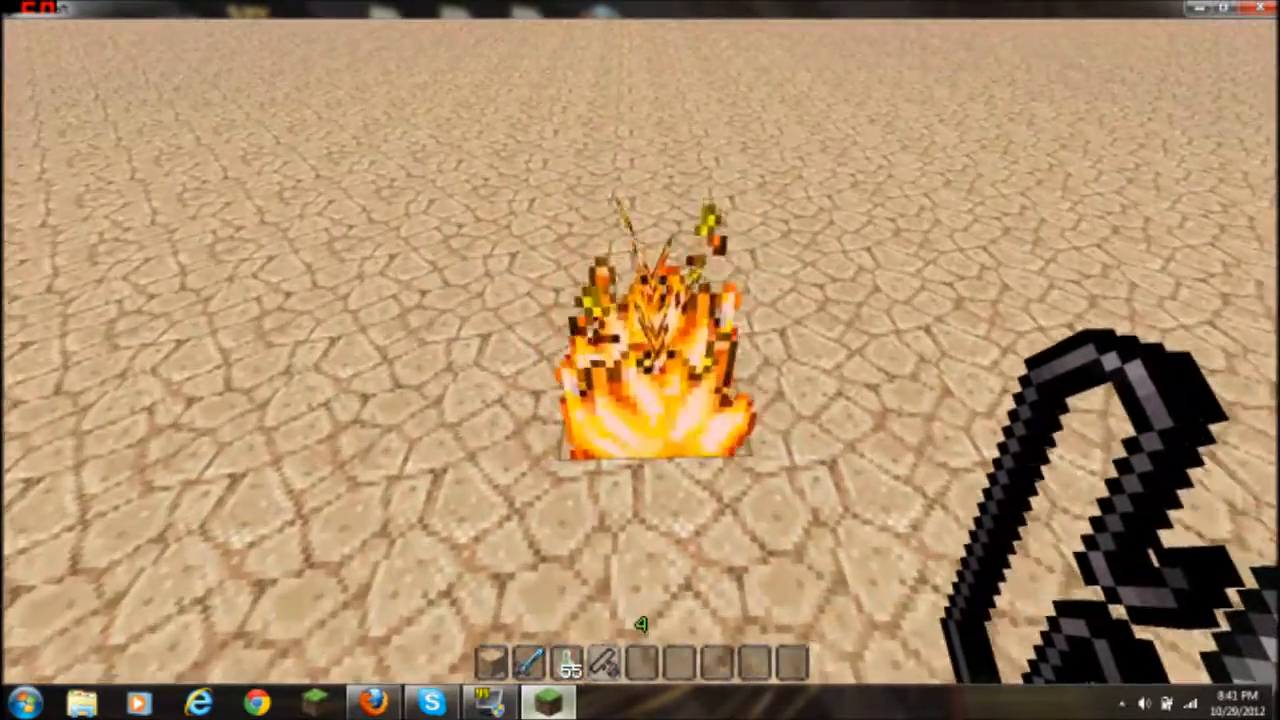
{"action": "key", "text": "Escape"}
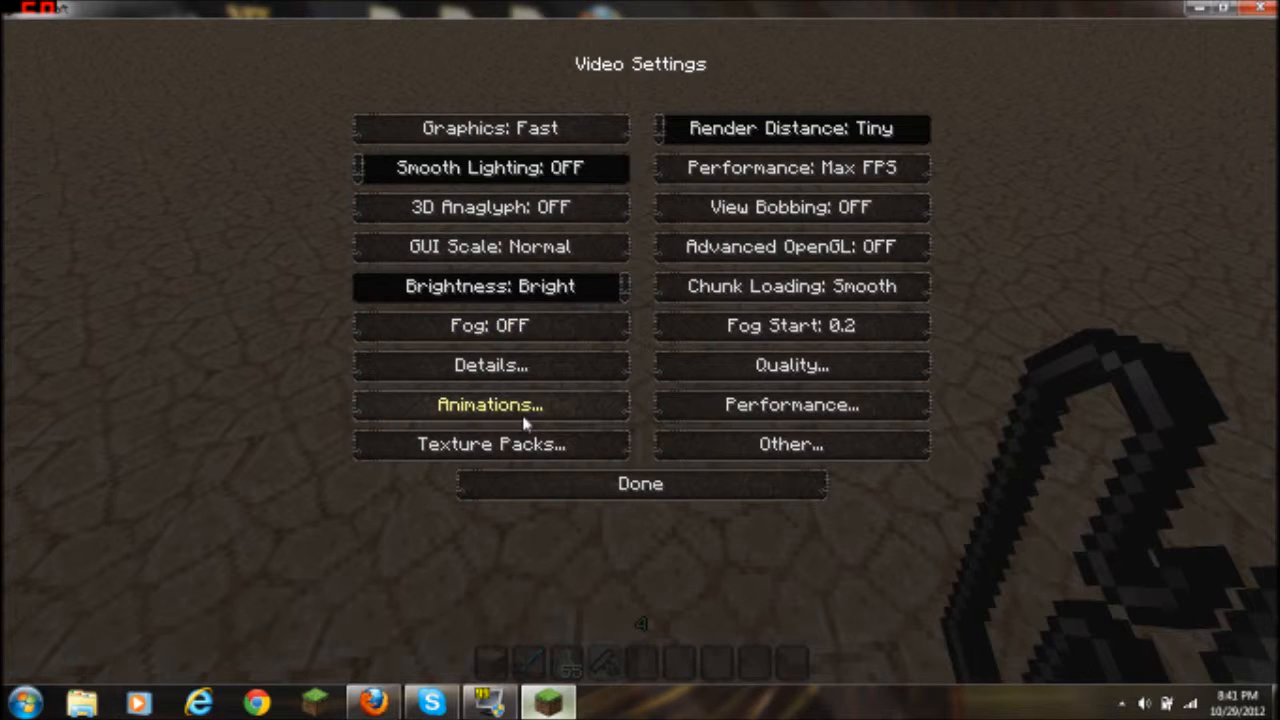
Turn off the fire animation and view the fire in the world
{"action": "left_click", "coordinate": [493, 405]}
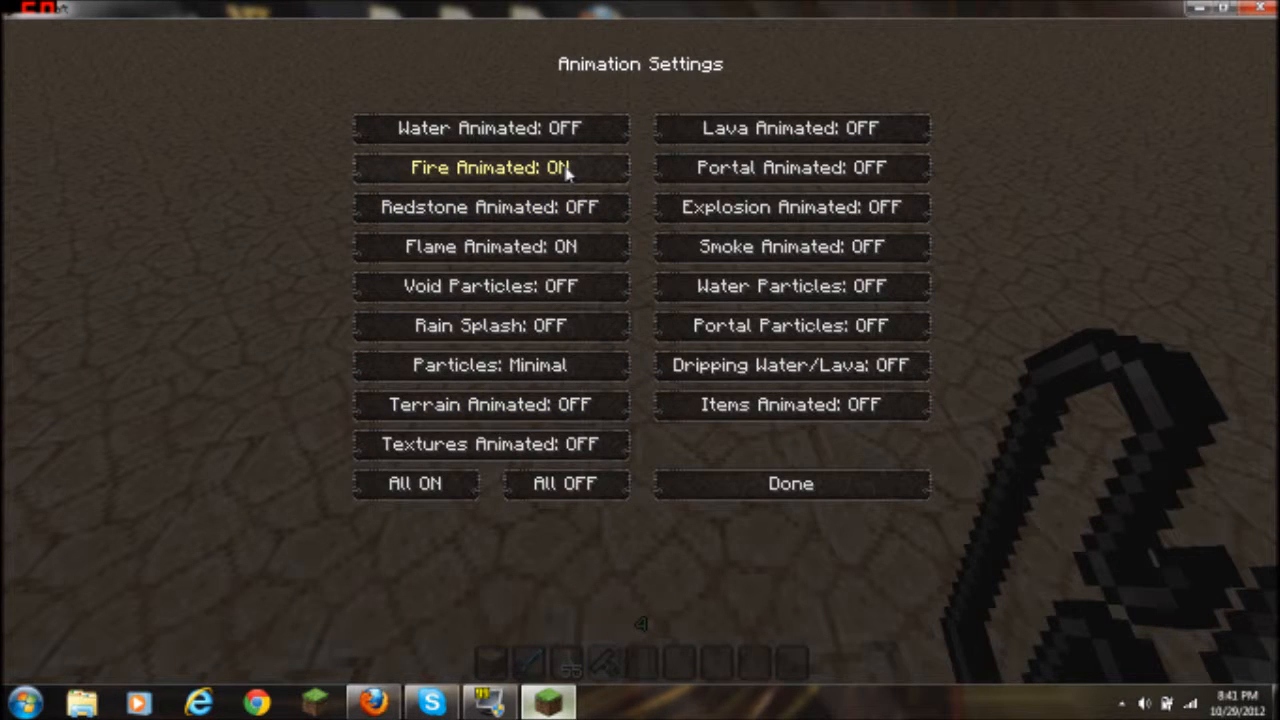
{"action": "left_click", "coordinate": [490, 163]}
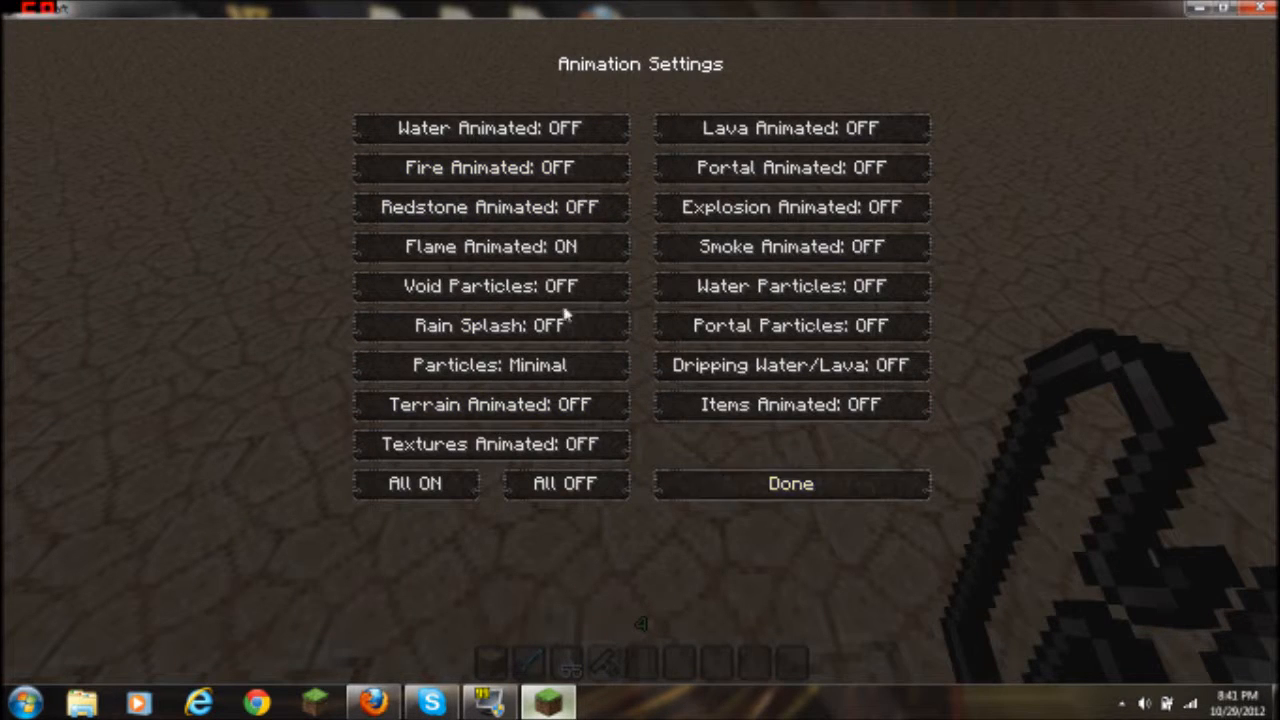
{"action": "left_click", "coordinate": [791, 483]}
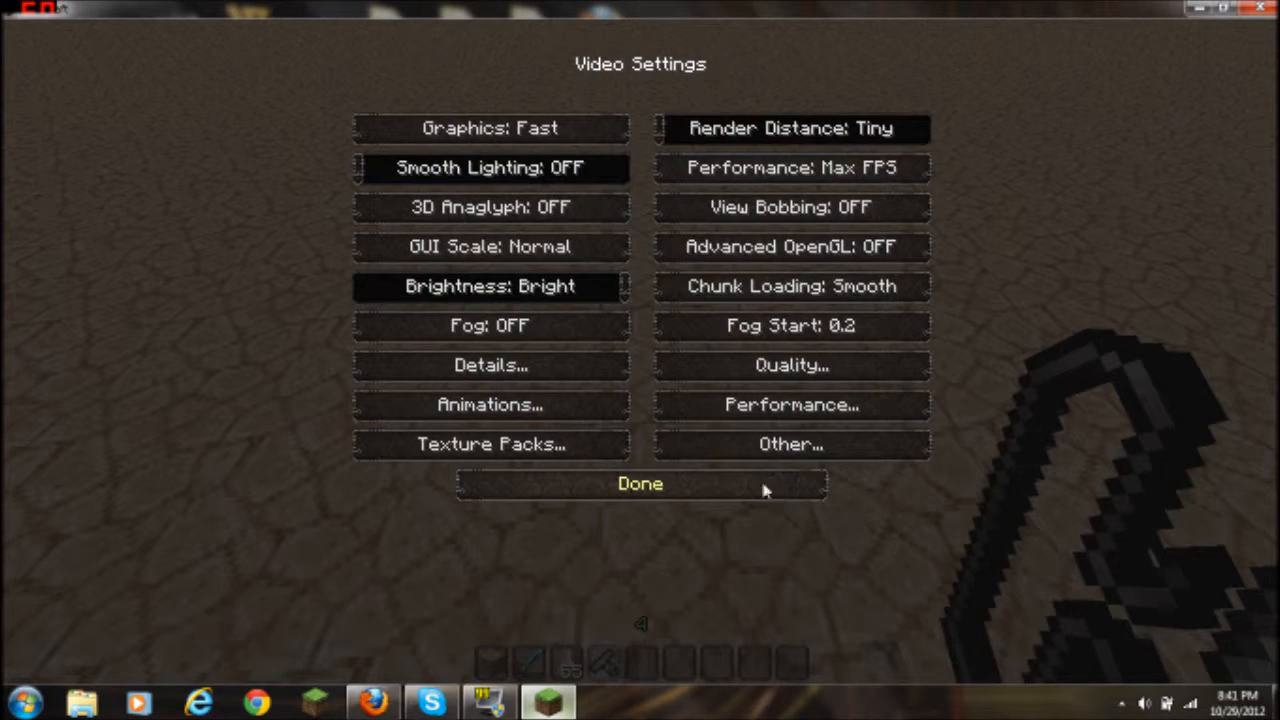
{"action": "left_click", "coordinate": [640, 484]}
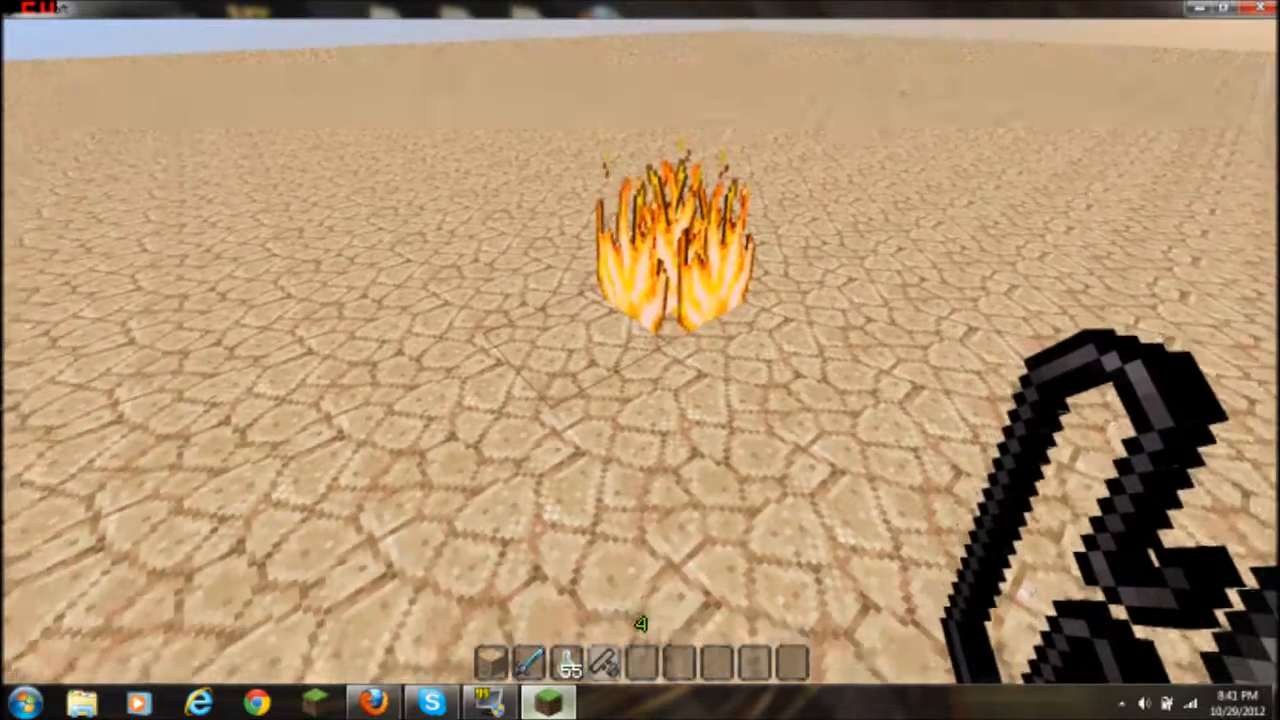
{"action": "key", "text": "Escape"}
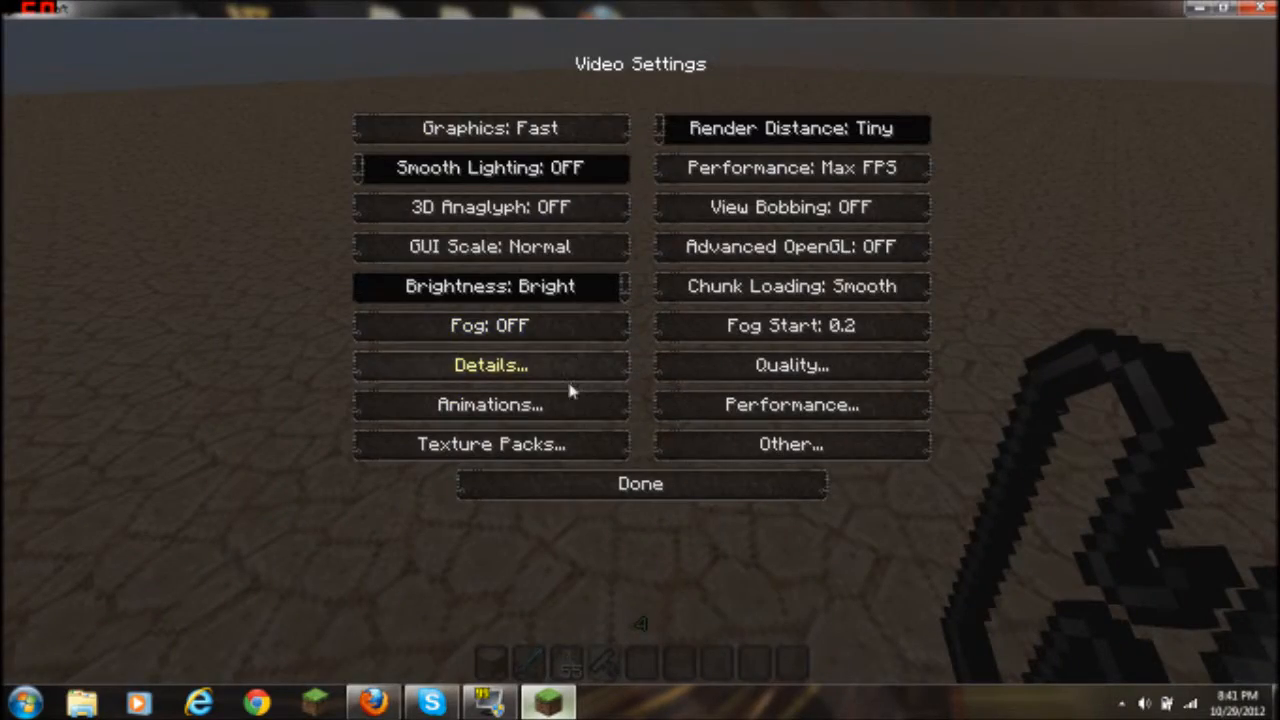
Reopen Animation Settings and switch the fire animation back on
{"action": "left_click", "coordinate": [492, 405]}
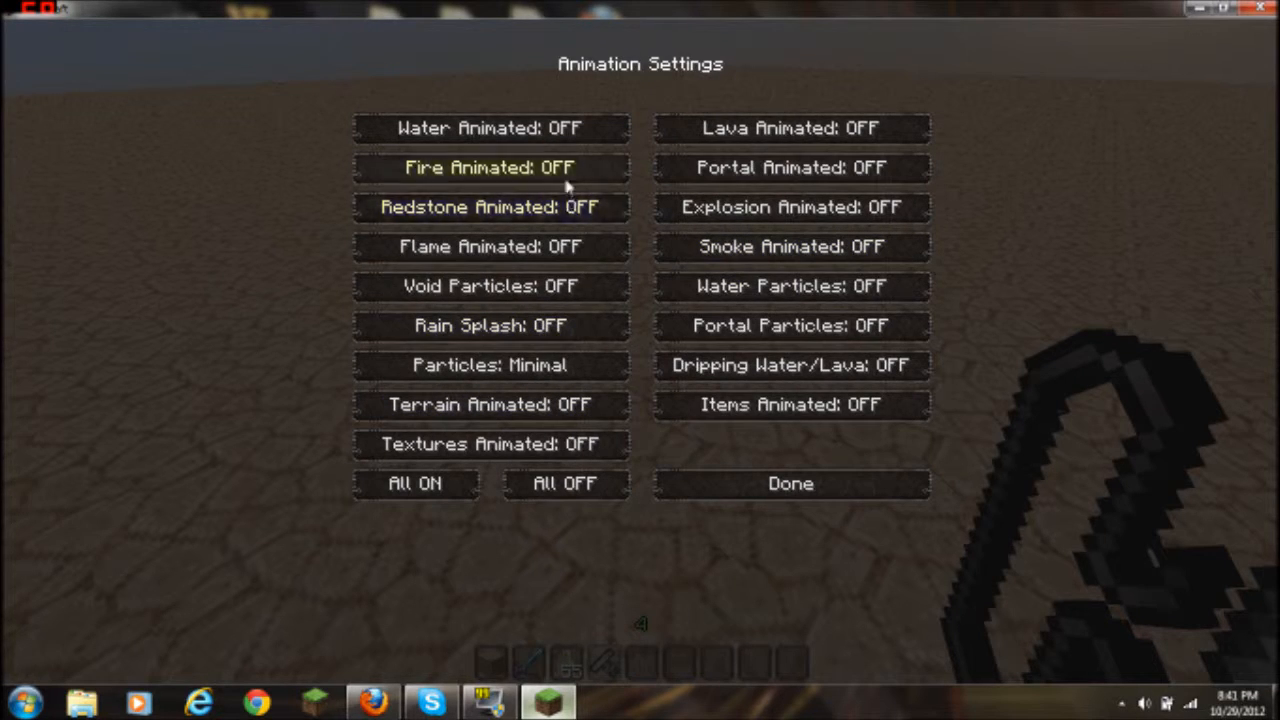
{"action": "mouse_move", "coordinate": [530, 259]}
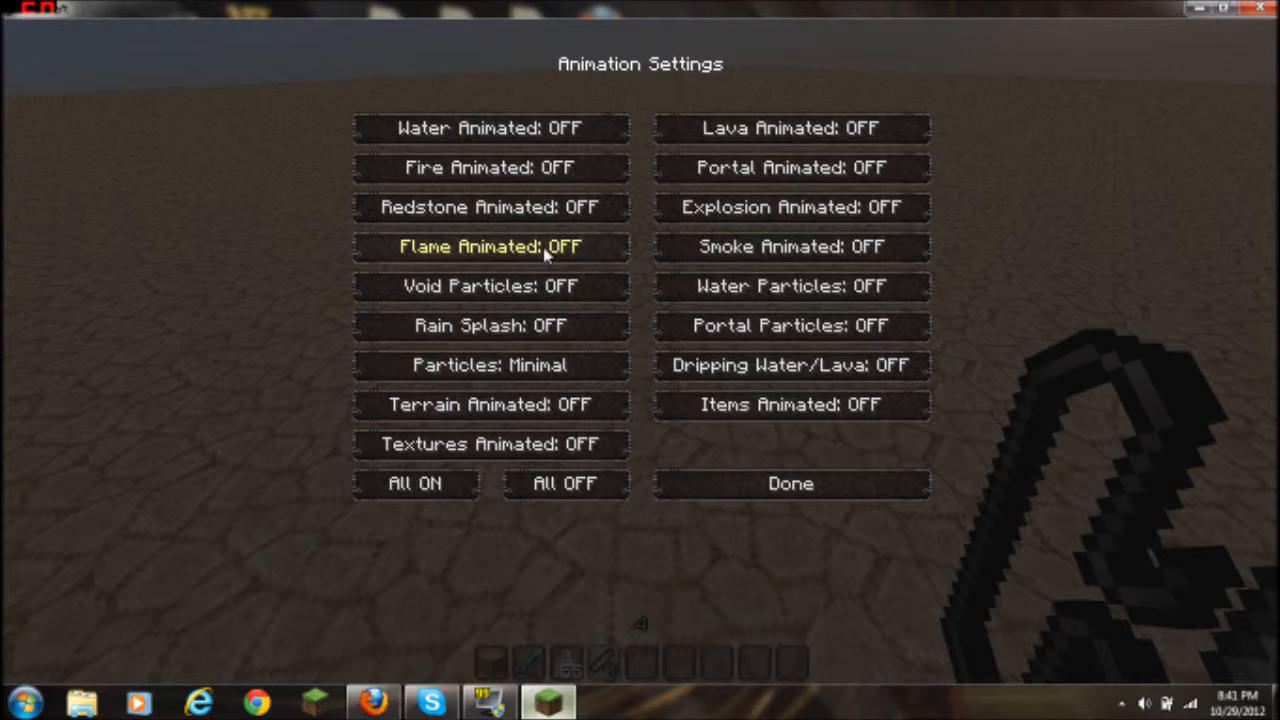
{"action": "left_click", "coordinate": [790, 483]}
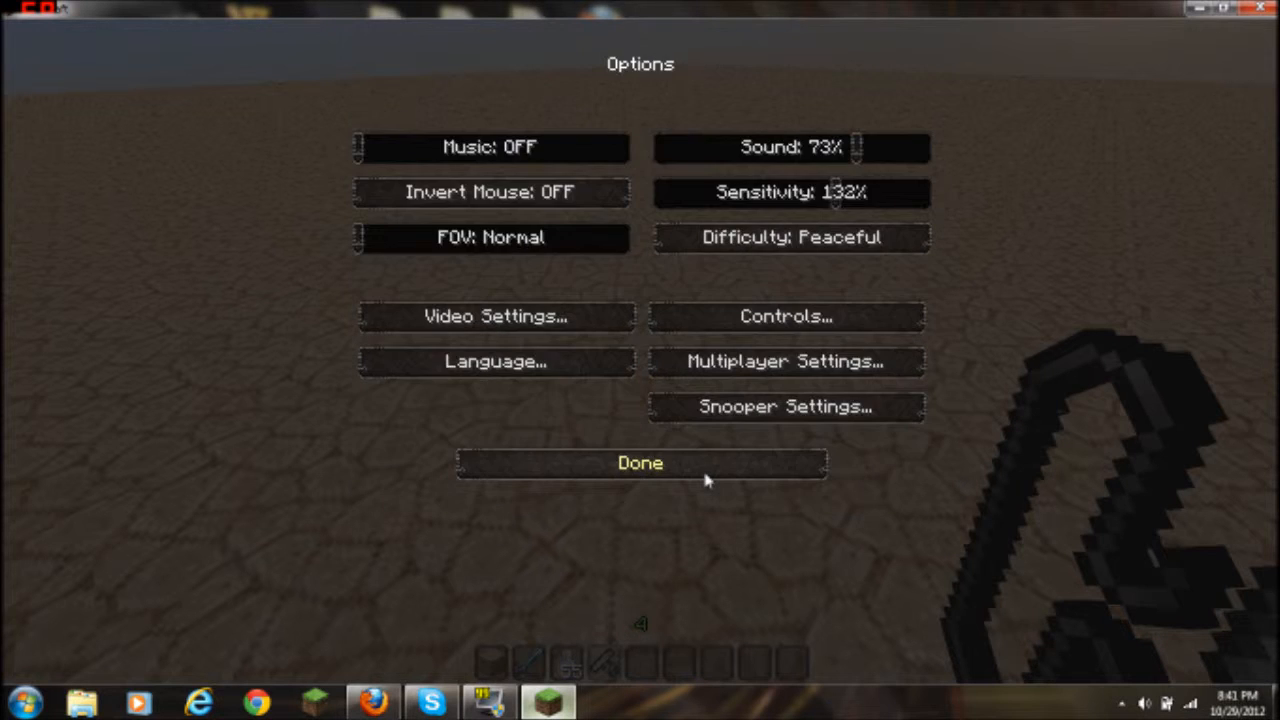
{"action": "left_click", "coordinate": [640, 463]}
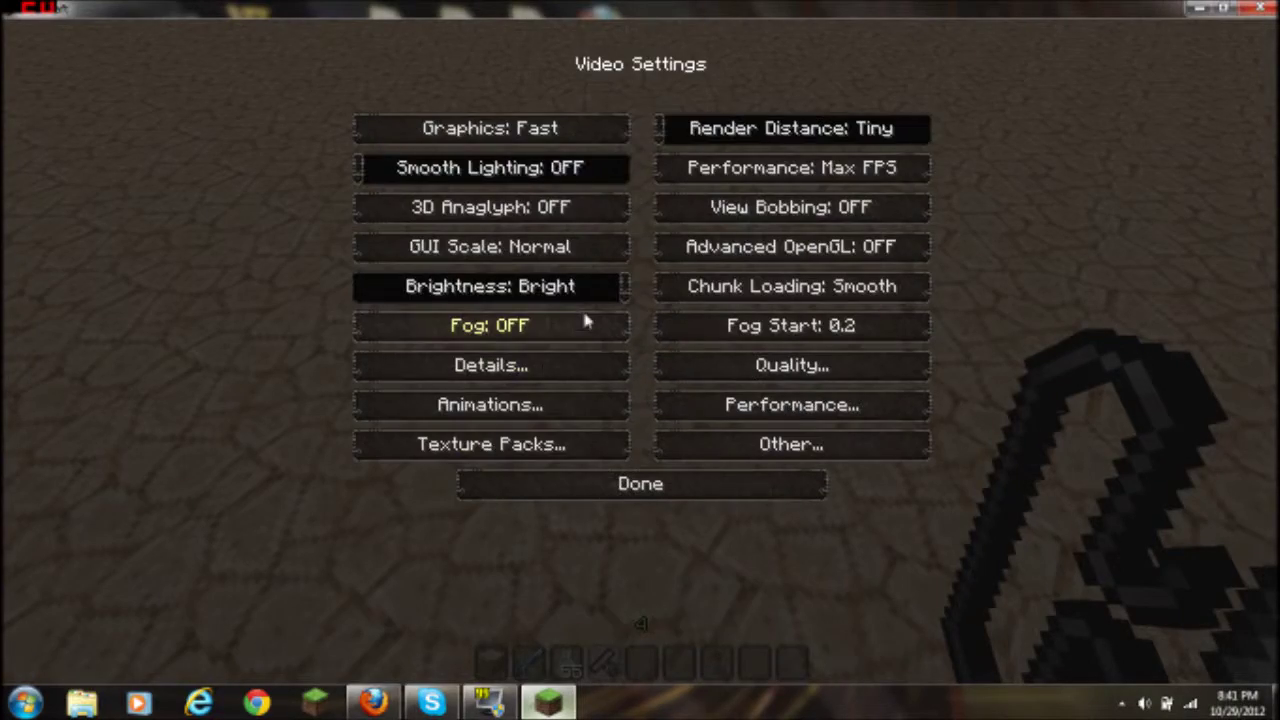
{"action": "left_click", "coordinate": [492, 405]}
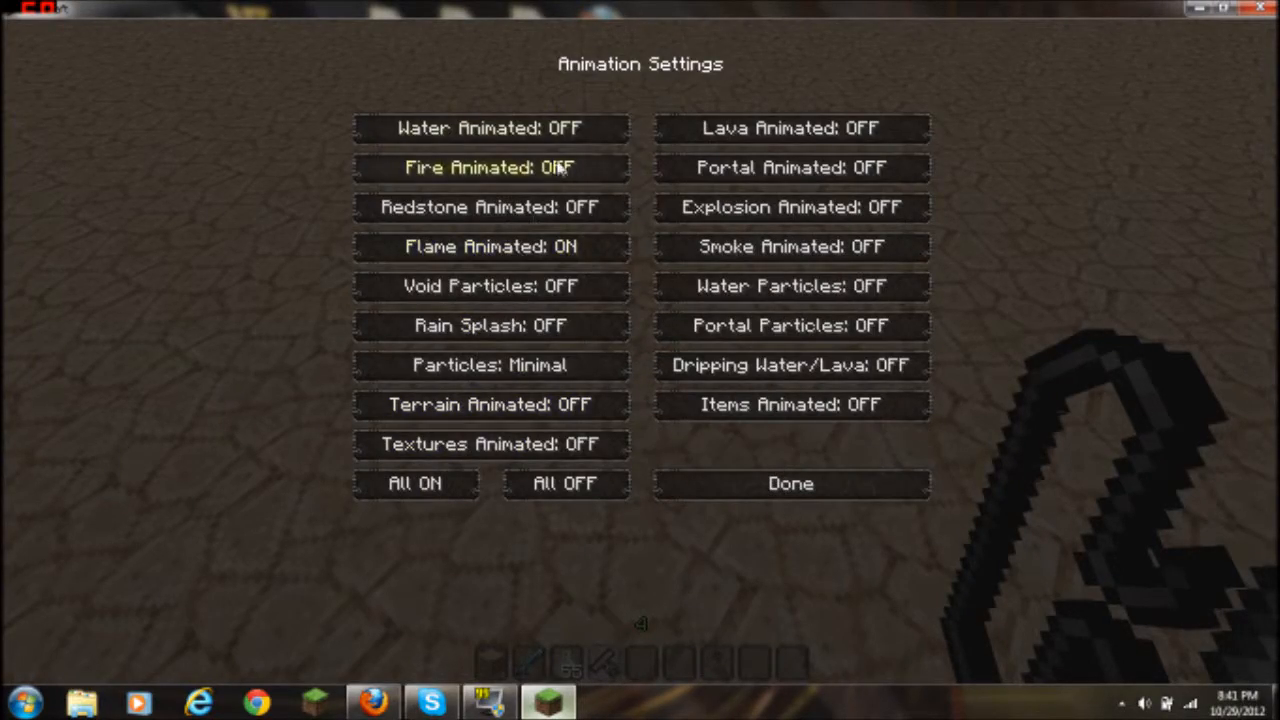
{"action": "left_click", "coordinate": [488, 167]}
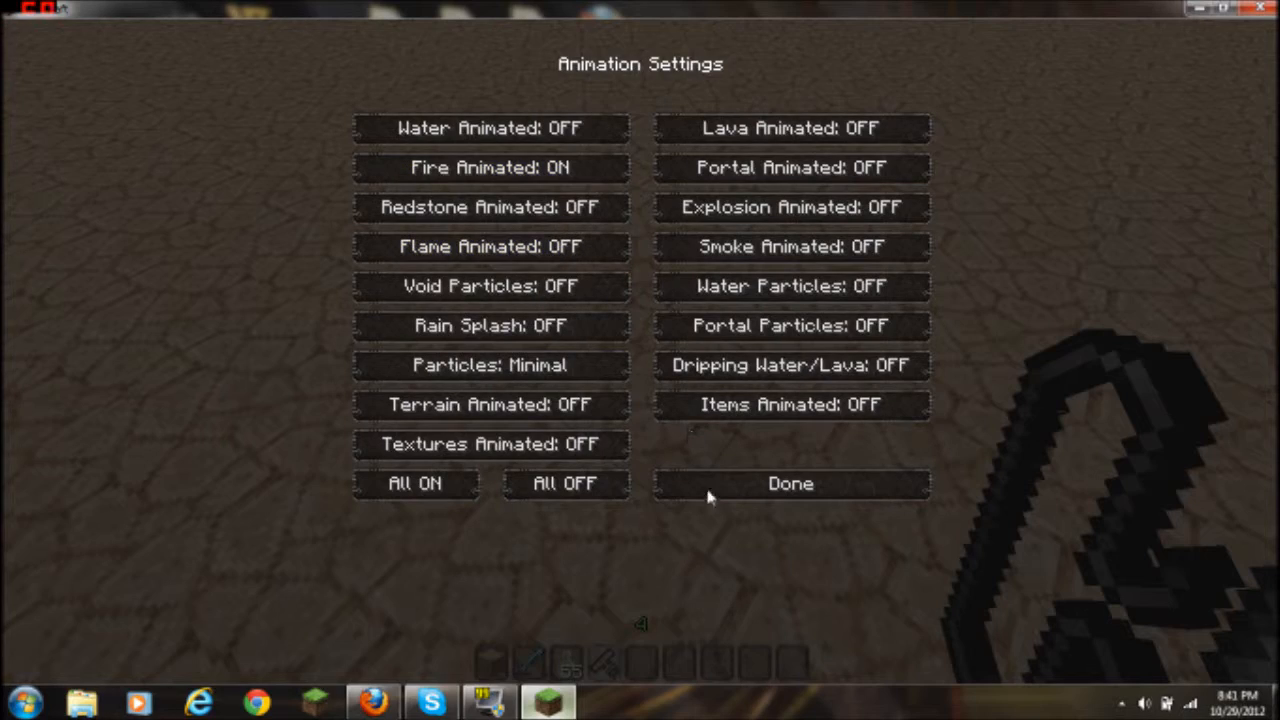
{"action": "left_click", "coordinate": [789, 484]}
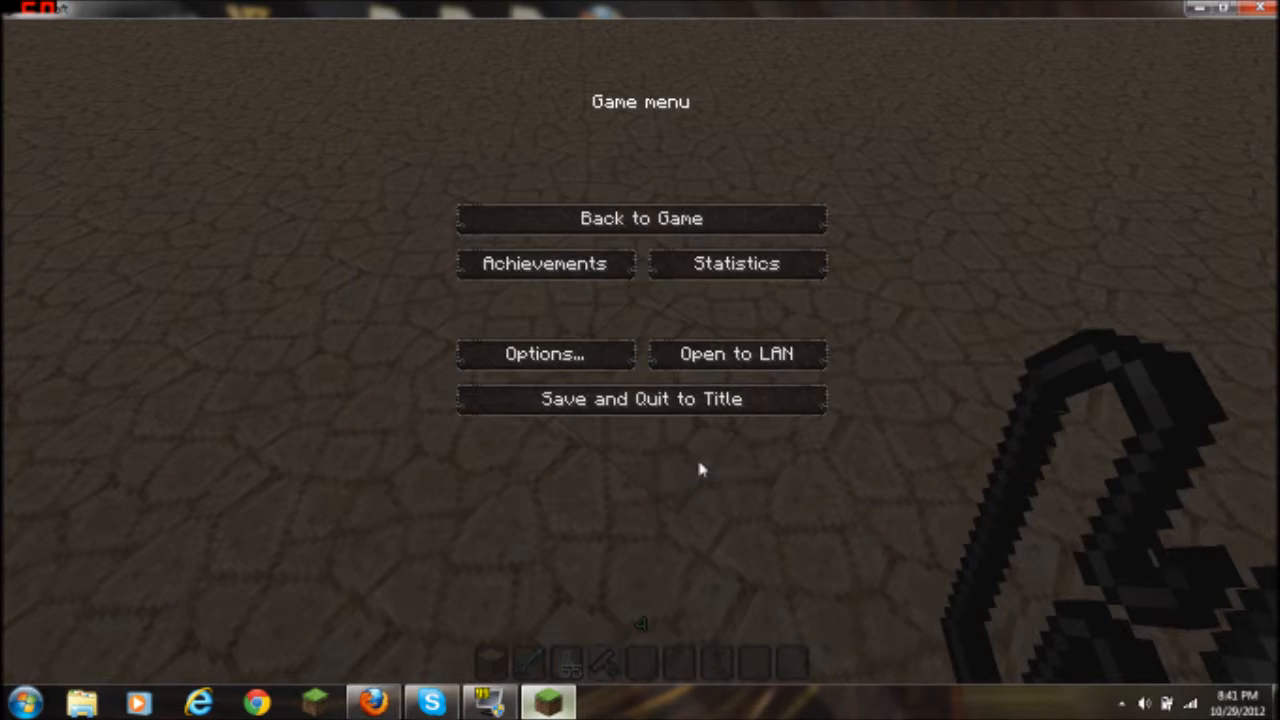
{"action": "left_click", "coordinate": [640, 218]}
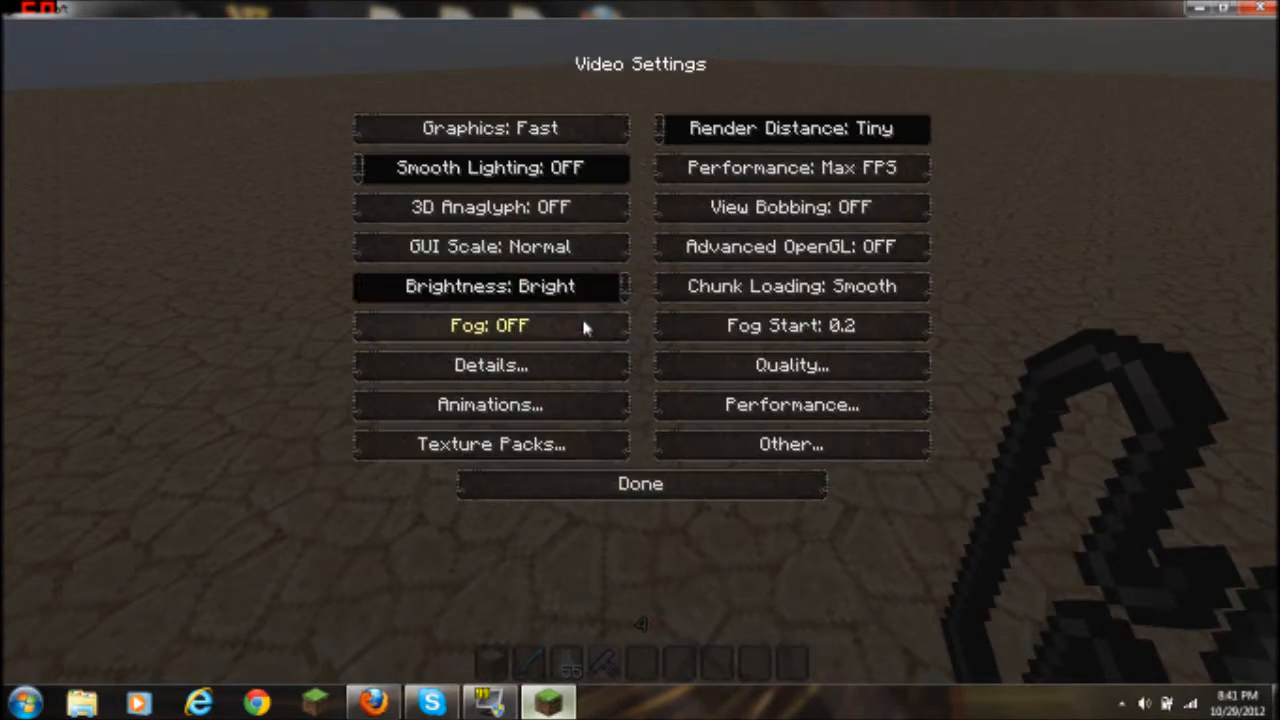
Switch every animation off with All OFF and close Animation Settings
{"action": "left_click", "coordinate": [490, 405]}
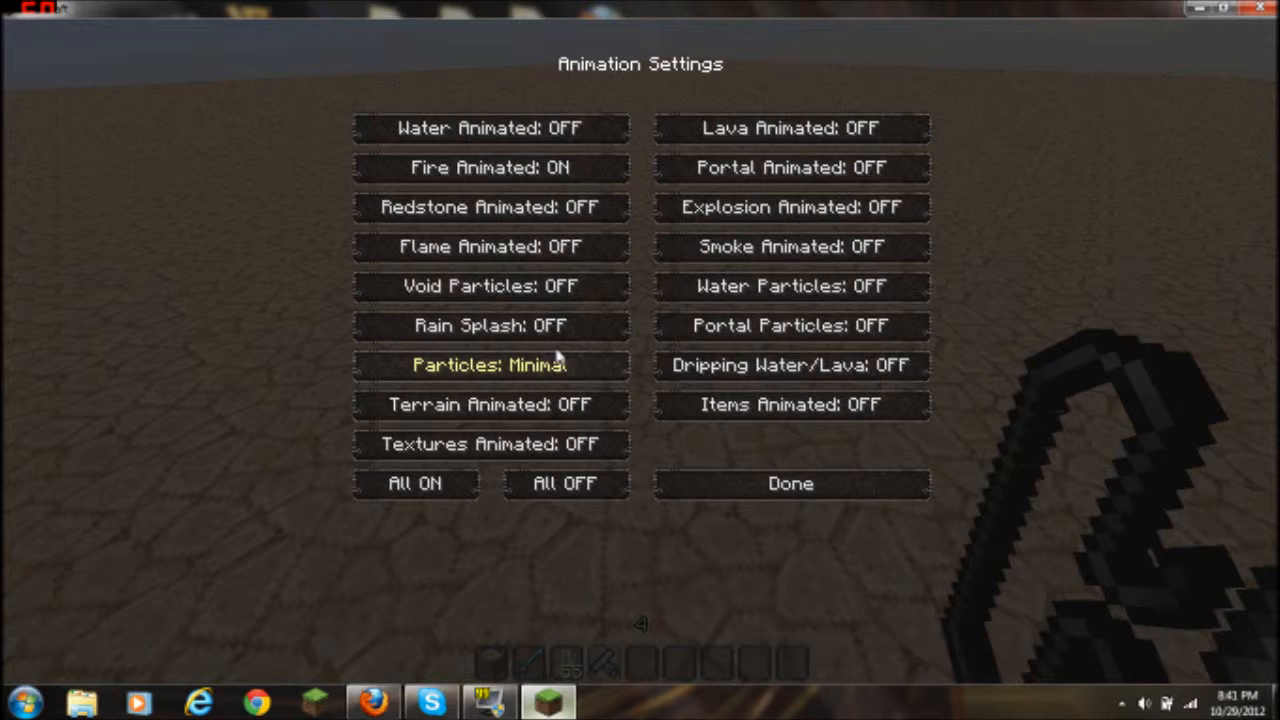
{"action": "mouse_move", "coordinate": [500, 287]}
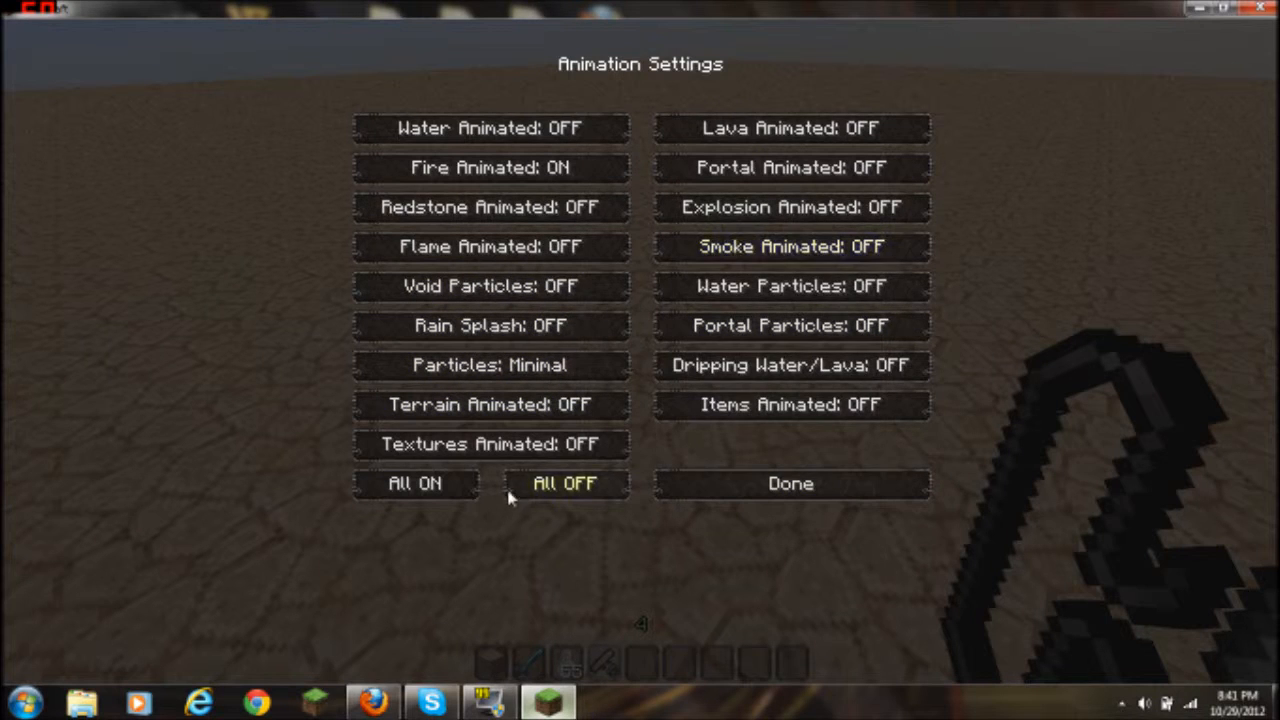
{"action": "left_click", "coordinate": [567, 484]}
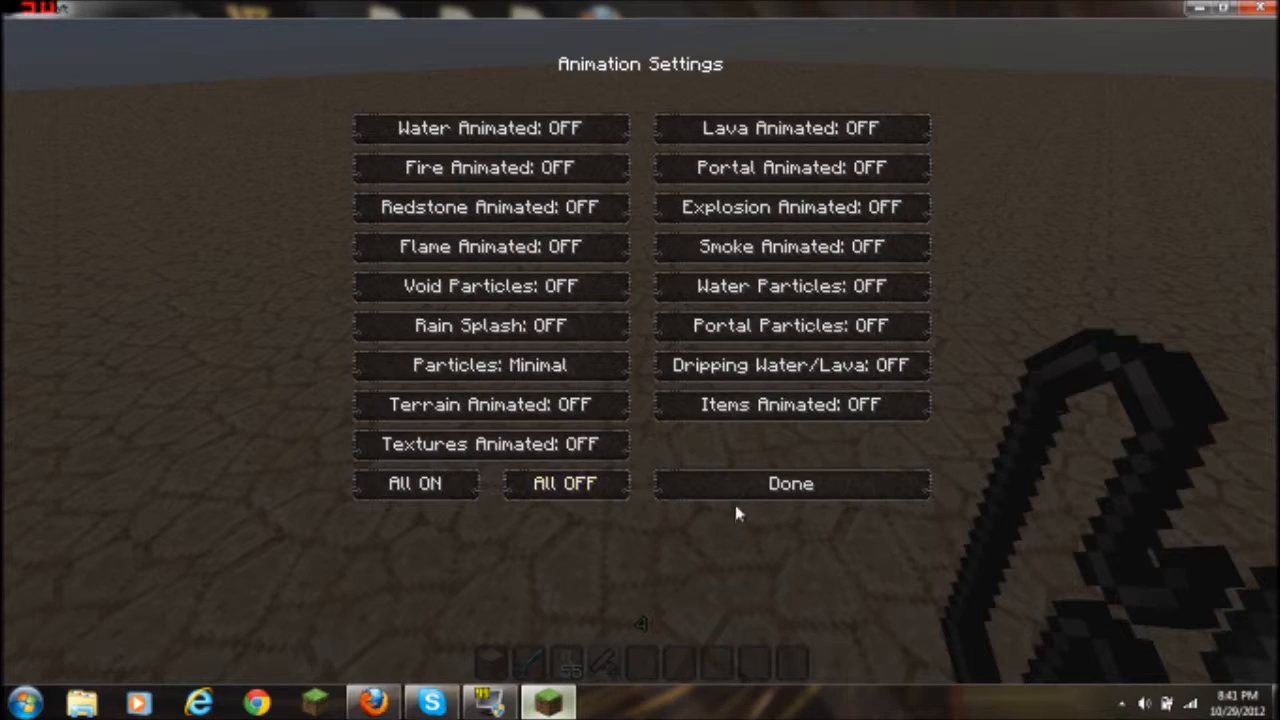
{"action": "left_click", "coordinate": [789, 483]}
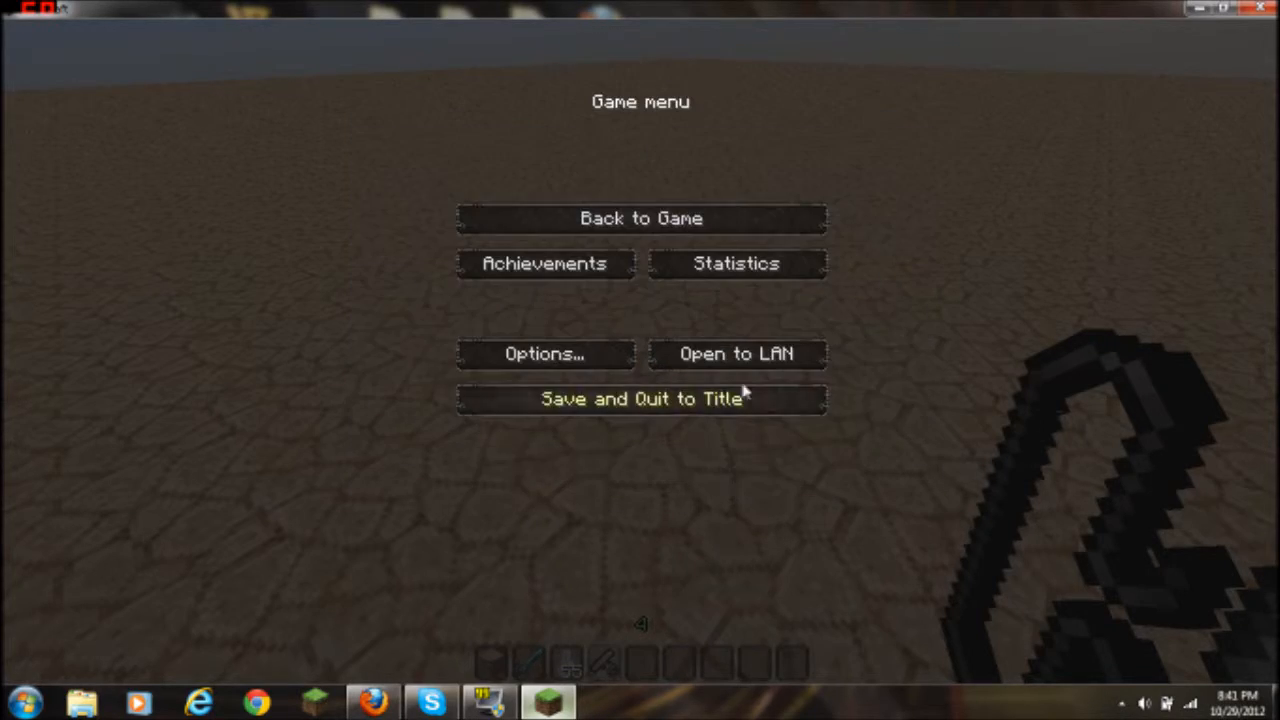
Turn Fire and Portal animations on and set Water and Lava to Dynamic
{"action": "left_click", "coordinate": [637, 218]}
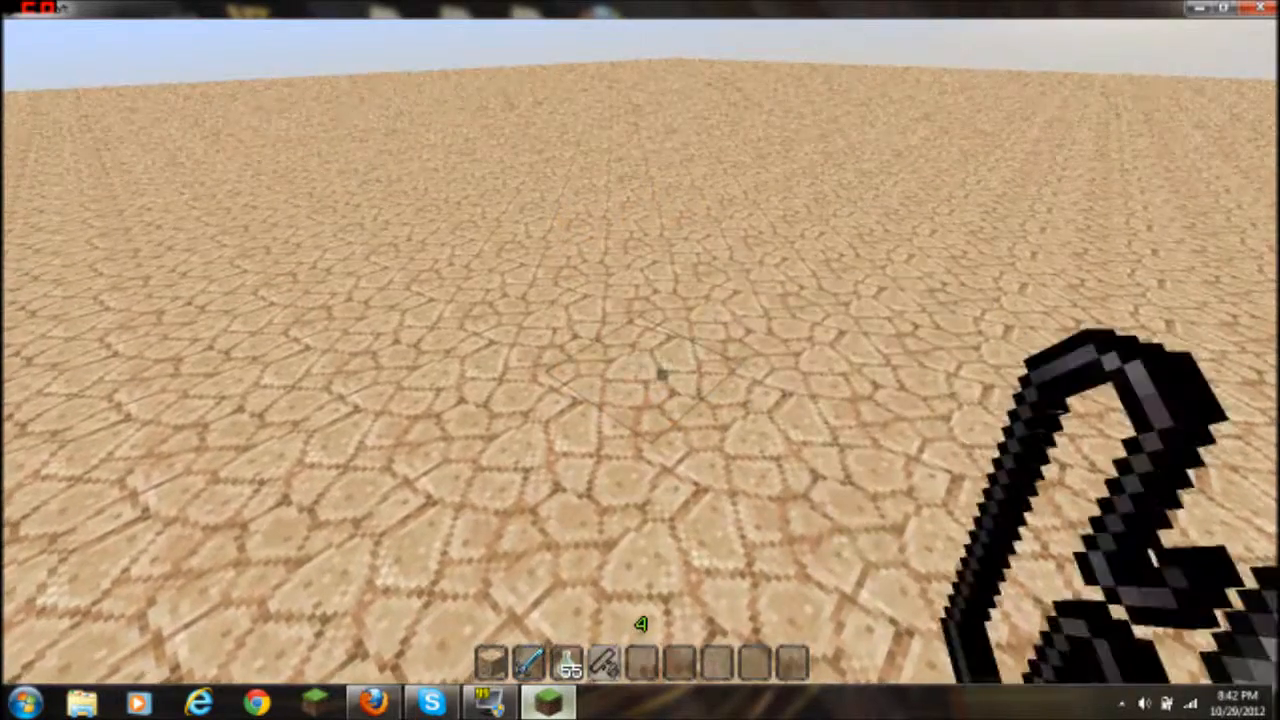
{"action": "key", "text": "Escape"}
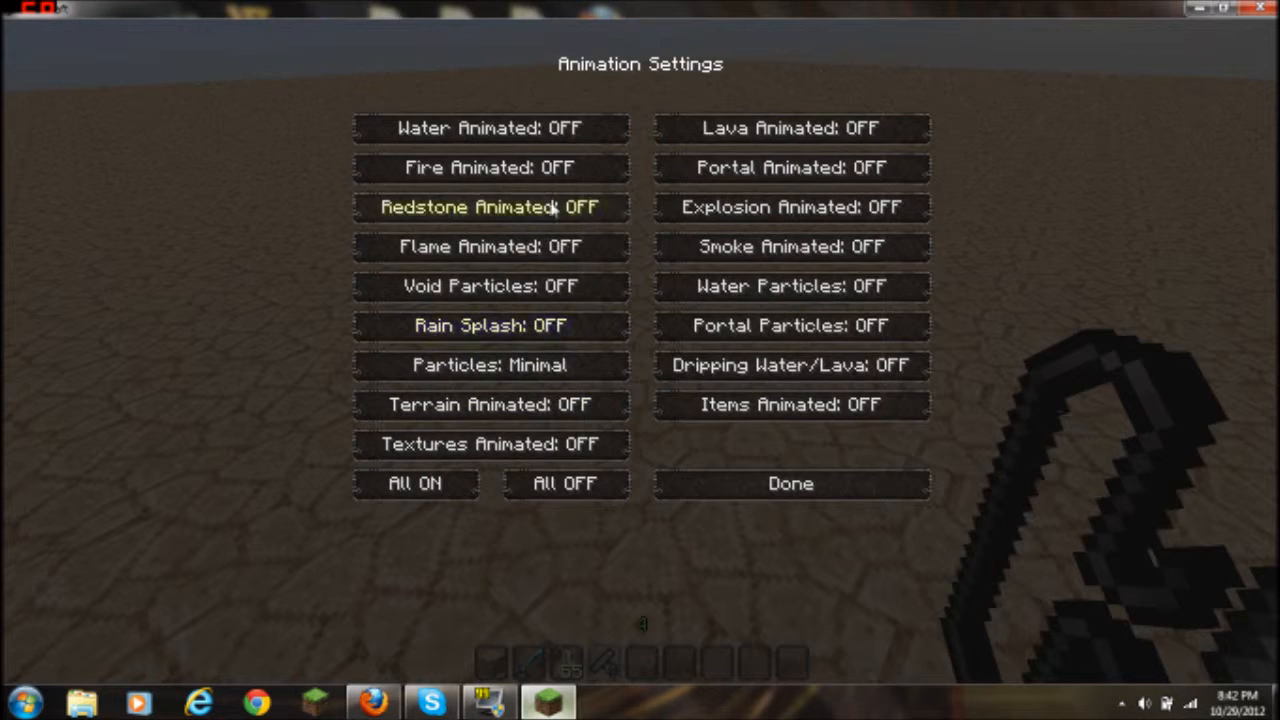
{"action": "left_click", "coordinate": [492, 167]}
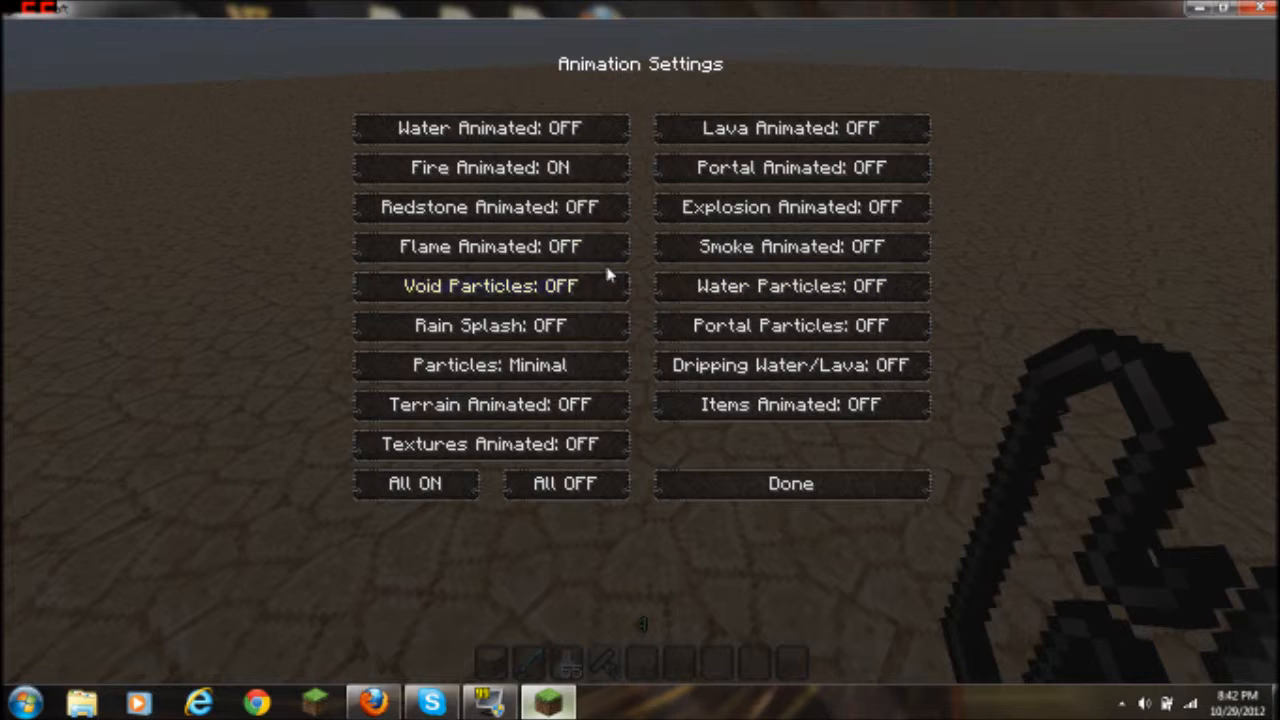
{"action": "mouse_move", "coordinate": [787, 288]}
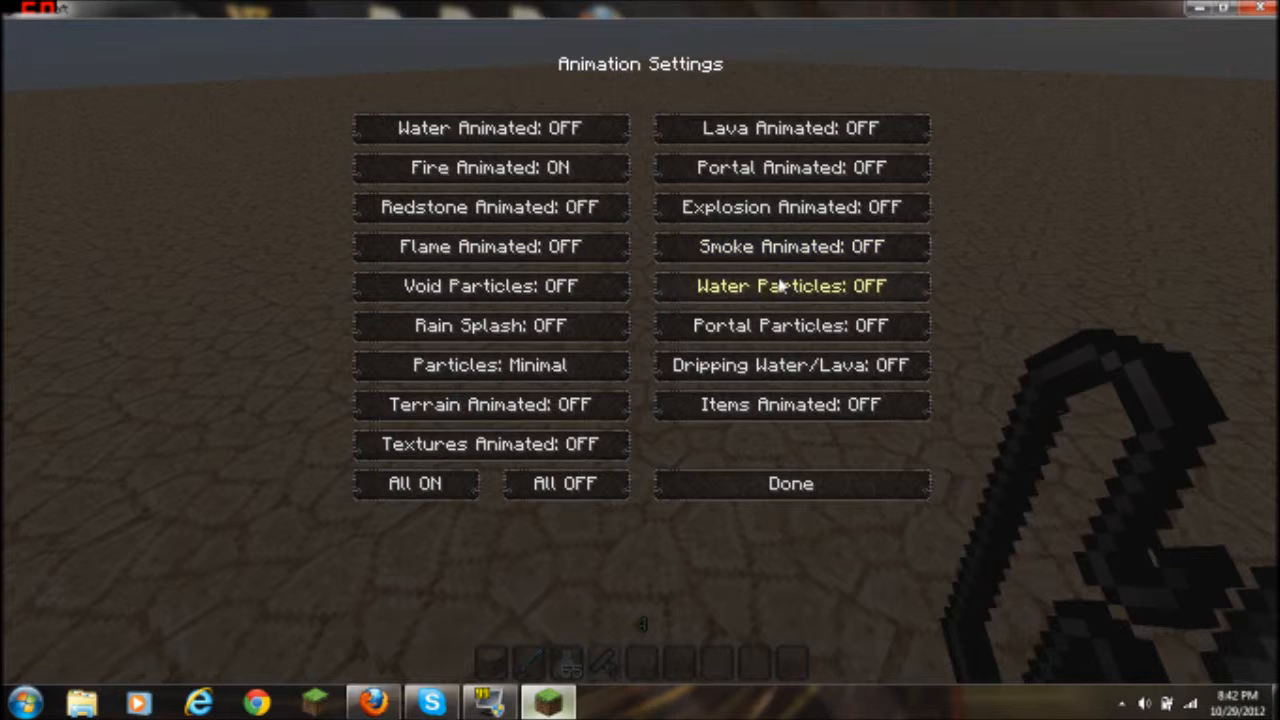
{"action": "left_click", "coordinate": [790, 168]}
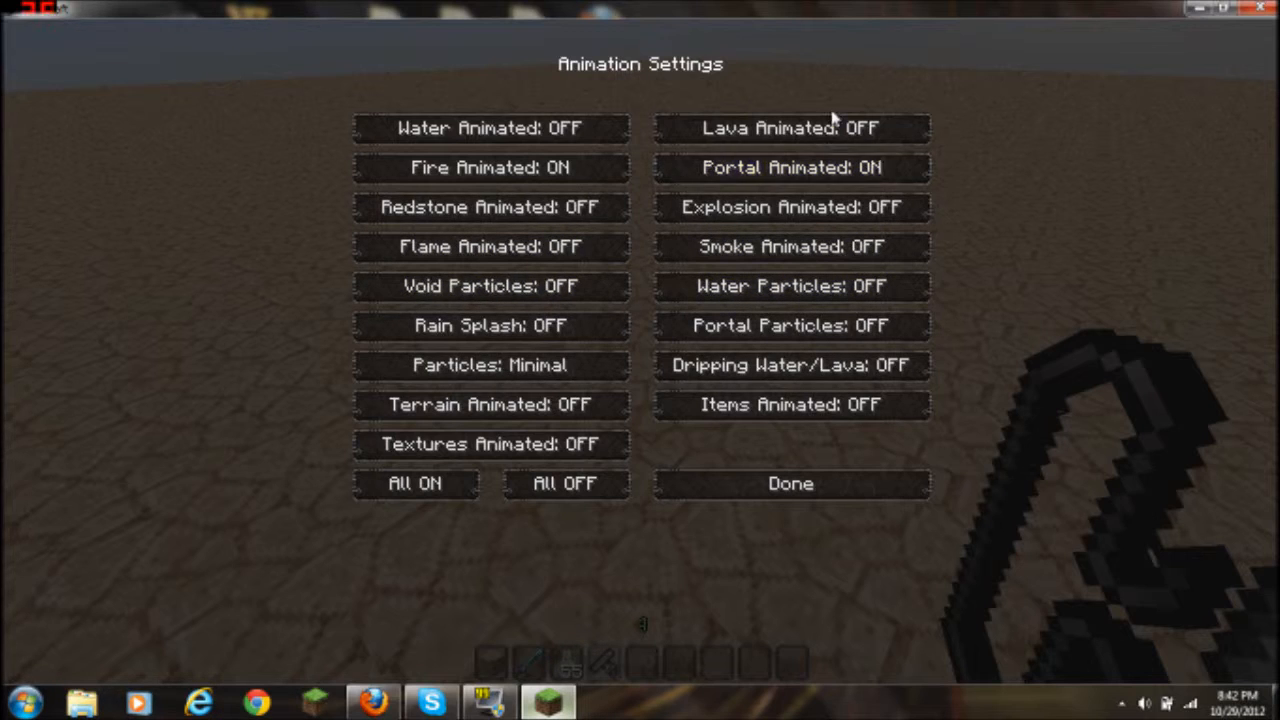
{"action": "left_click", "coordinate": [795, 128]}
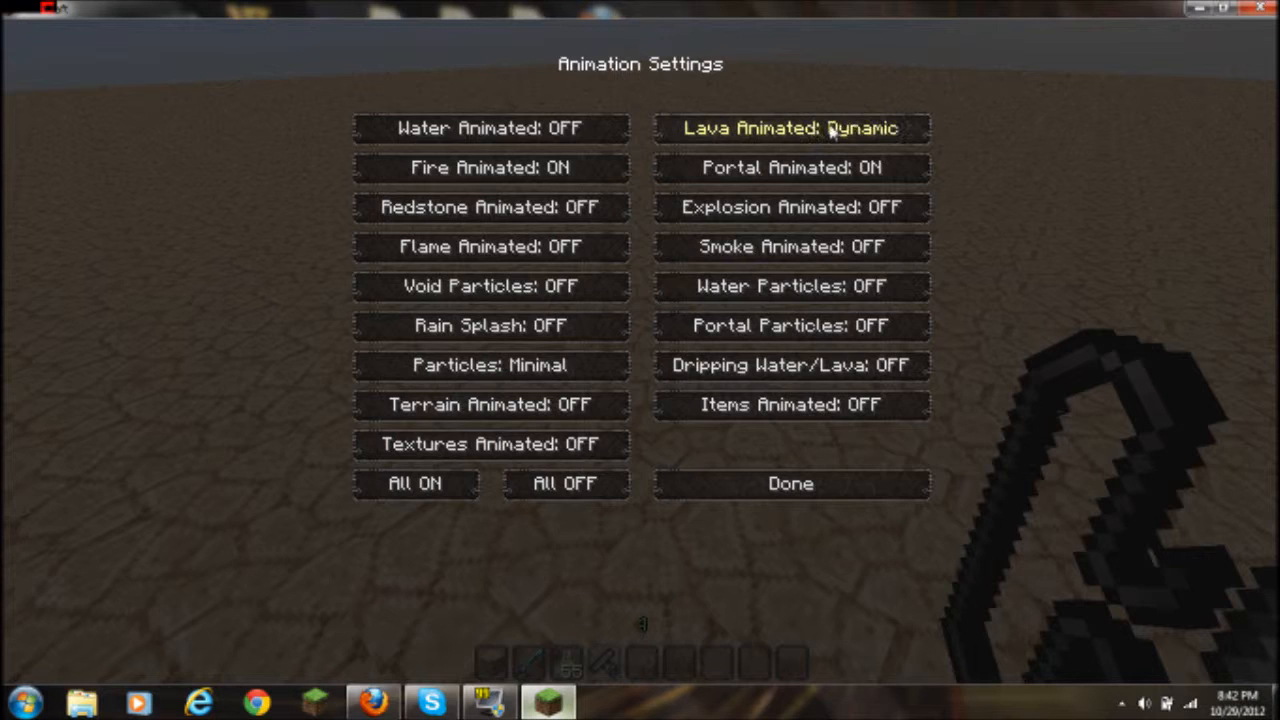
{"action": "mouse_move", "coordinate": [489, 128]}
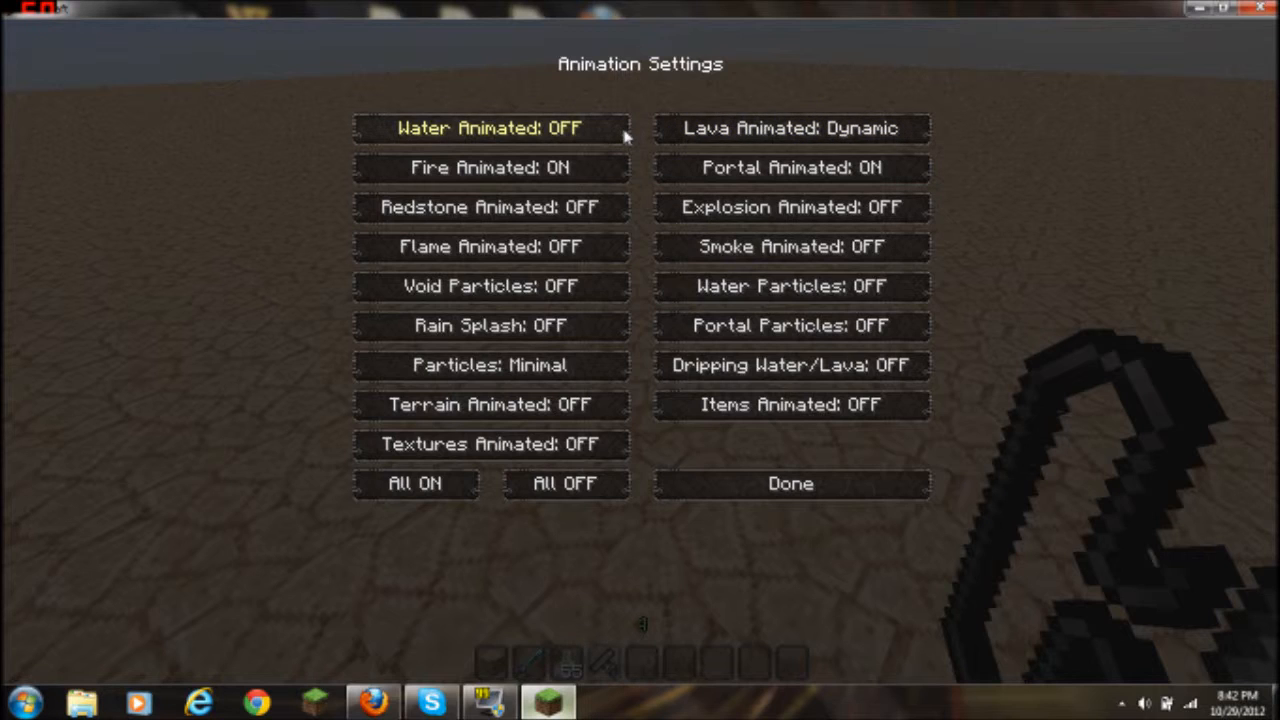
{"action": "left_click", "coordinate": [491, 126]}
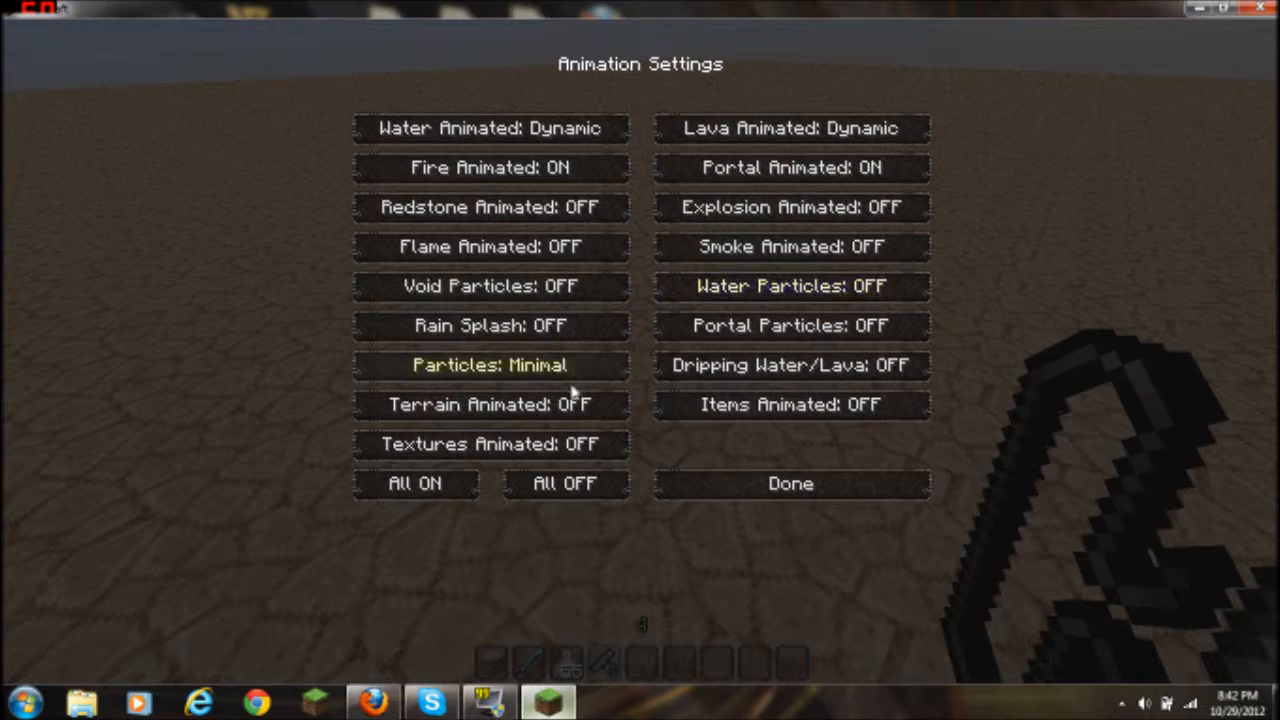
{"action": "left_click", "coordinate": [790, 483]}
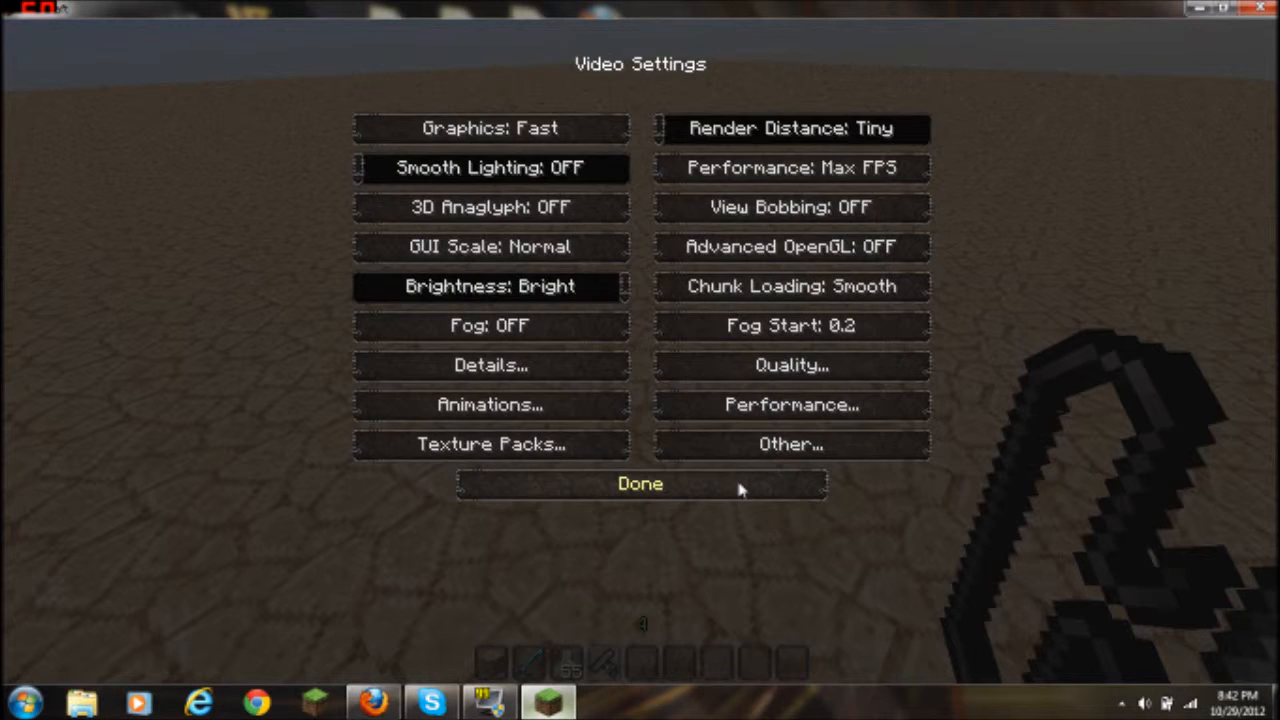
Return to the world, light a fire with flint and steel, then pause
{"action": "left_click", "coordinate": [639, 484]}
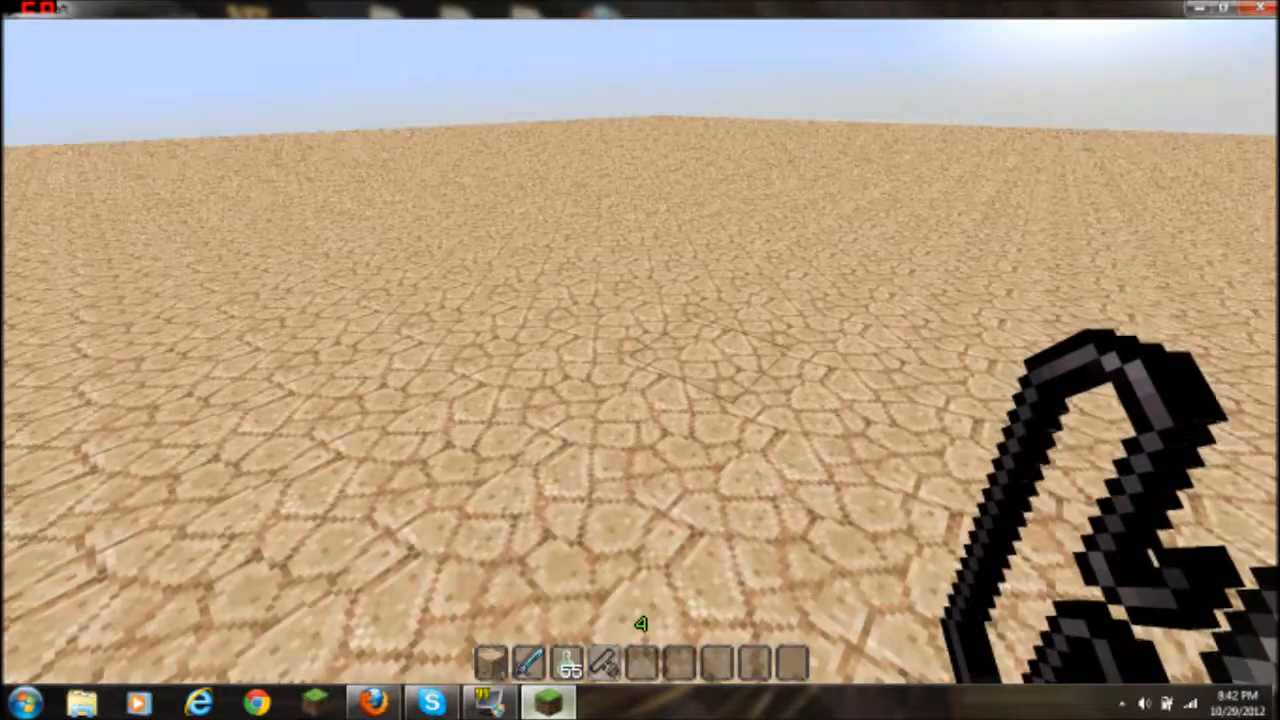
{"action": "left_click", "coordinate": [625, 340]}
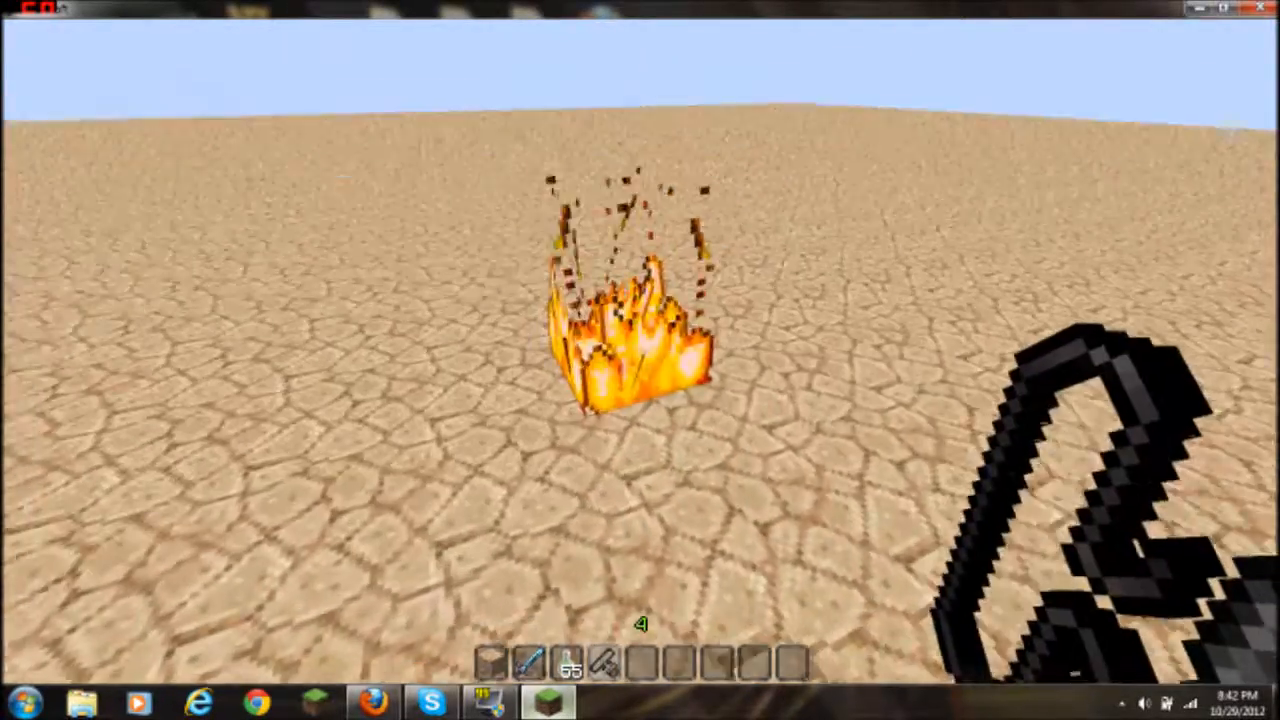
{"action": "key", "text": "Escape"}
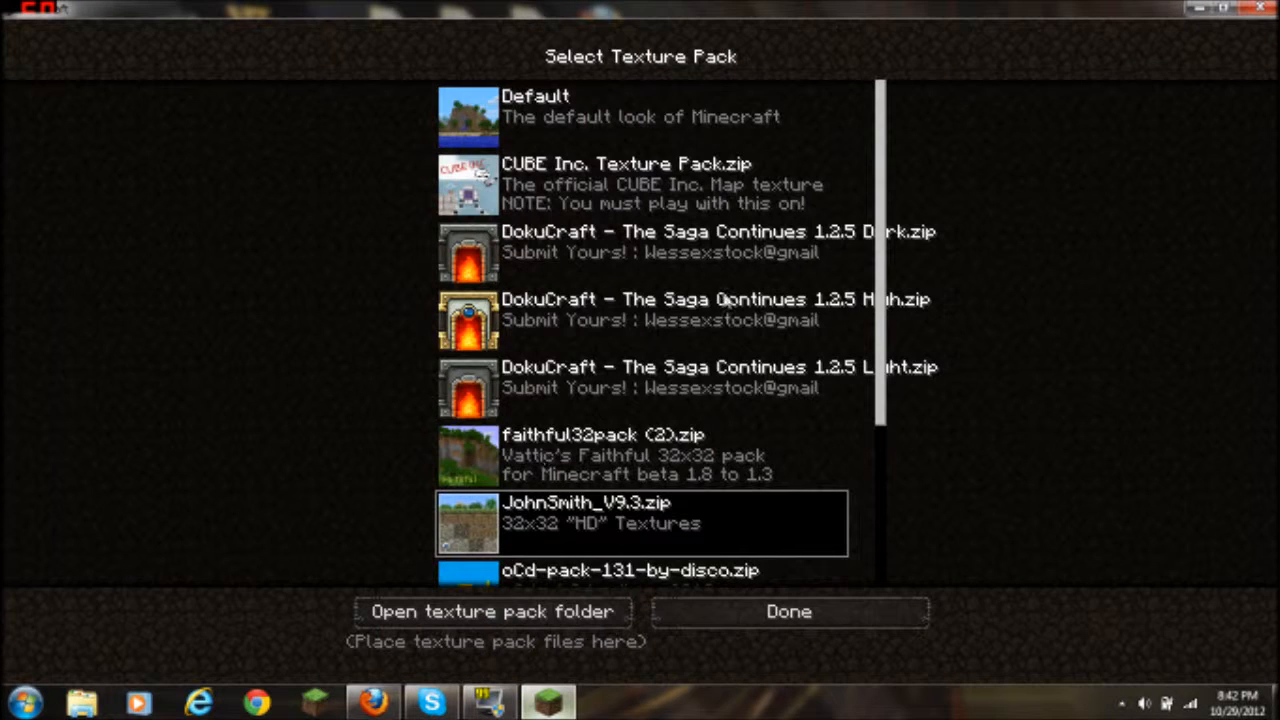
Apply the speci.zip (LB Photo Realism) texture pack and return to the game
{"action": "scroll", "scroll_direction": "down", "scroll_amount": 3}
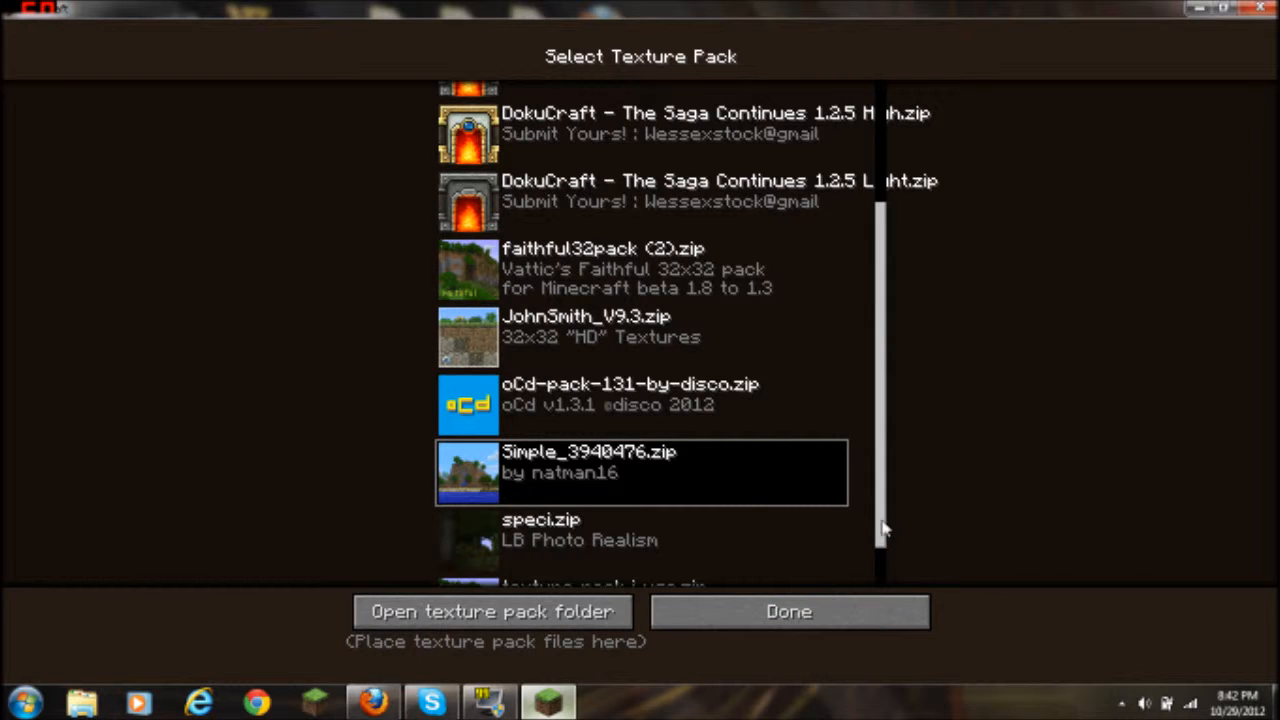
{"action": "scroll", "scroll_direction": "down", "scroll_amount": 3}
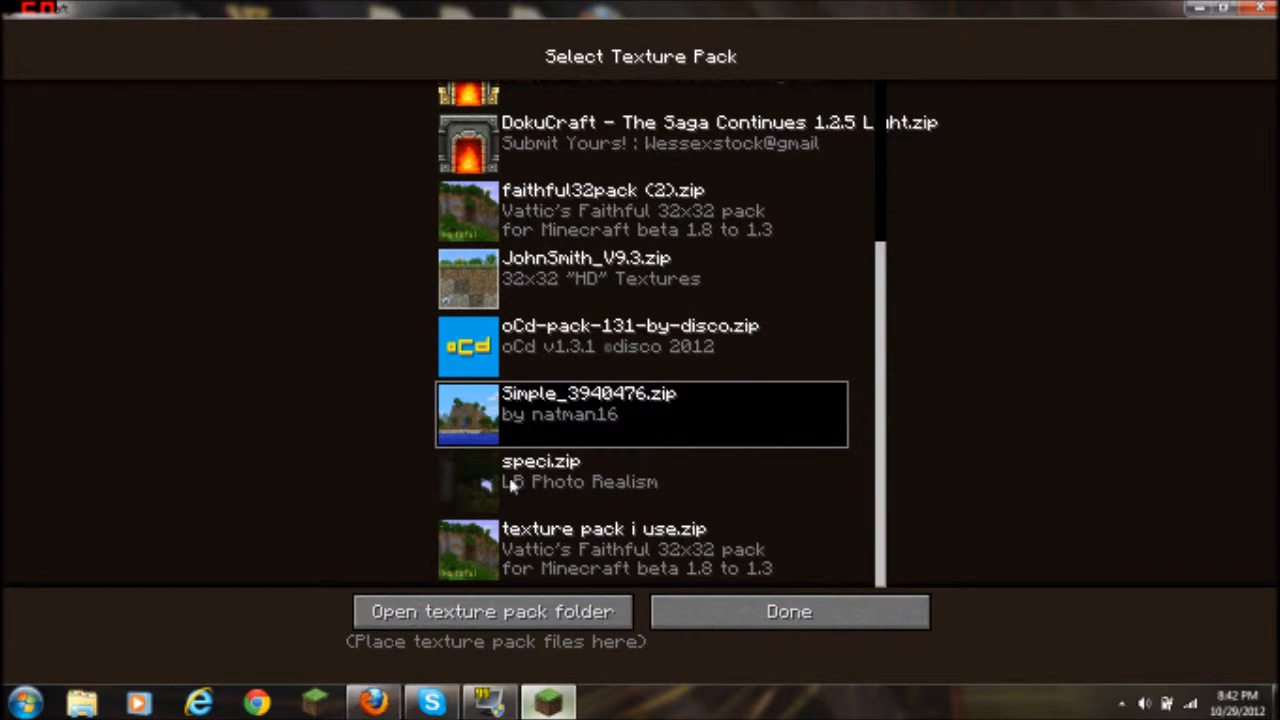
{"action": "left_click", "coordinate": [640, 483]}
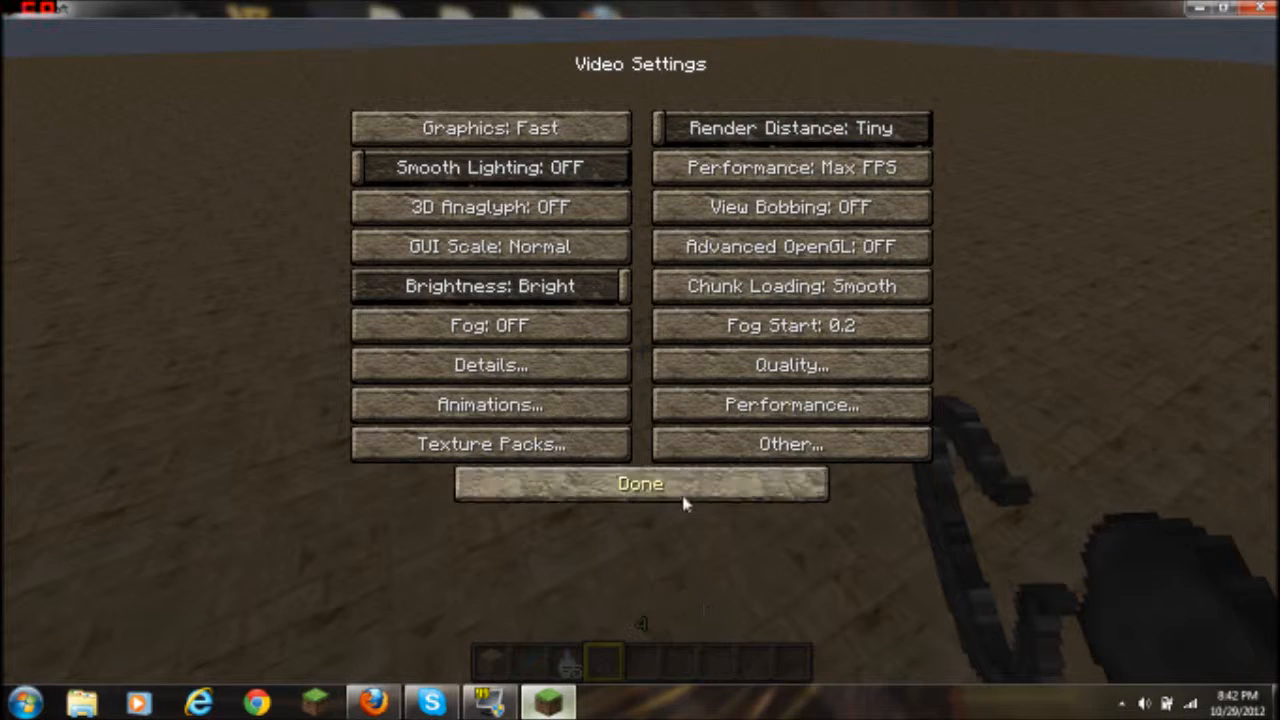
{"action": "left_click", "coordinate": [639, 484]}
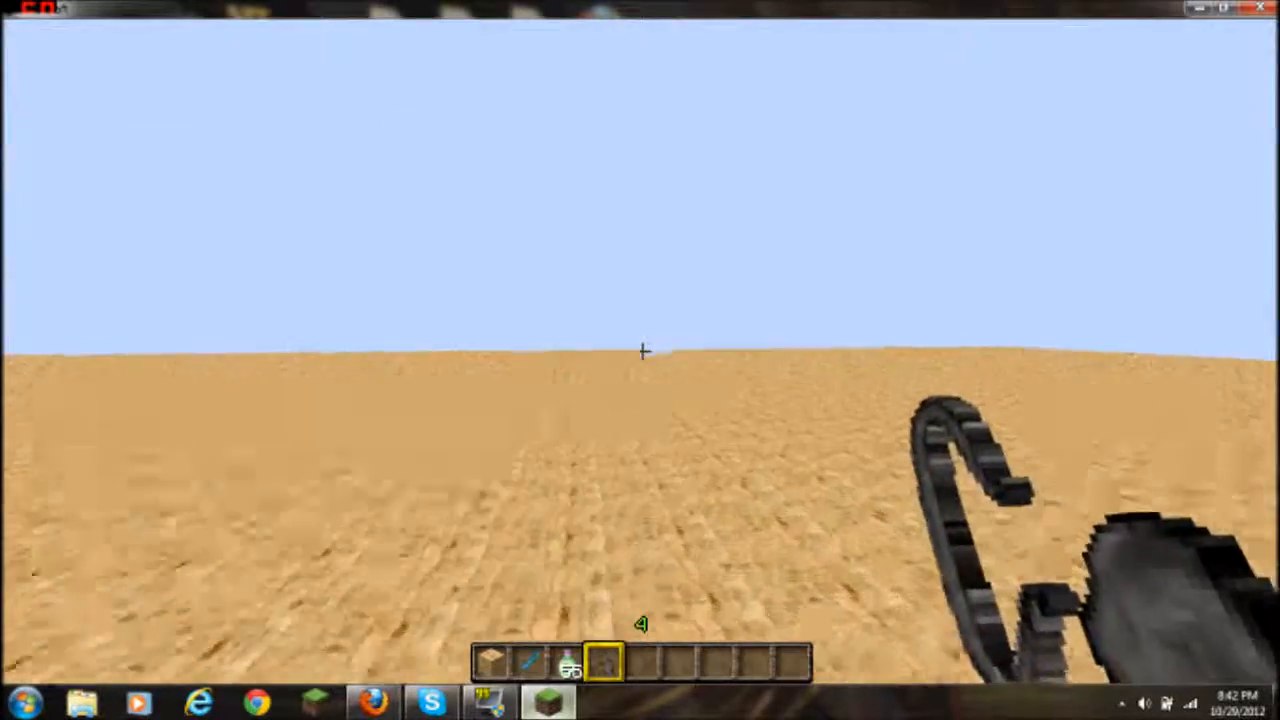
{"action": "mouse_move", "coordinate": [640, 350]}
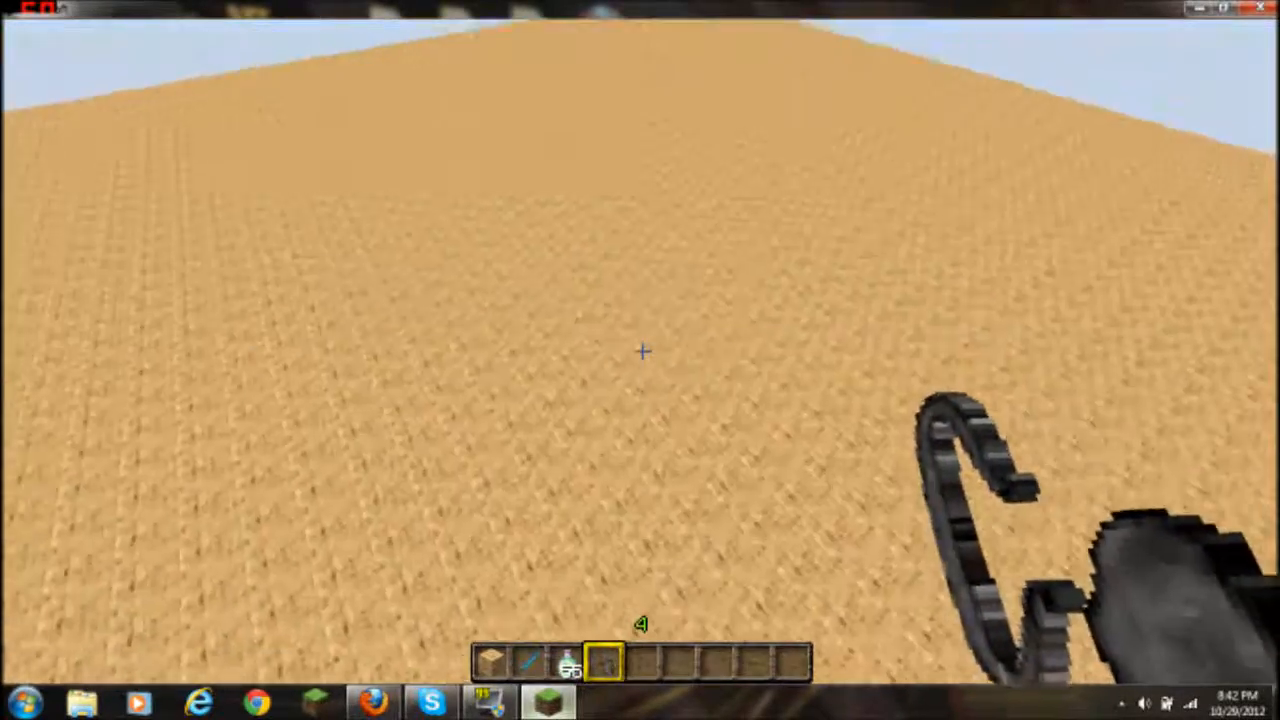